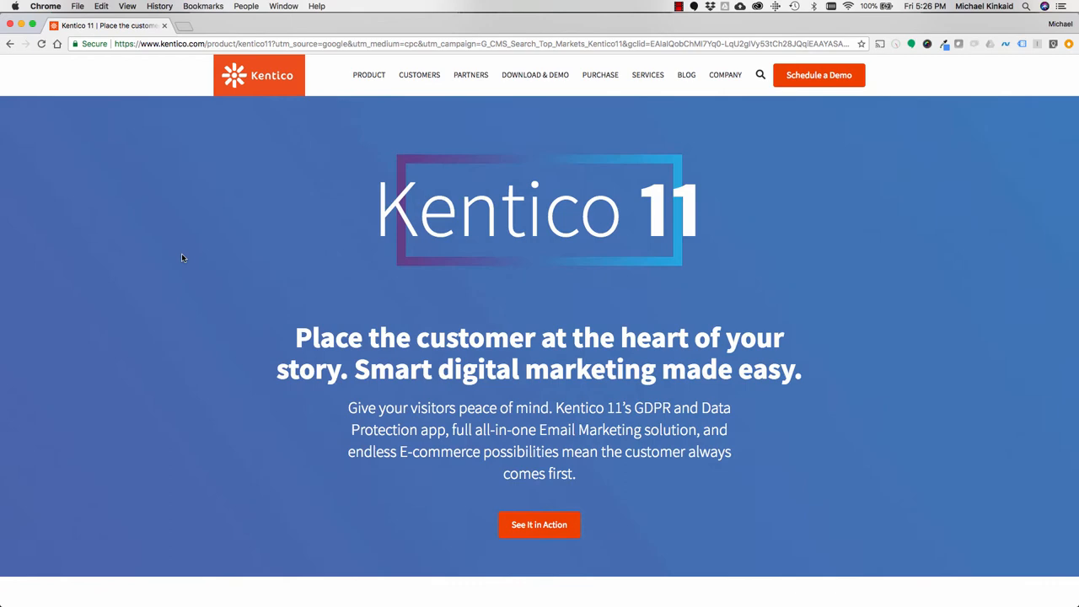
- Reach the Hosted Trial sign-up page from the GDPR feature page via Download & Demo
{"action": "scroll", "scroll_direction": "down", "scroll_amount": 3}
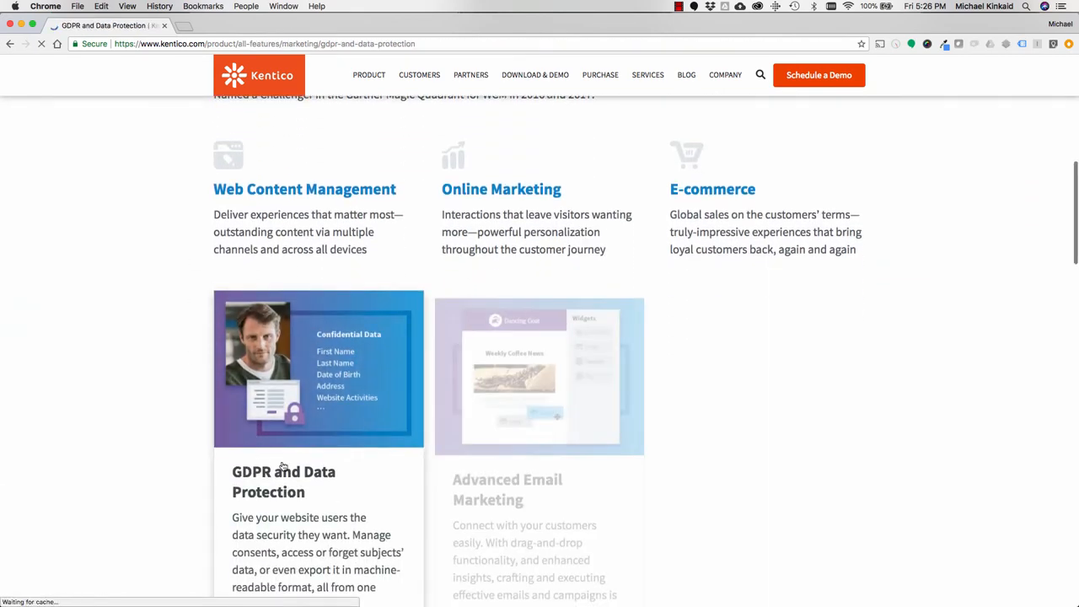
{"action": "left_click", "coordinate": [268, 482]}
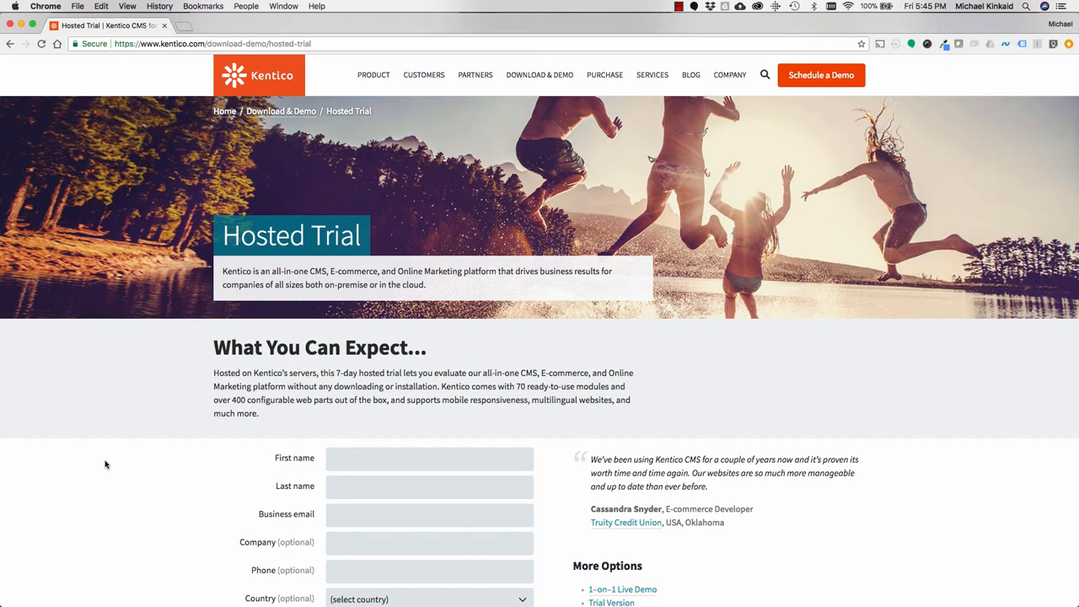
{"action": "mouse_move", "coordinate": [228, 206]}
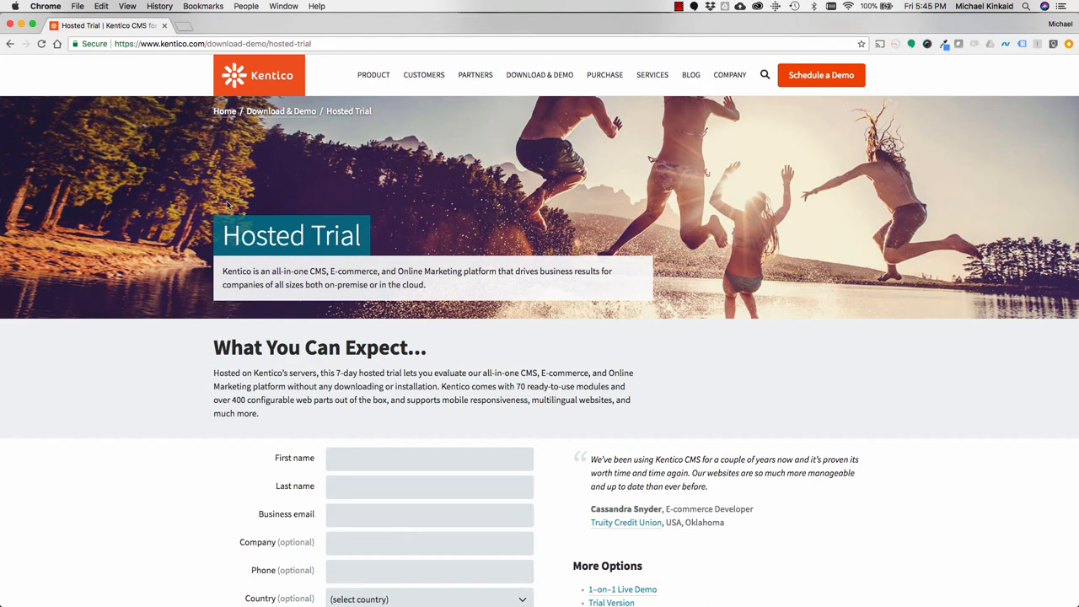
{"action": "left_click", "coordinate": [216, 44]}
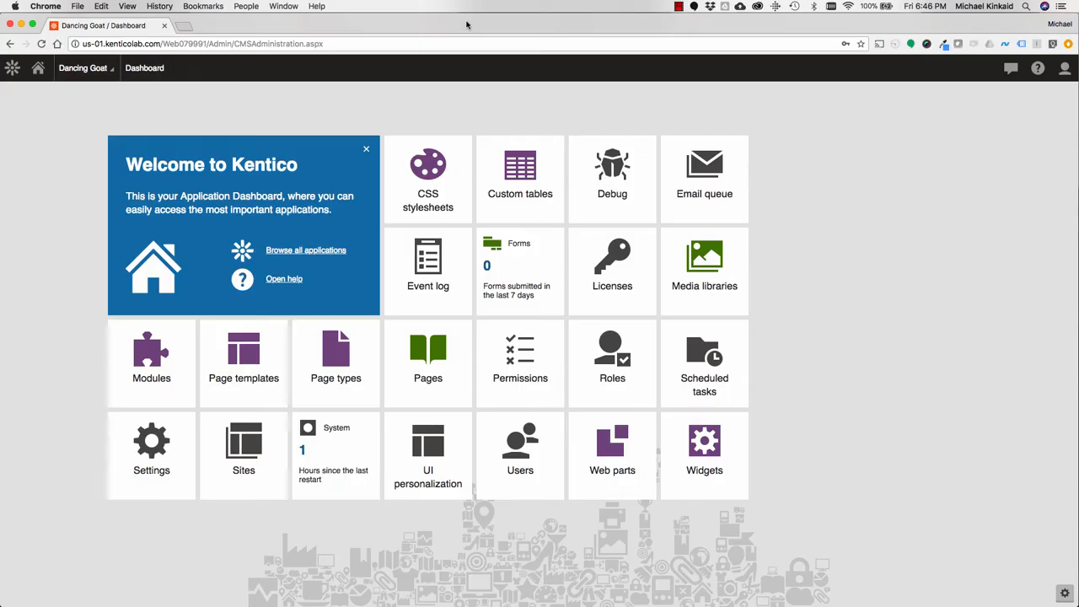
- Find and launch the Pages application from the applications list, searching for 'Page'
{"action": "left_click", "coordinate": [13, 67]}
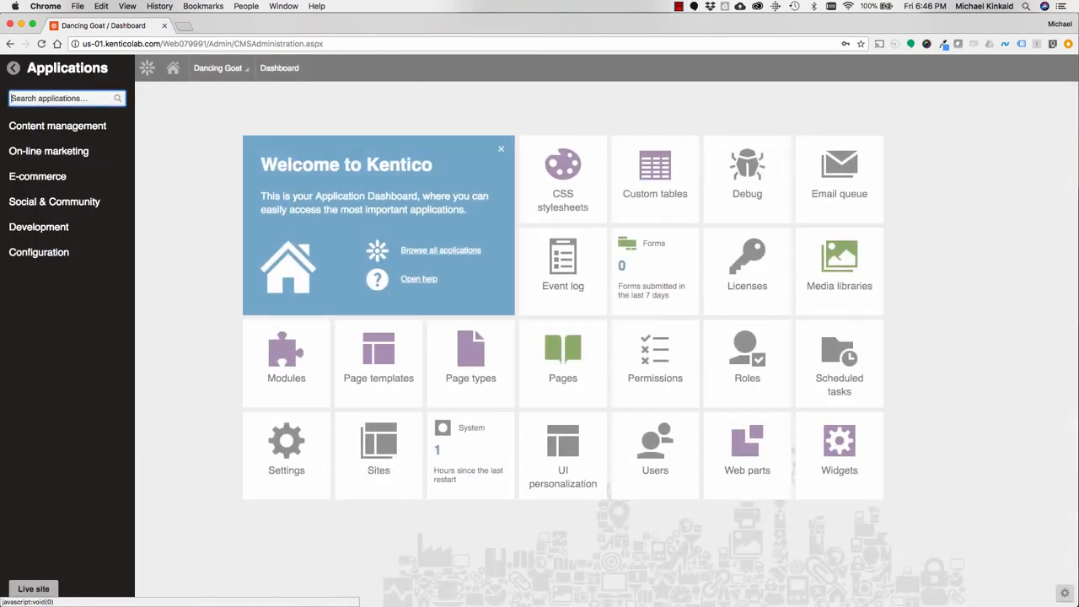
{"action": "type", "text": "Page"}
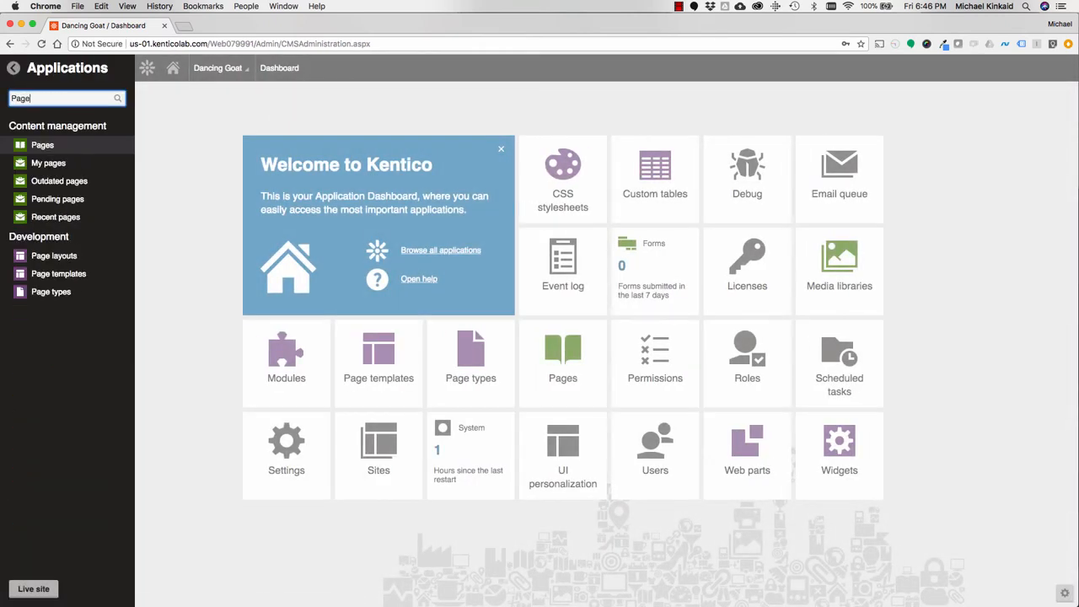
{"action": "left_click", "coordinate": [42, 145]}
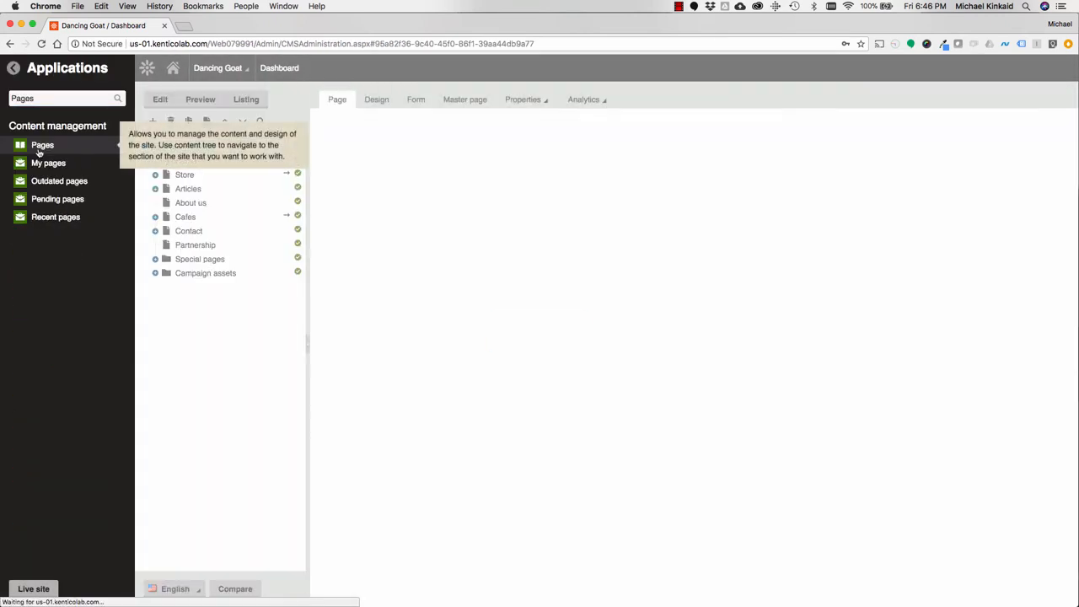
{"action": "left_click", "coordinate": [42, 145]}
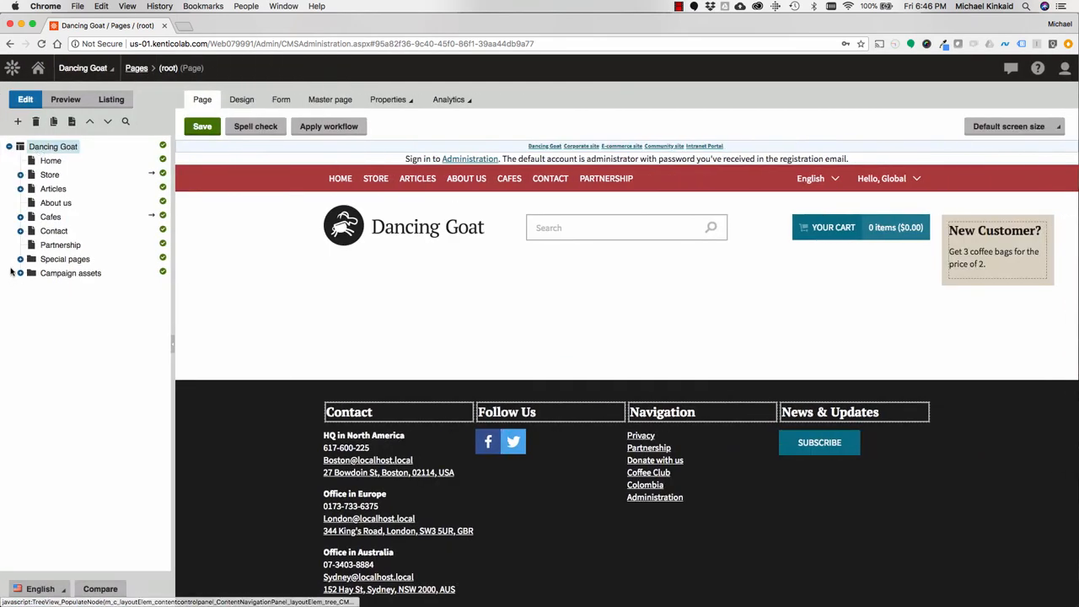
- Select the Generator page under Special pages to show the GDPR demo setup options
{"action": "left_click", "coordinate": [20, 259]}
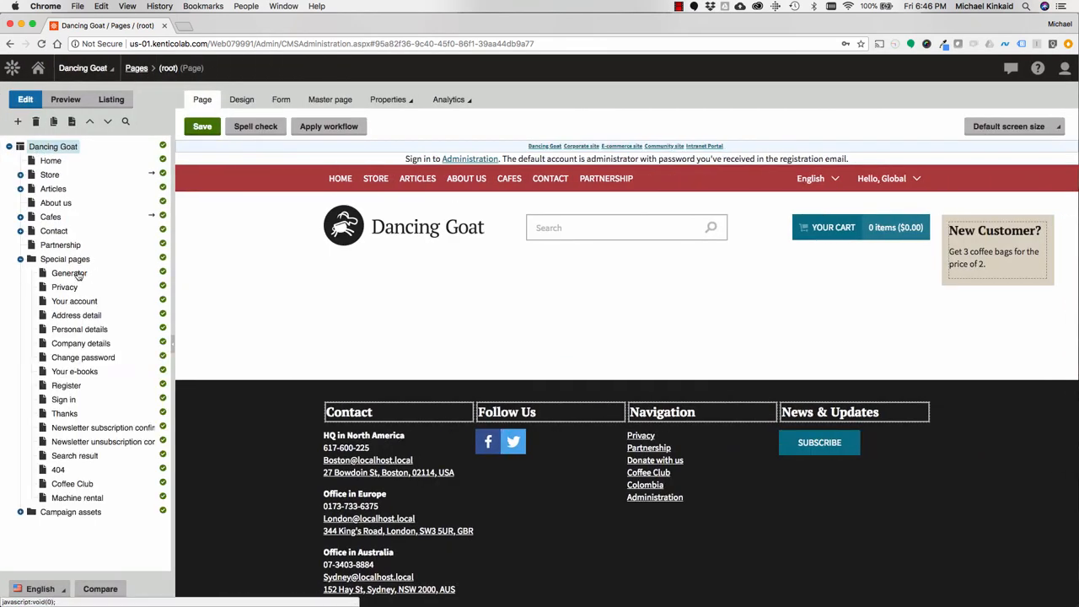
{"action": "left_click", "coordinate": [70, 273]}
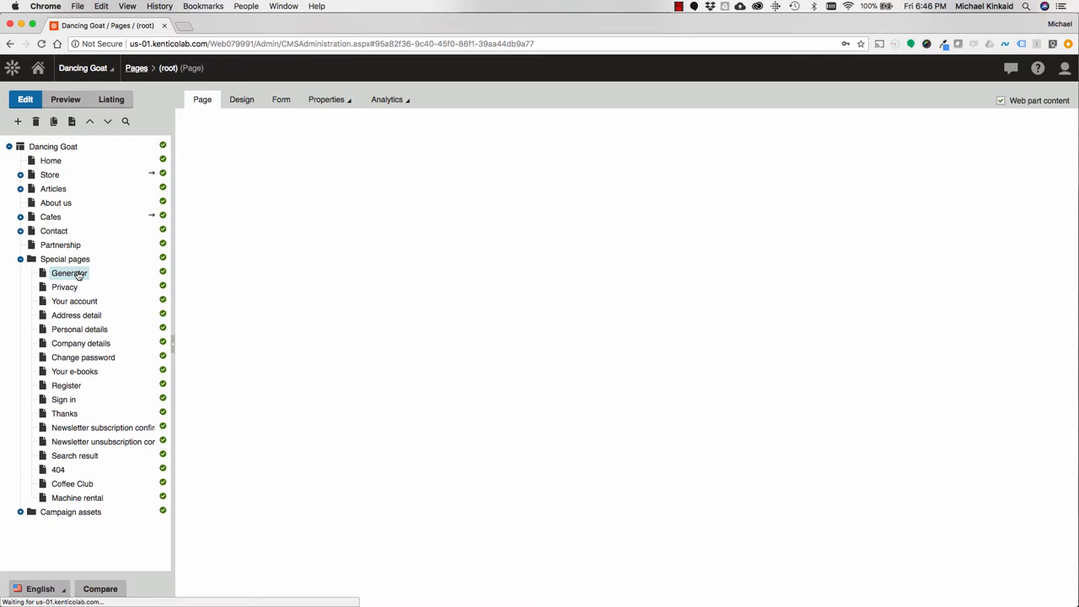
{"action": "left_click", "coordinate": [69, 273]}
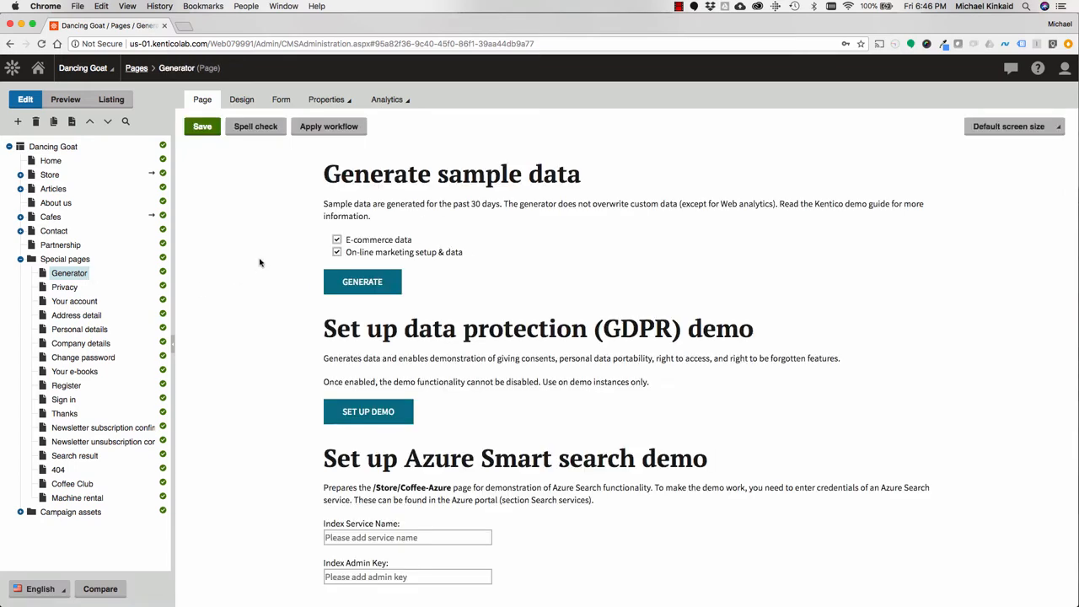
{"action": "mouse_move", "coordinate": [306, 257]}
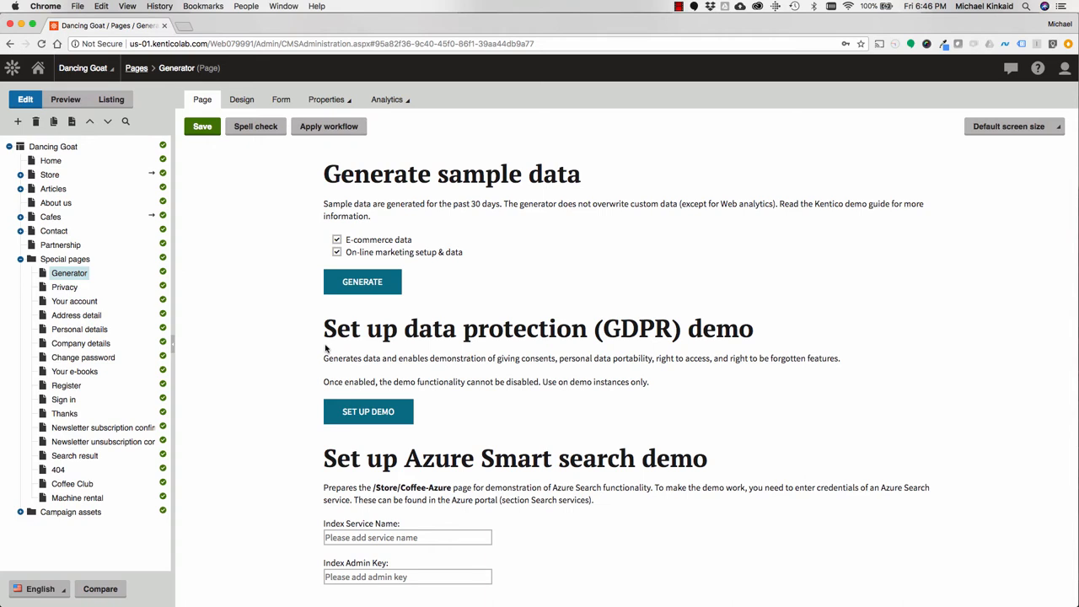
{"action": "mouse_move", "coordinate": [300, 431]}
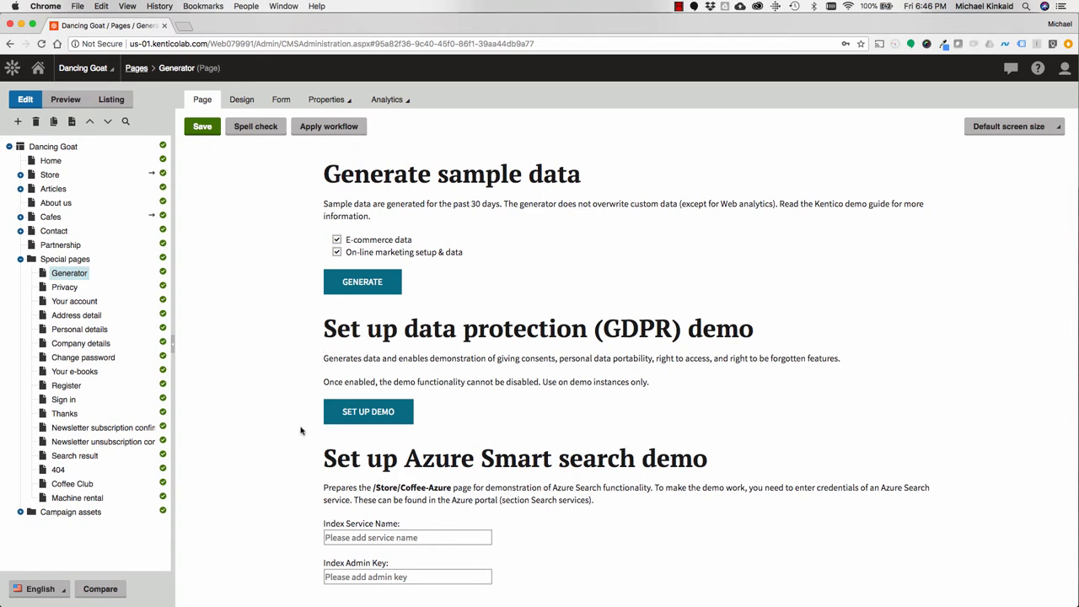
{"action": "left_click", "coordinate": [368, 411]}
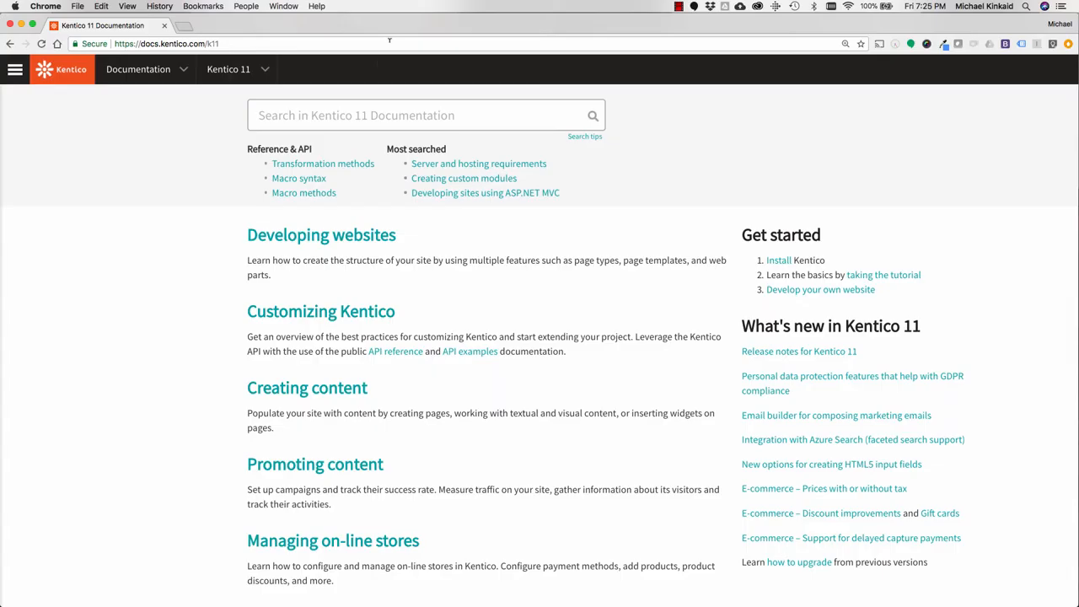
- Search the docs for 'GDPR', open Personal data in Kentico and jump to its Contacts section
{"action": "type", "text": "GDPR"}
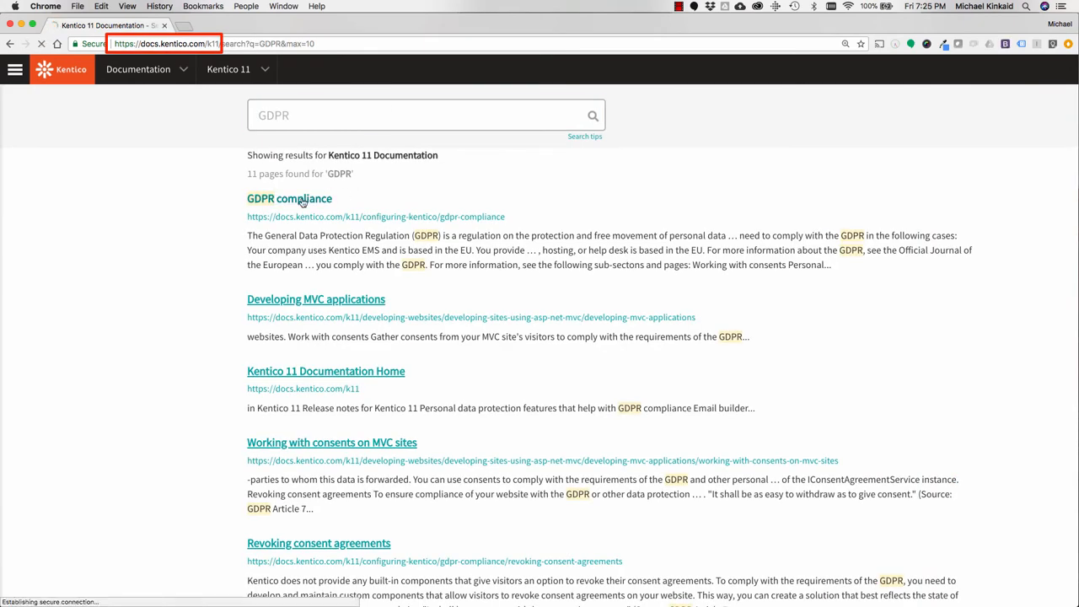
{"action": "left_click", "coordinate": [290, 199]}
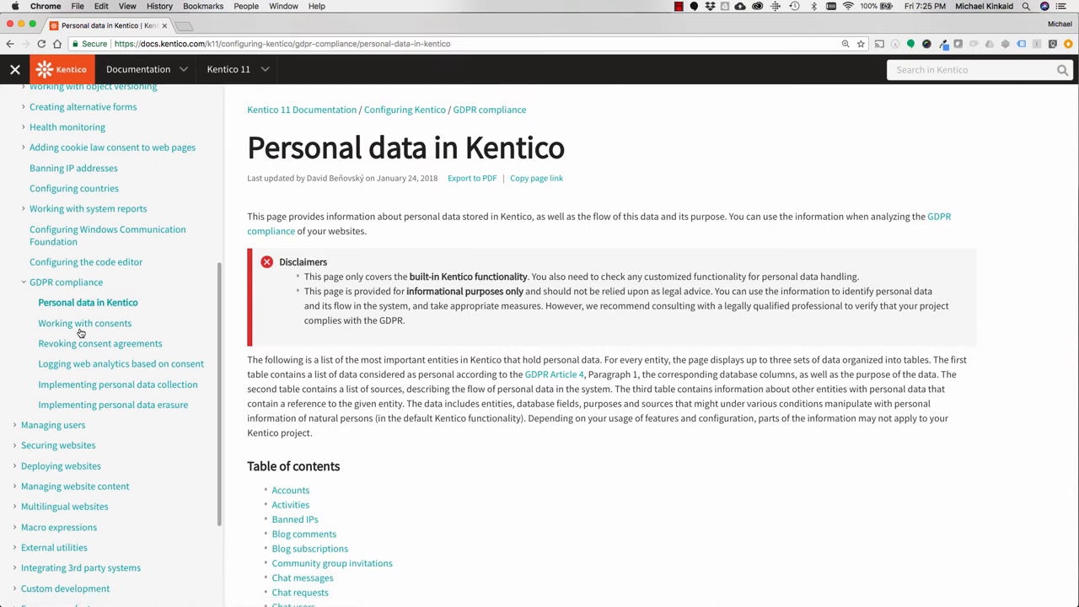
{"action": "scroll", "scroll_direction": "down", "scroll_amount": 3}
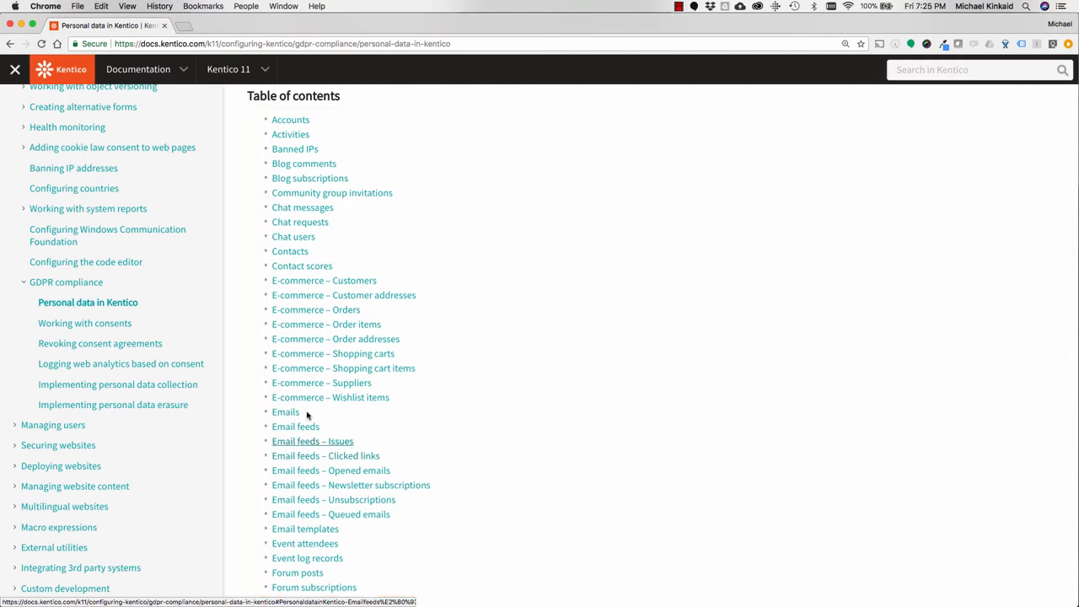
{"action": "left_click", "coordinate": [290, 252]}
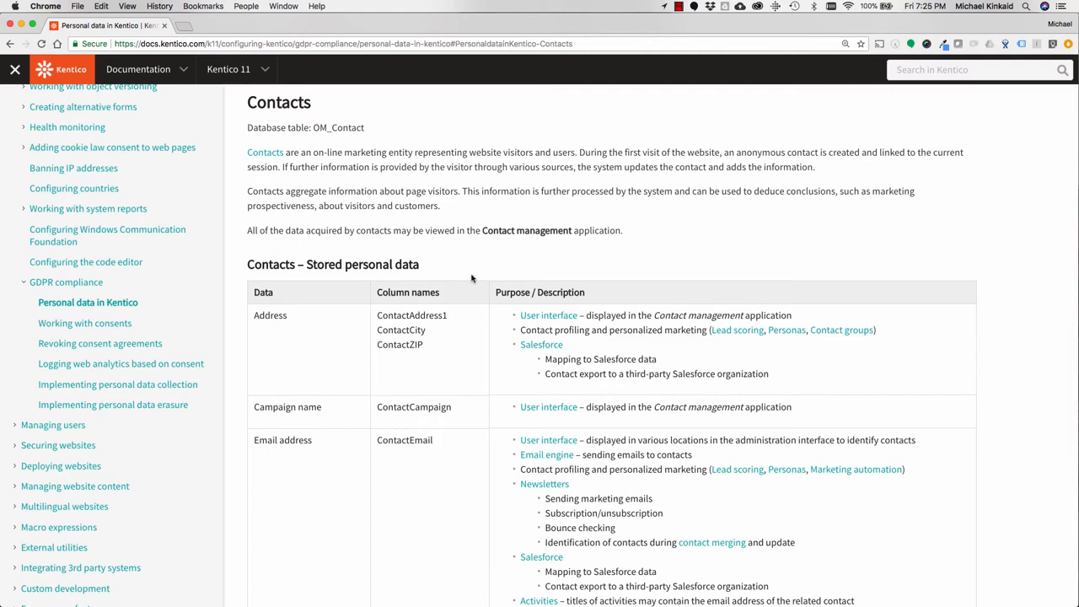
- Scroll through the Contacts stored-personal-data and personal-data-sources tables
{"action": "scroll", "scroll_direction": "down", "scroll_amount": 3}
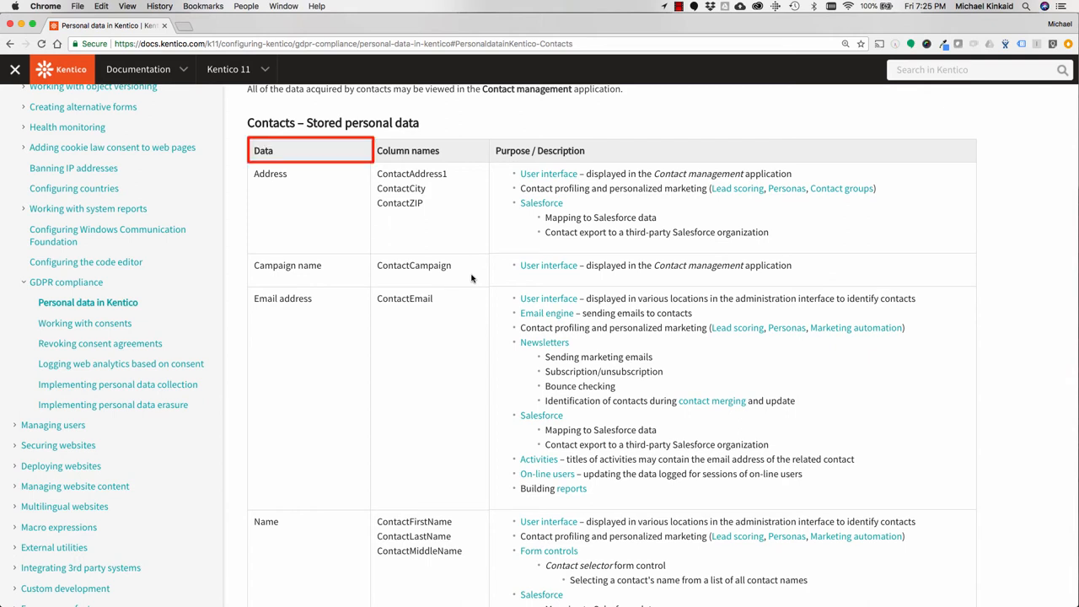
{"action": "left_click", "coordinate": [408, 150]}
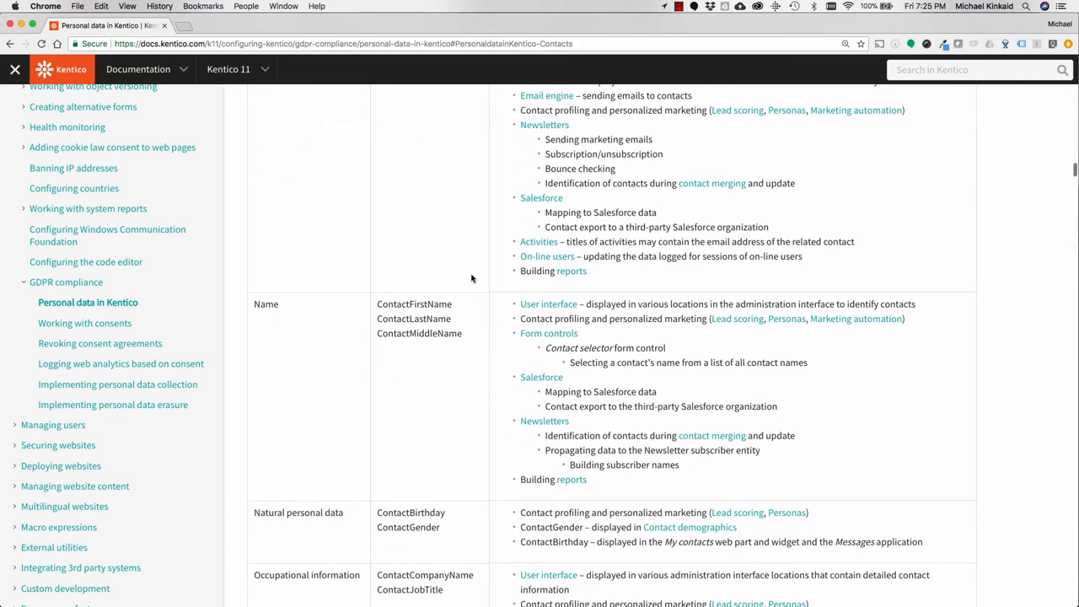
{"action": "scroll", "scroll_direction": "down", "scroll_amount": 3}
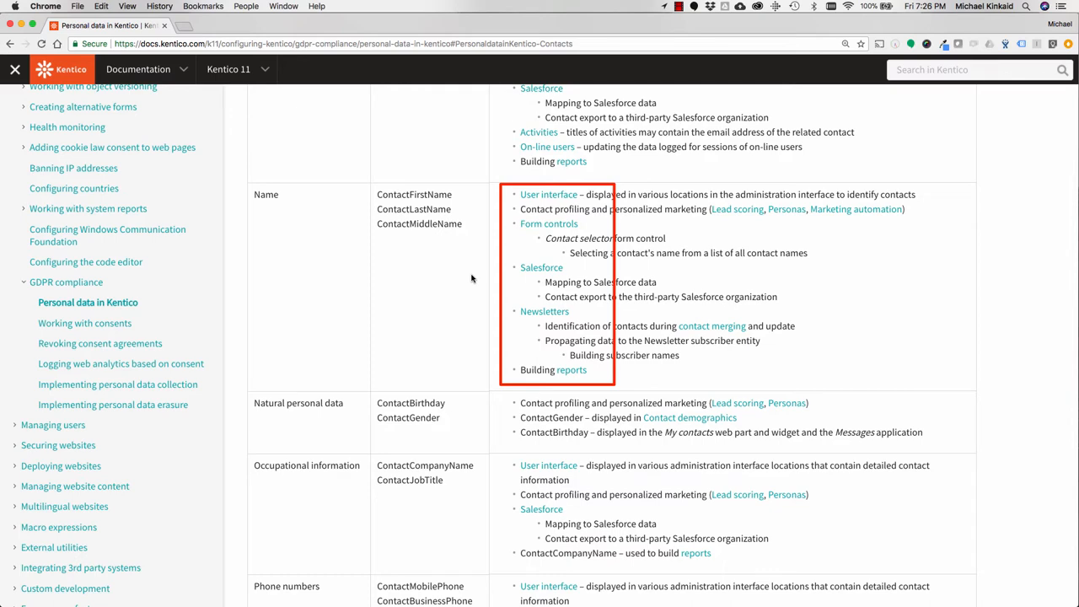
{"action": "scroll", "scroll_direction": "down", "scroll_amount": 3}
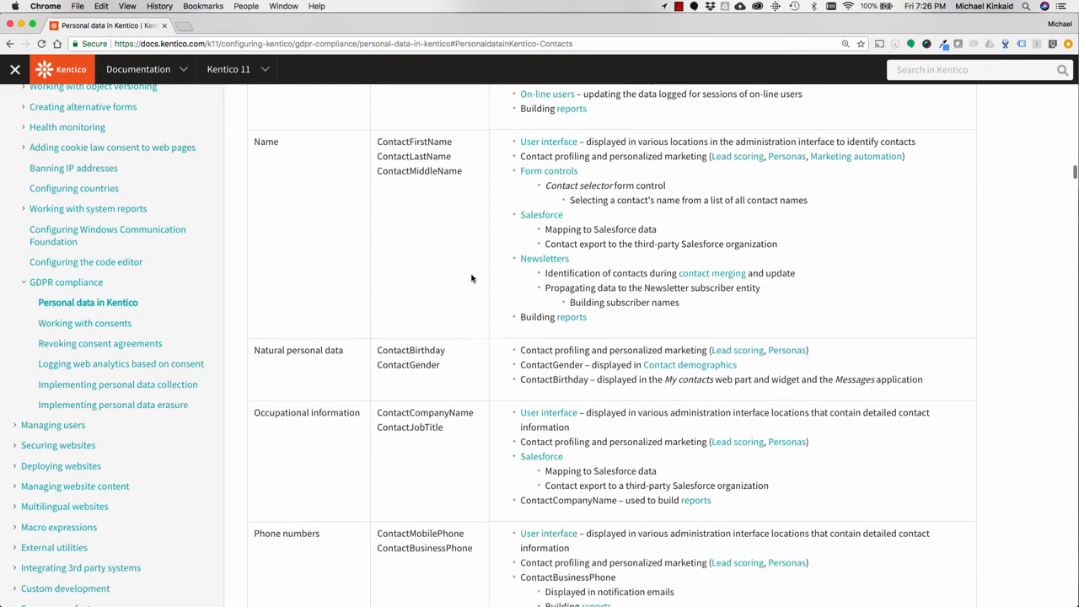
{"action": "scroll", "scroll_direction": "down", "scroll_amount": 3}
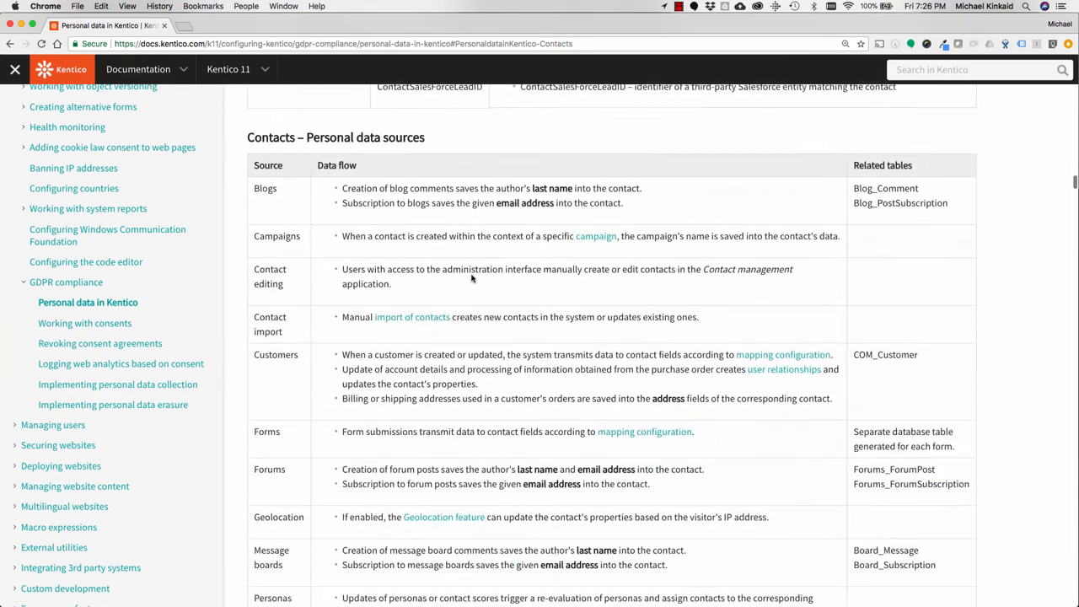
{"action": "scroll", "scroll_direction": "down", "scroll_amount": 3}
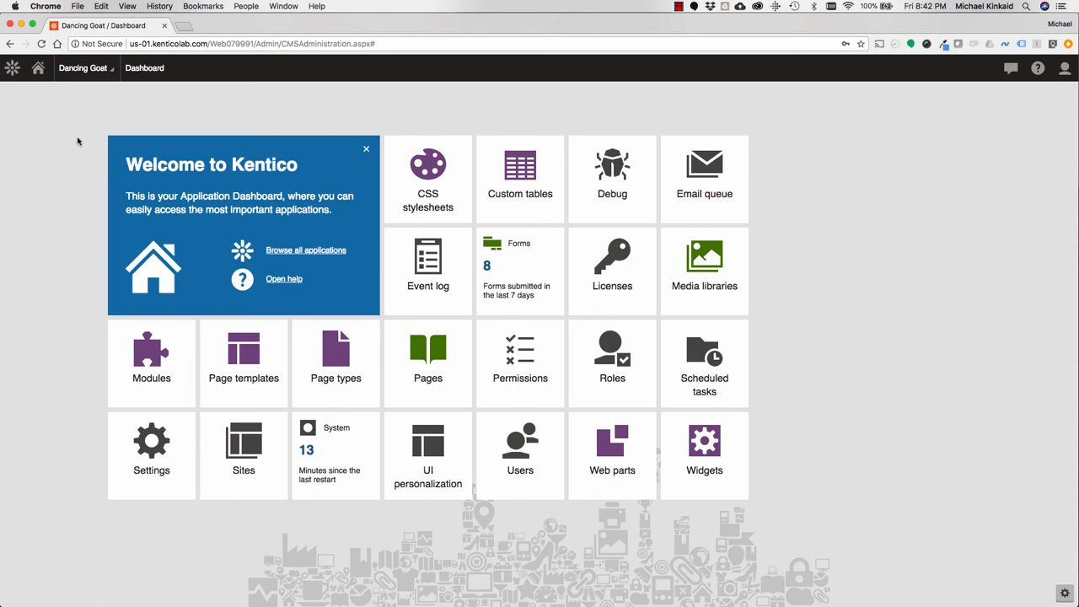
- Launch the Data protection application, searching for 'Data', and show its Consents list
{"action": "left_click", "coordinate": [14, 67]}
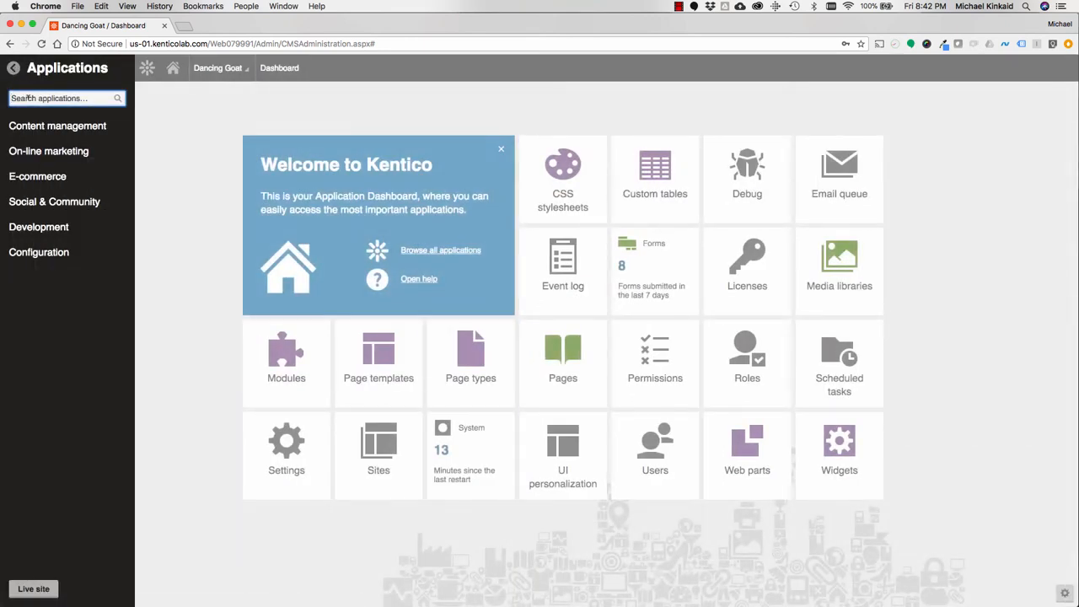
{"action": "type", "text": "Data"}
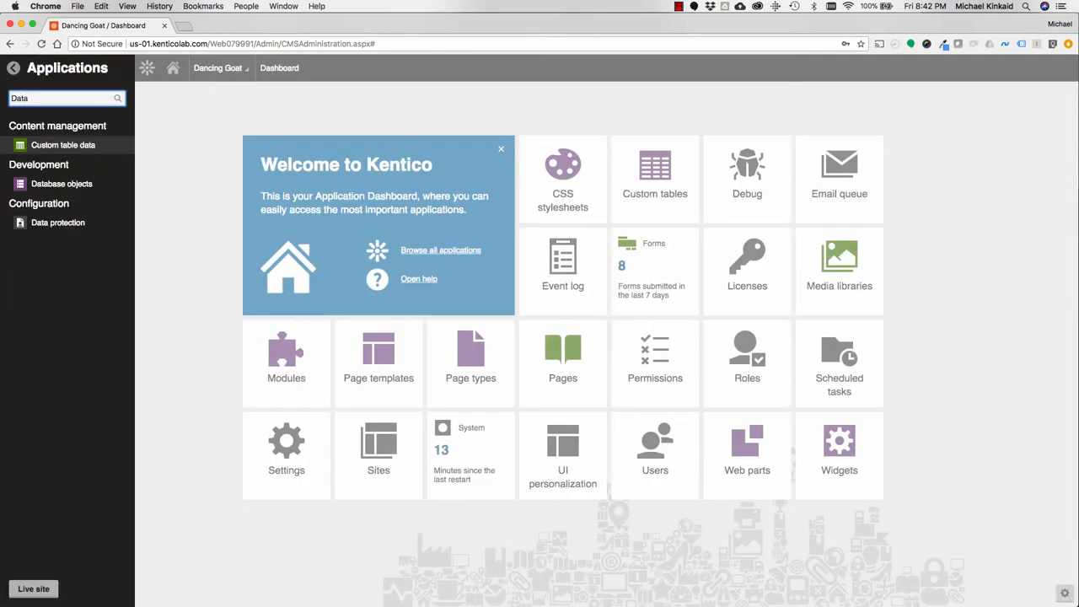
{"action": "left_click", "coordinate": [57, 223]}
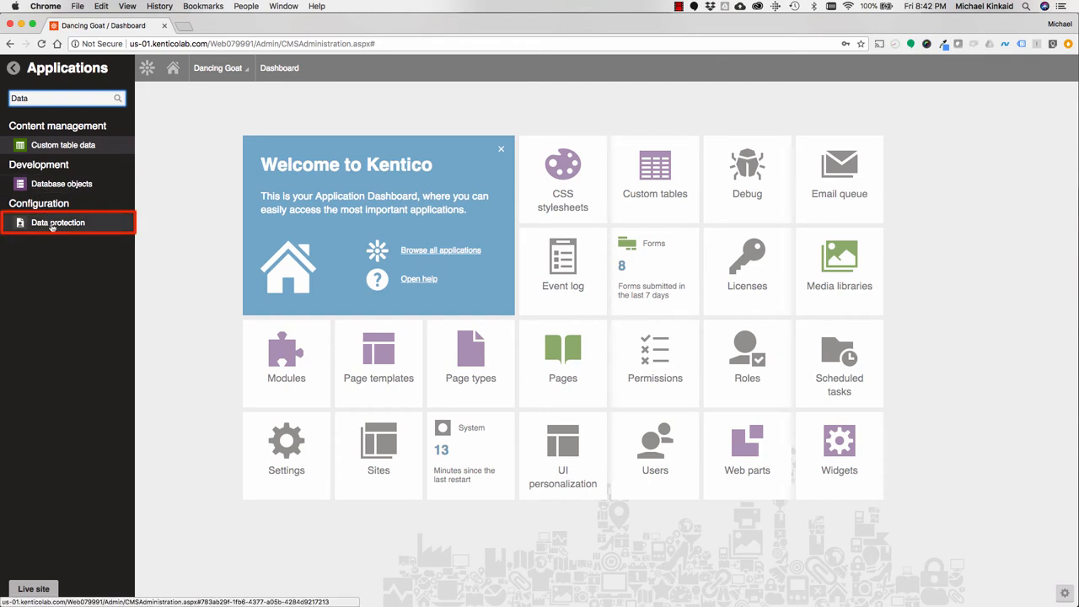
{"action": "mouse_move", "coordinate": [58, 222]}
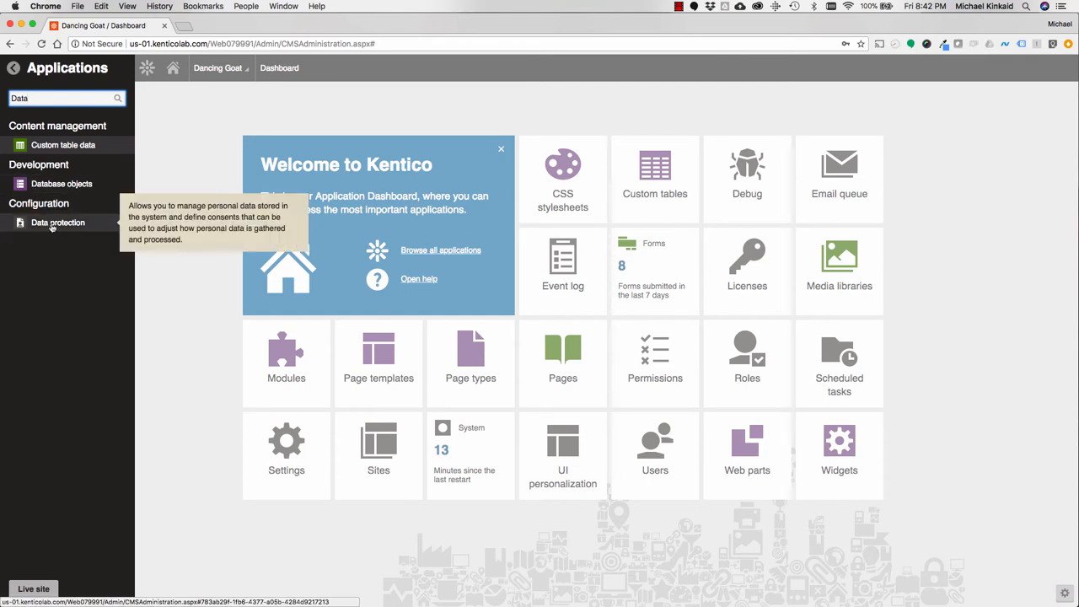
{"action": "left_click", "coordinate": [57, 223]}
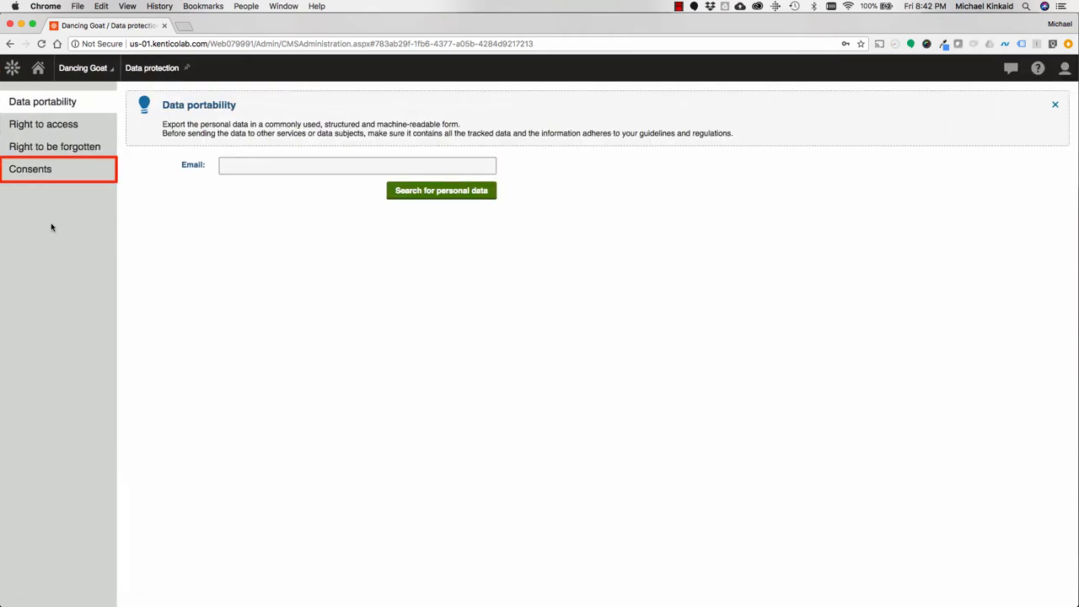
{"action": "left_click", "coordinate": [30, 169]}
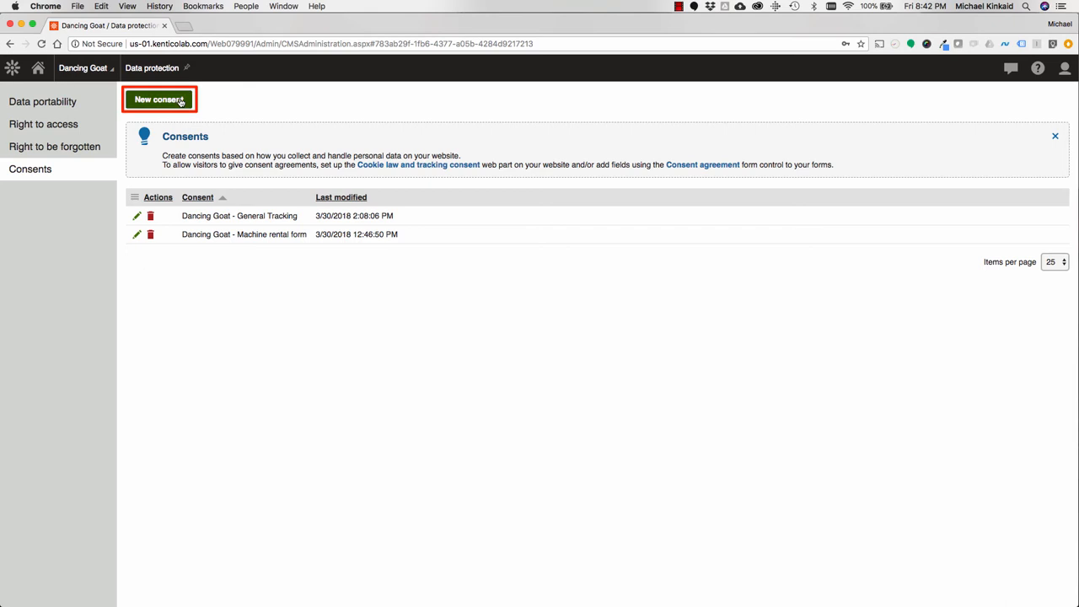
- Save a new consent named 'Dancing Goat - Content Personalization' and bring up its Consent text editor
{"action": "left_click", "coordinate": [165, 97]}
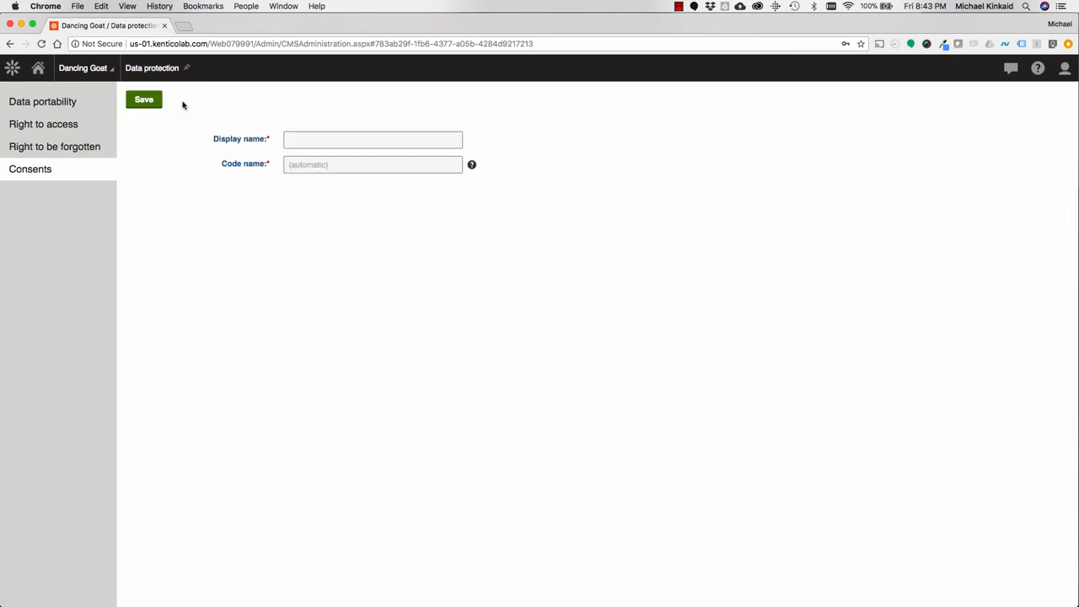
{"action": "type", "text": "Dancing Goat - Content Personalization"}
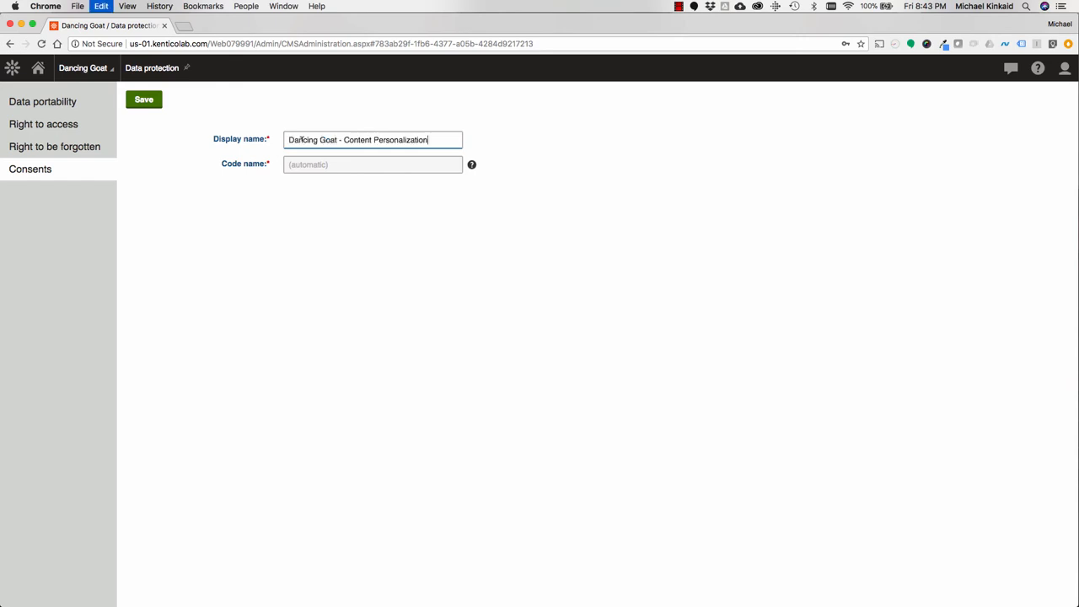
{"action": "type", "text": "T"}
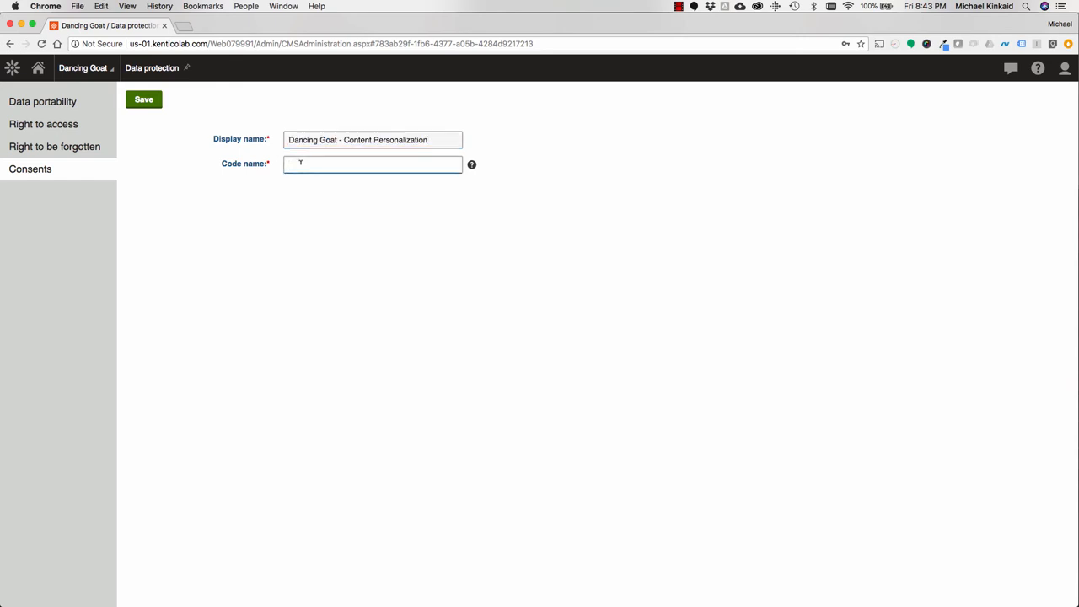
{"action": "left_click", "coordinate": [143, 100]}
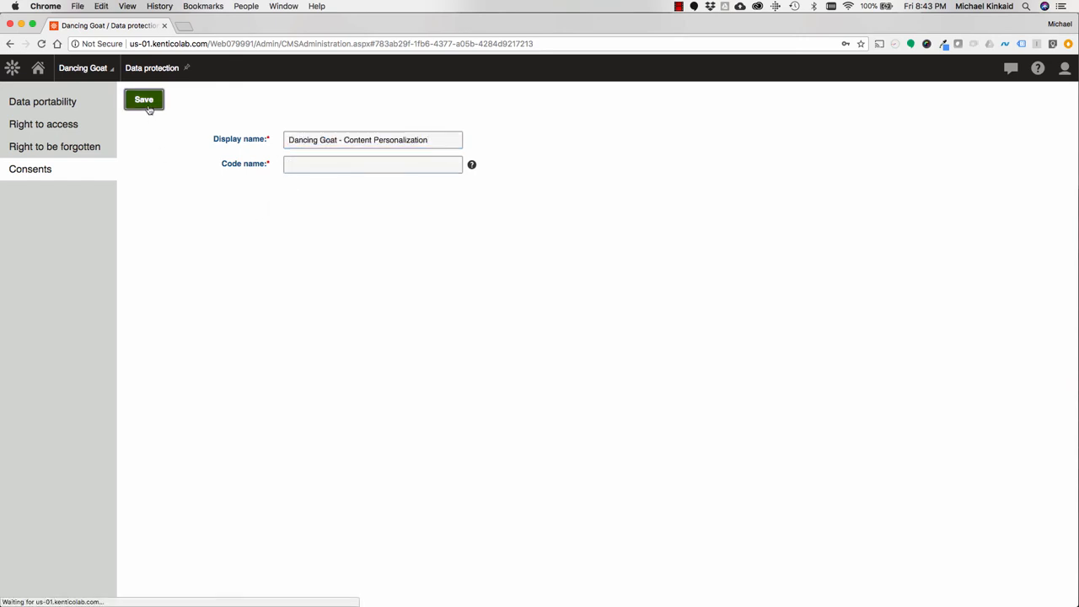
{"action": "left_click", "coordinate": [144, 99]}
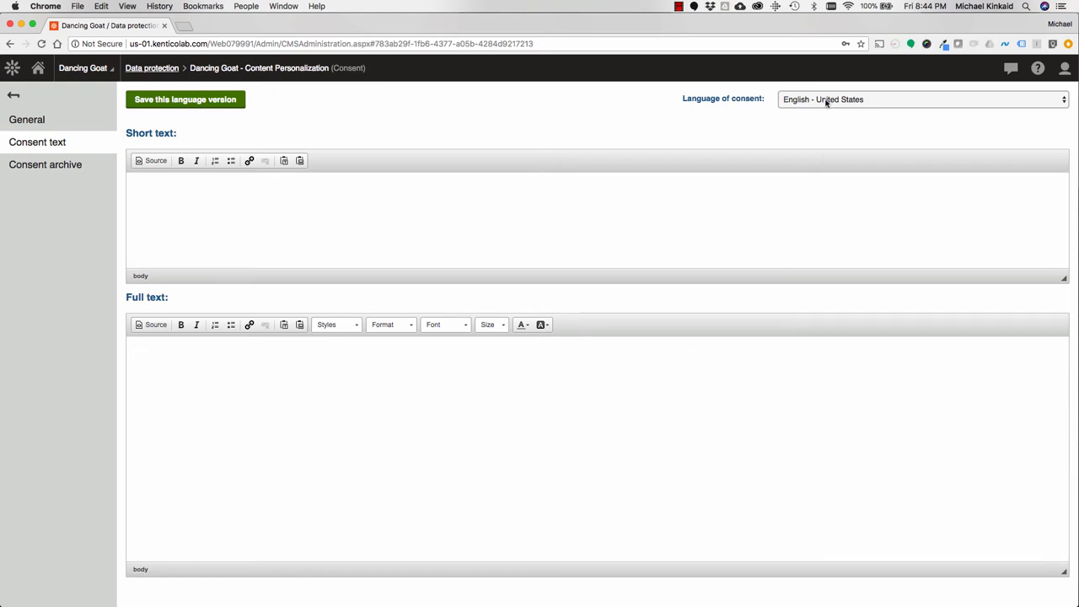
- Check the Language of consent dropdown, then return to the Consents list
{"action": "left_click", "coordinate": [919, 99]}
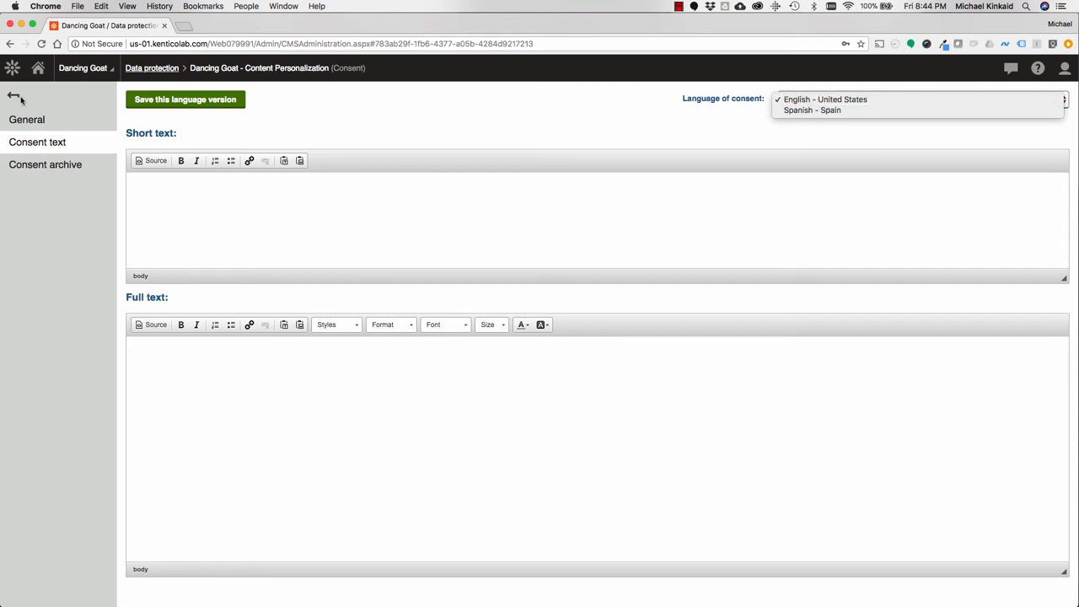
{"action": "left_click", "coordinate": [27, 95]}
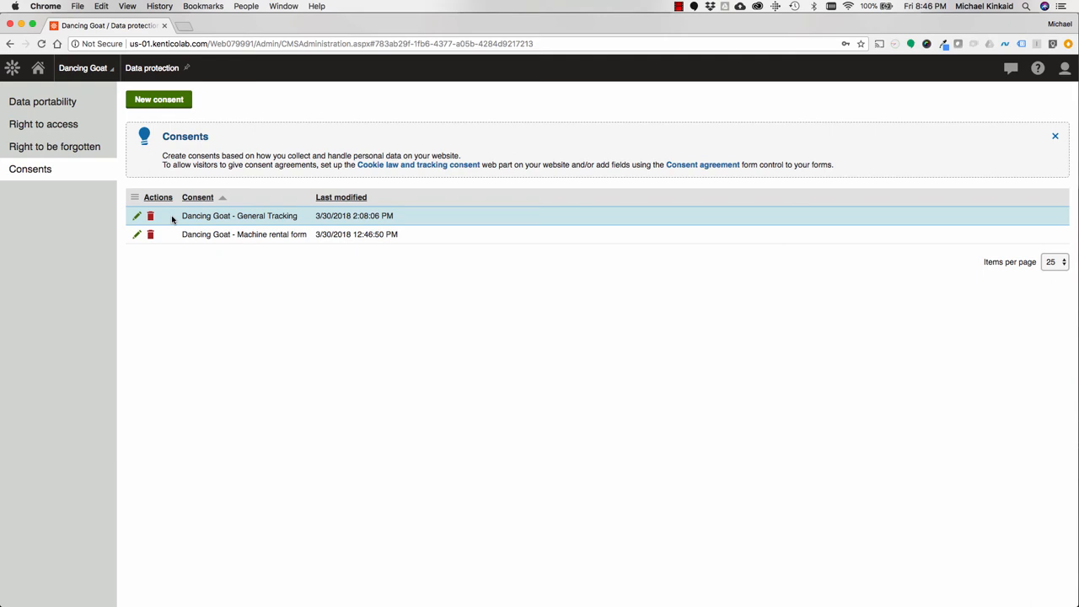
{"action": "left_click", "coordinate": [17, 66]}
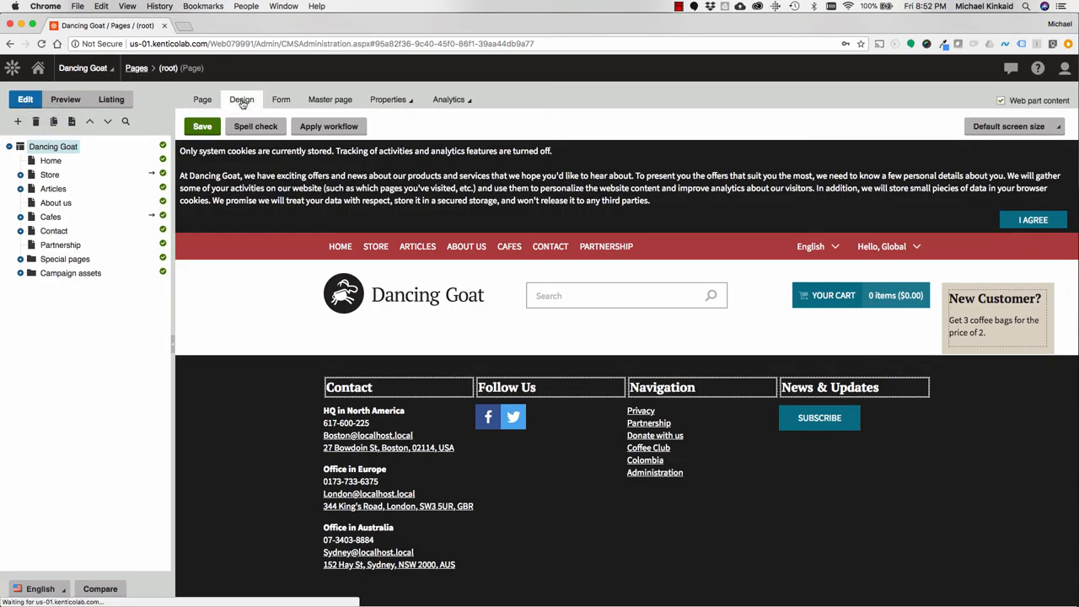
- In the CookieLawAndTrackingConsent web part's On-line marketing properties, keep Dancing Goat - General Tracking as the tracking consent
{"action": "left_click", "coordinate": [242, 100]}
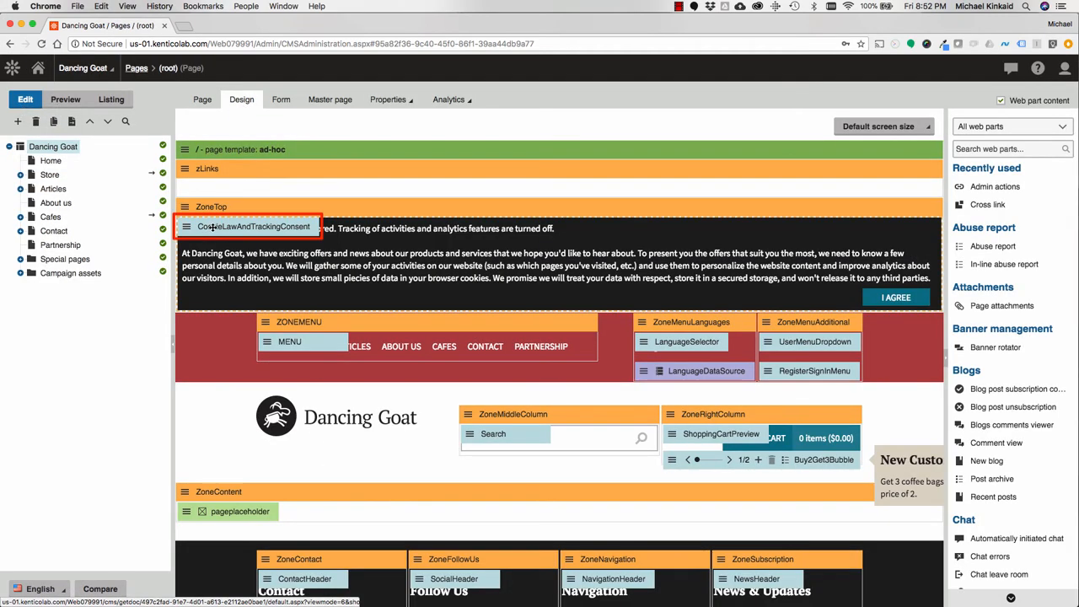
{"action": "mouse_move", "coordinate": [186, 227]}
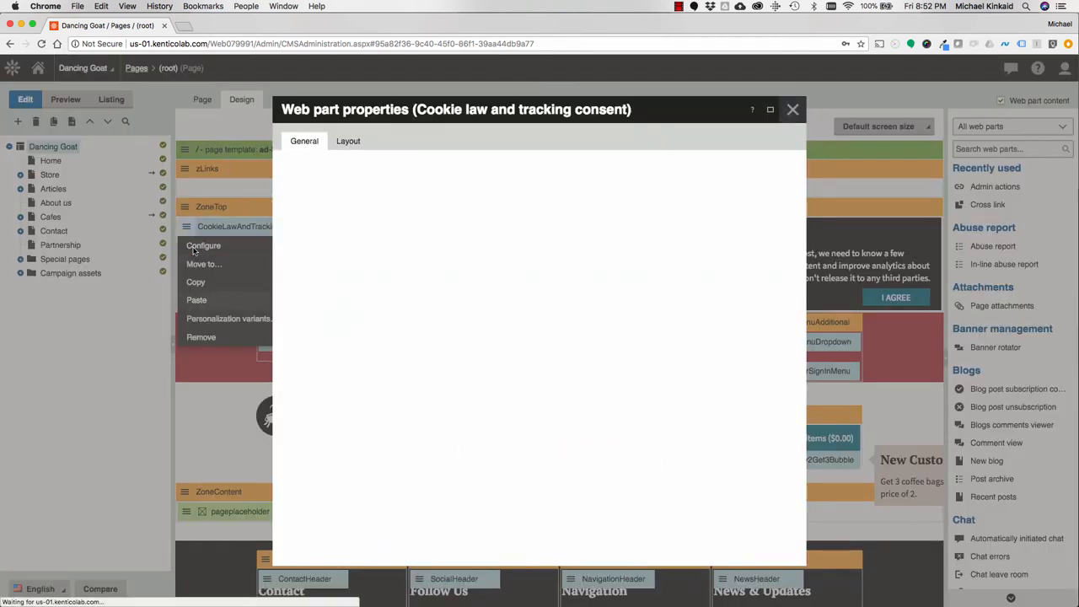
{"action": "left_click", "coordinate": [202, 247]}
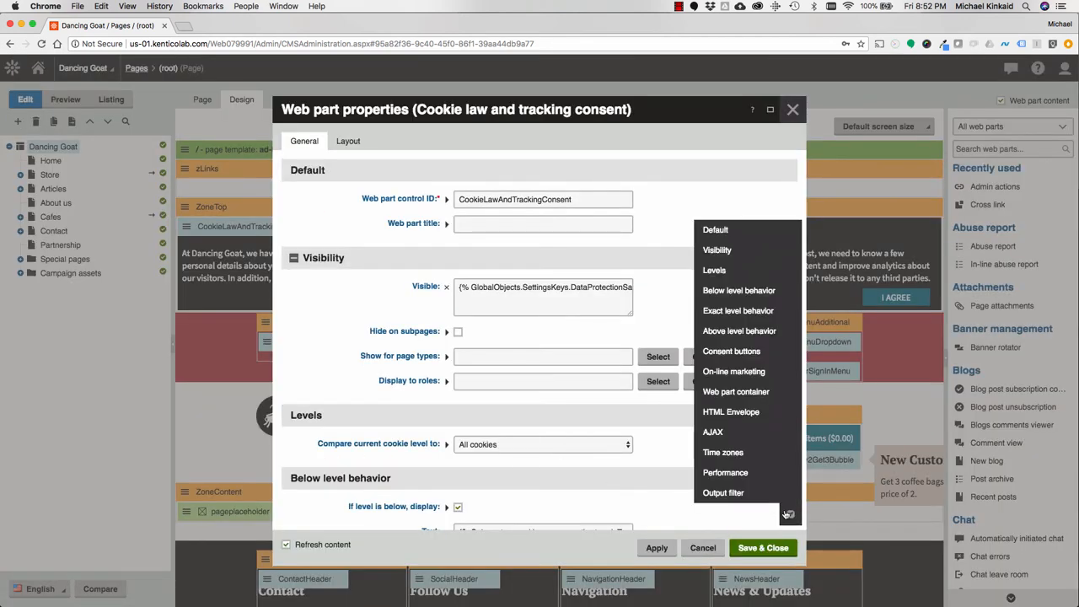
{"action": "left_click", "coordinate": [733, 371]}
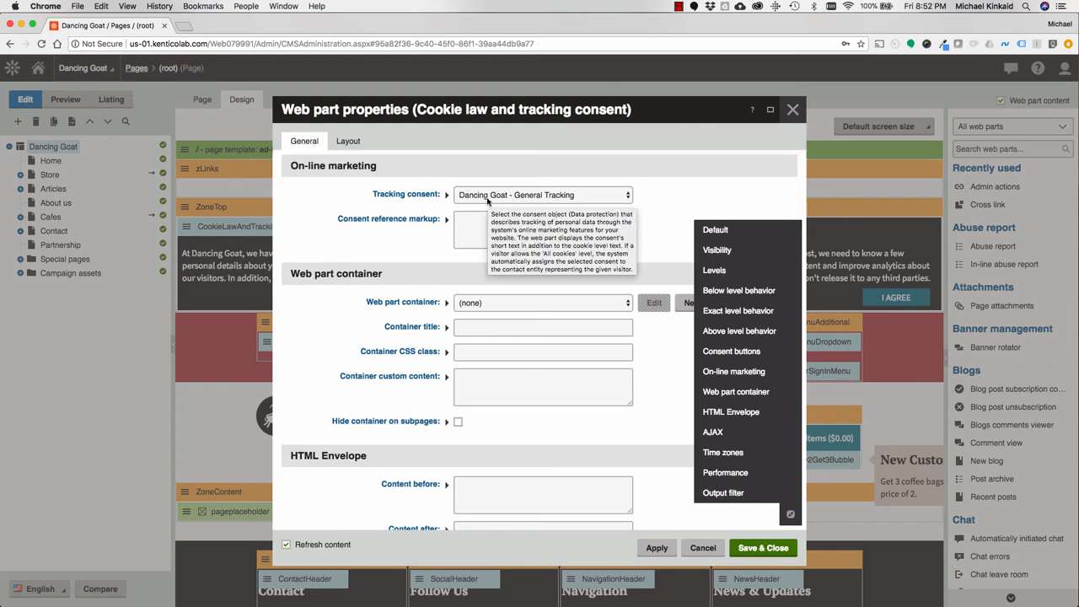
{"action": "left_click", "coordinate": [543, 195]}
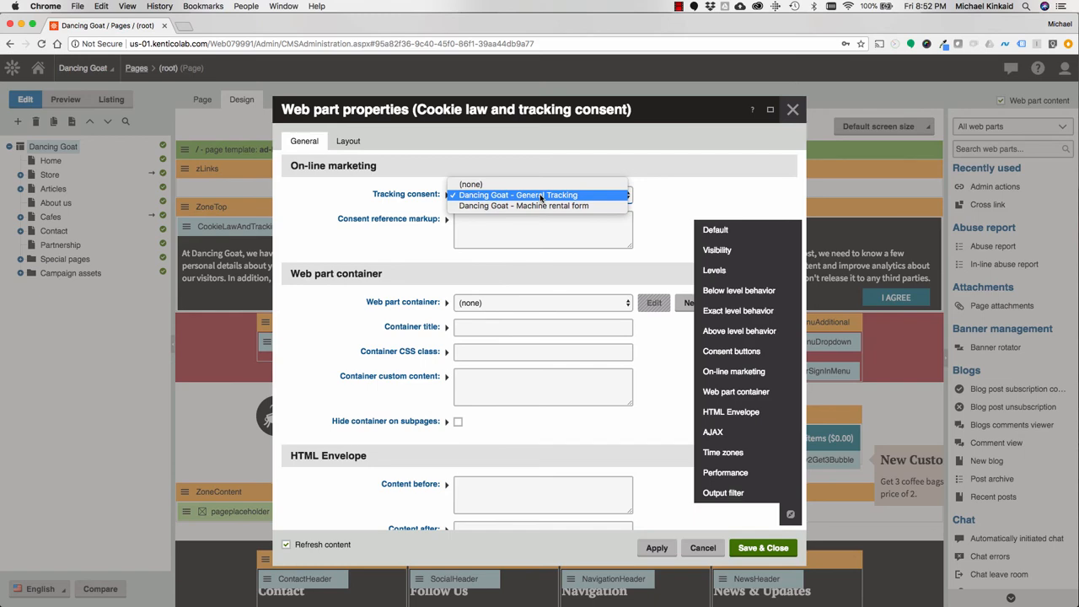
{"action": "left_click", "coordinate": [530, 196]}
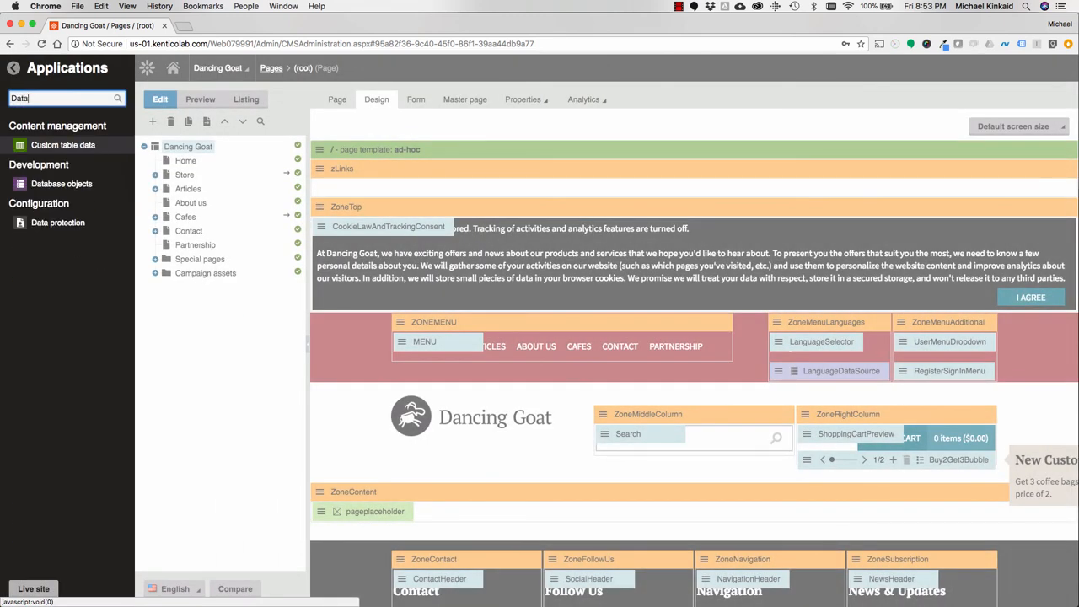
- Launch the Data protection application to show the Consents list again
{"action": "left_click", "coordinate": [57, 223]}
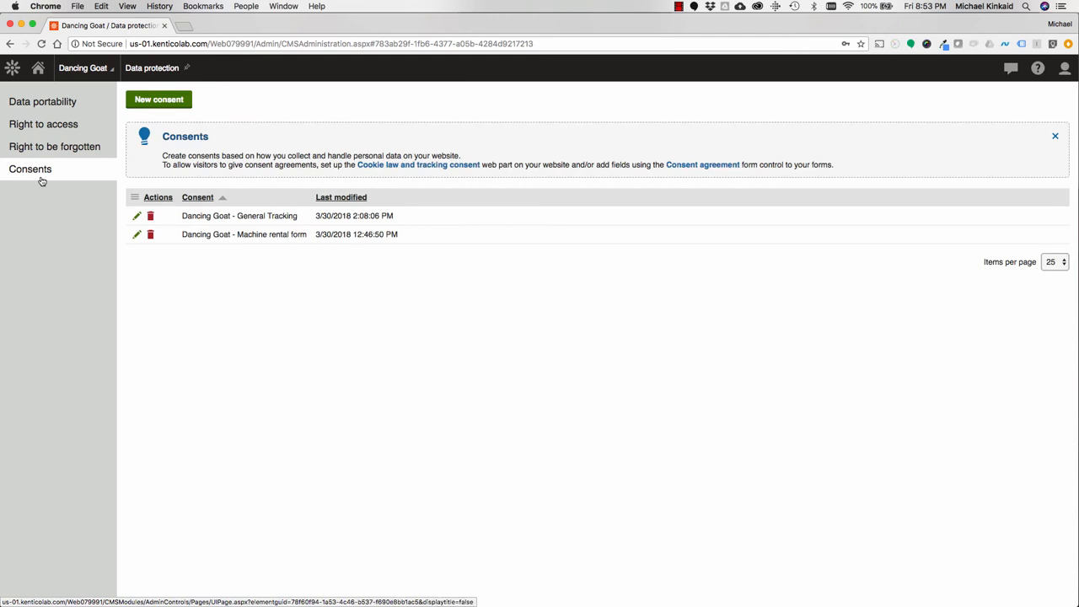
{"action": "mouse_move", "coordinate": [206, 242]}
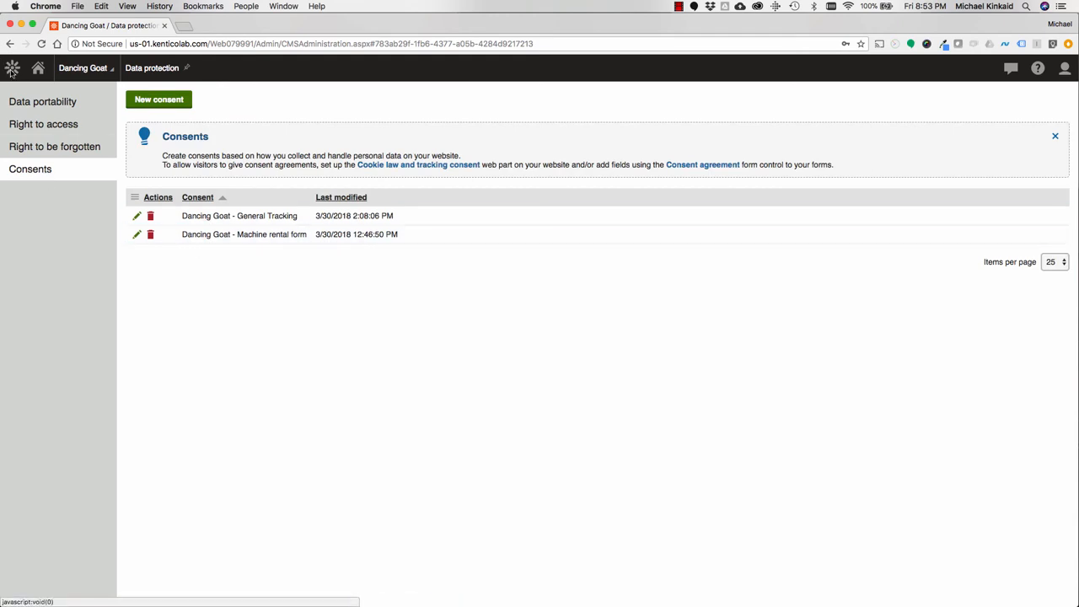
- In the Forms application, select the Machine rental form's Consent field settings
{"action": "left_click", "coordinate": [13, 69]}
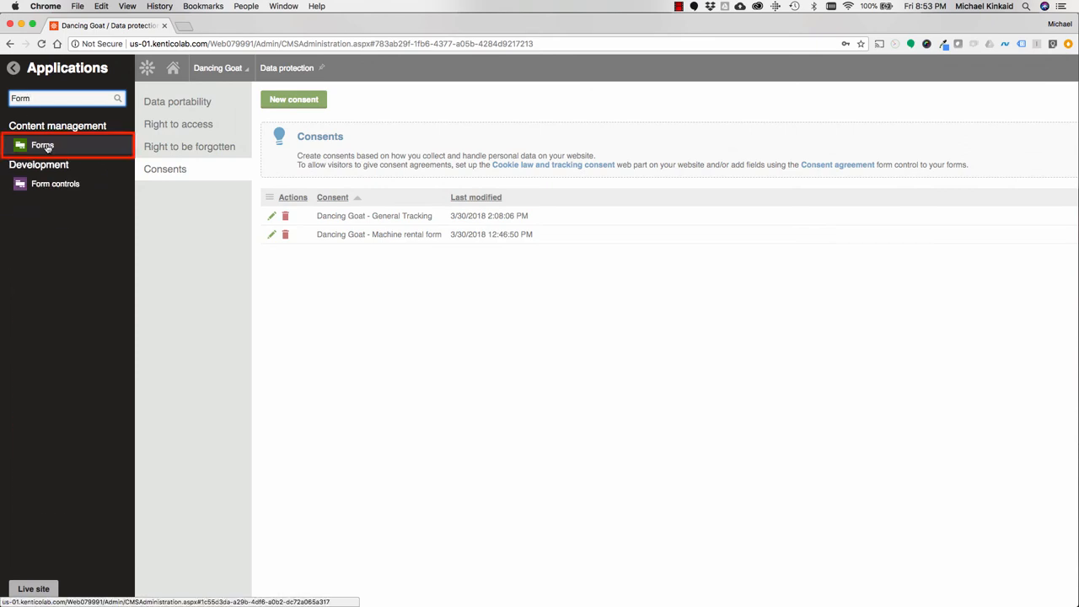
{"action": "left_click", "coordinate": [42, 145]}
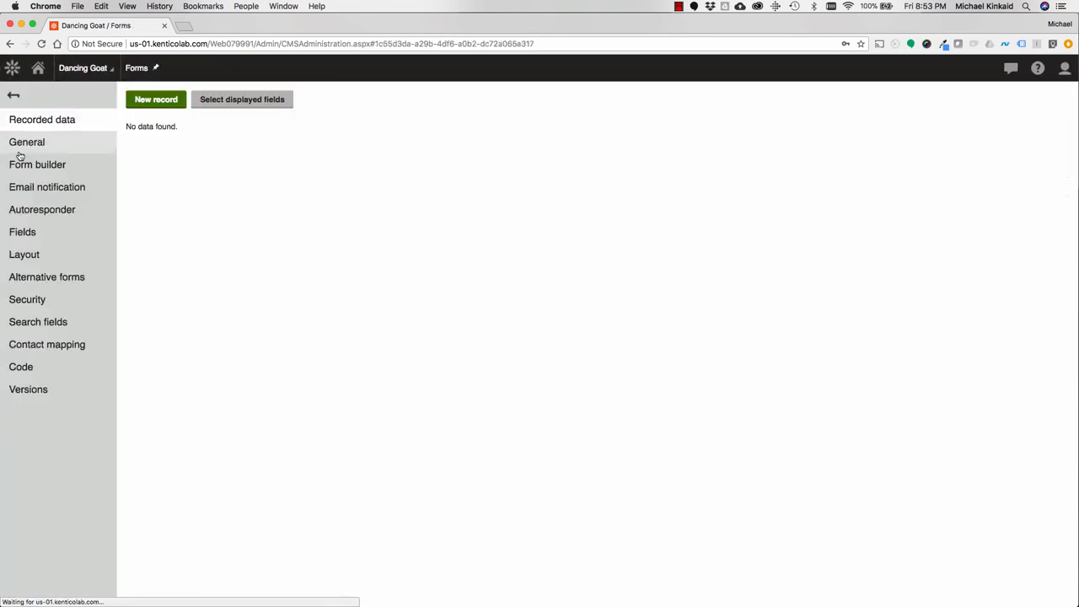
{"action": "left_click", "coordinate": [24, 232]}
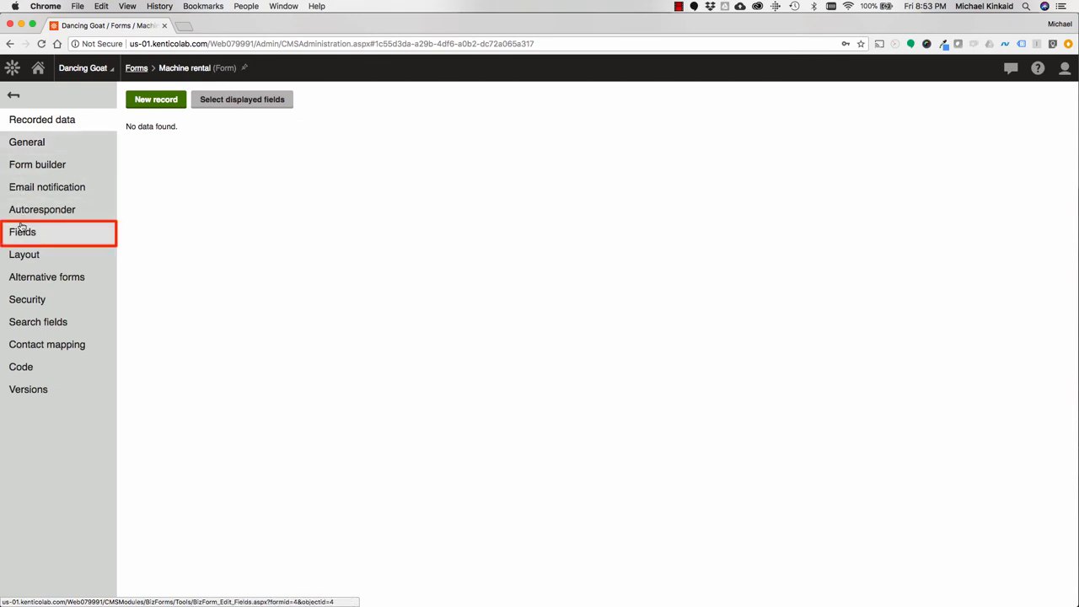
{"action": "left_click", "coordinate": [21, 233]}
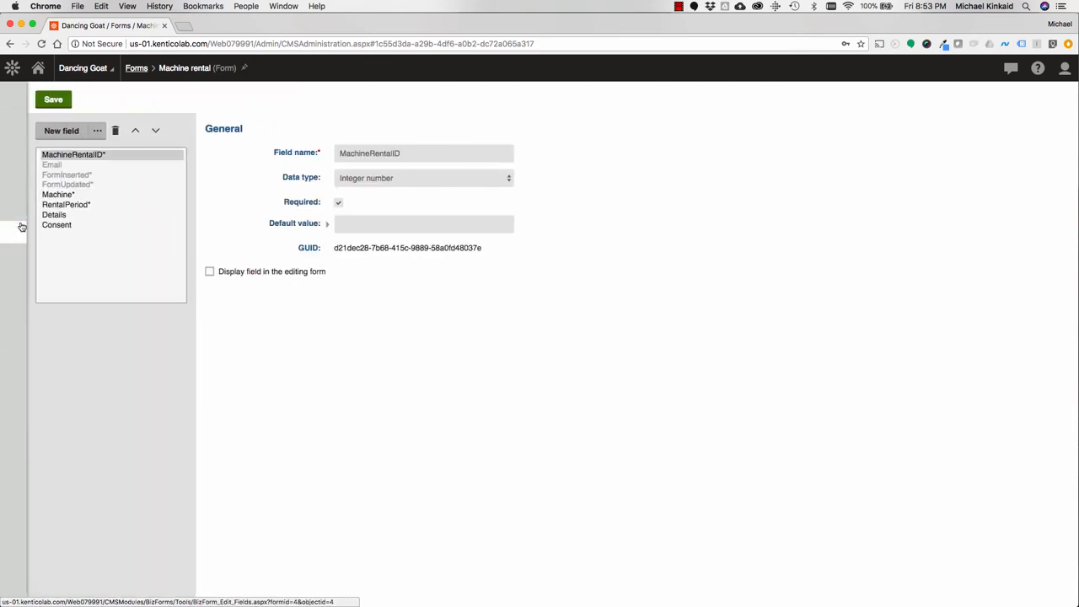
{"action": "left_click", "coordinate": [54, 226]}
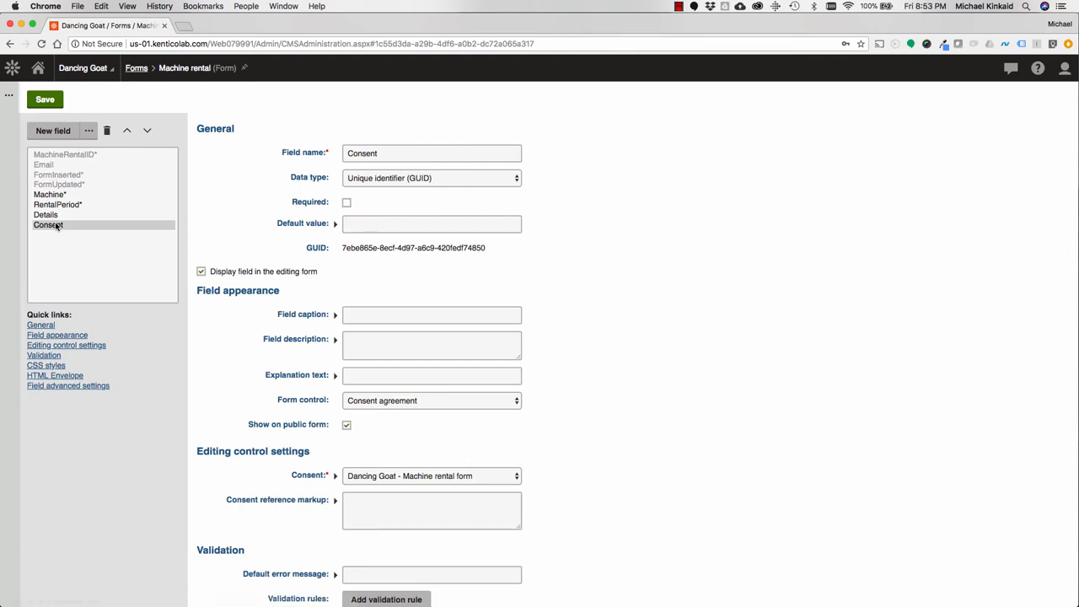
- Review the field's Consent dropdown and keep Dancing Goat - Machine rental form as its consent
{"action": "left_click", "coordinate": [432, 402]}
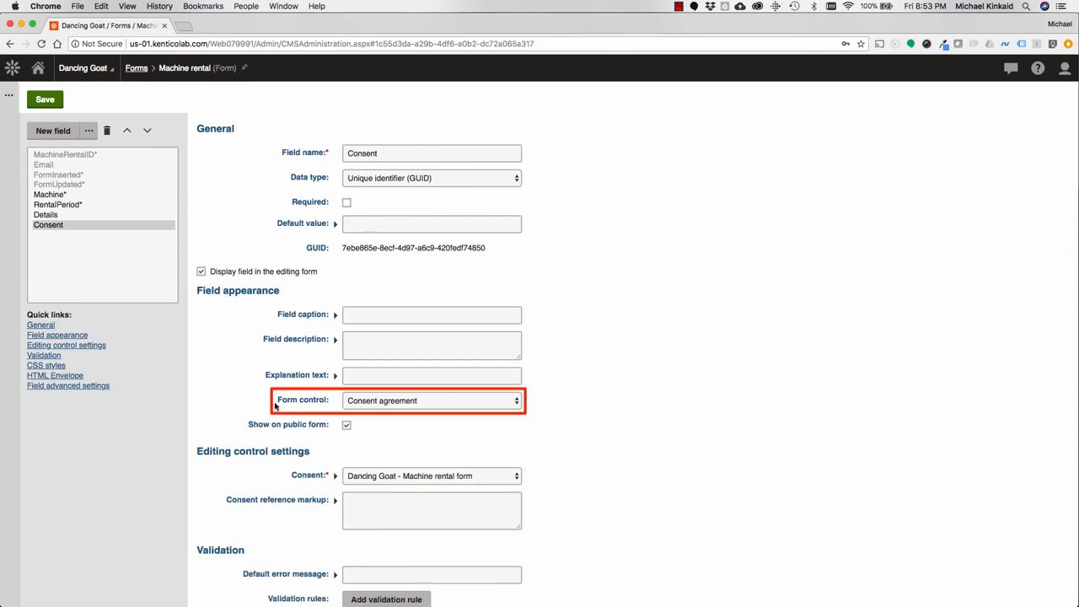
{"action": "mouse_move", "coordinate": [375, 407]}
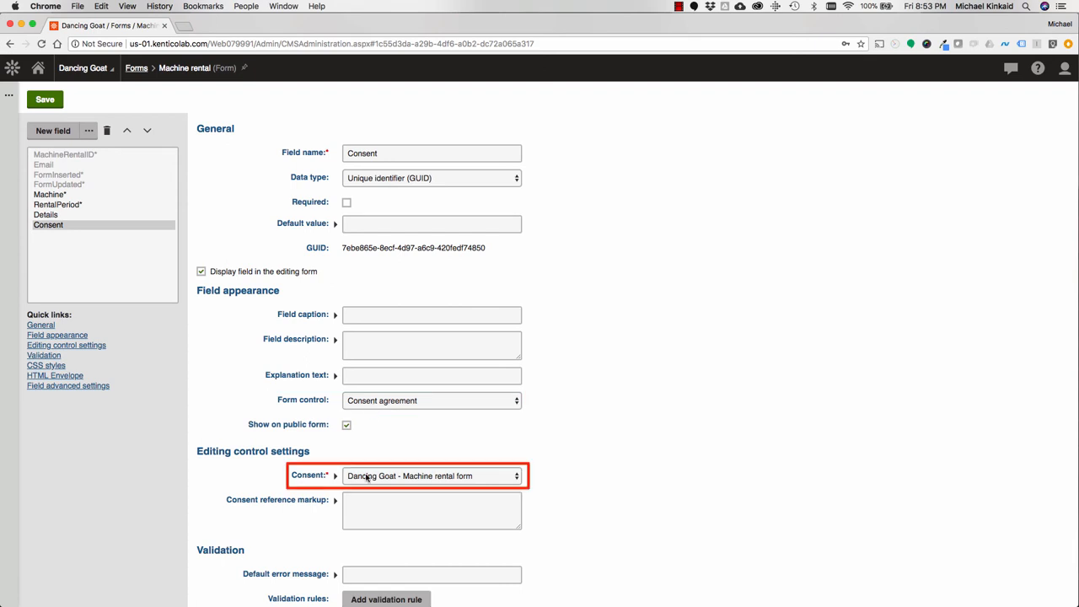
{"action": "left_click", "coordinate": [432, 476]}
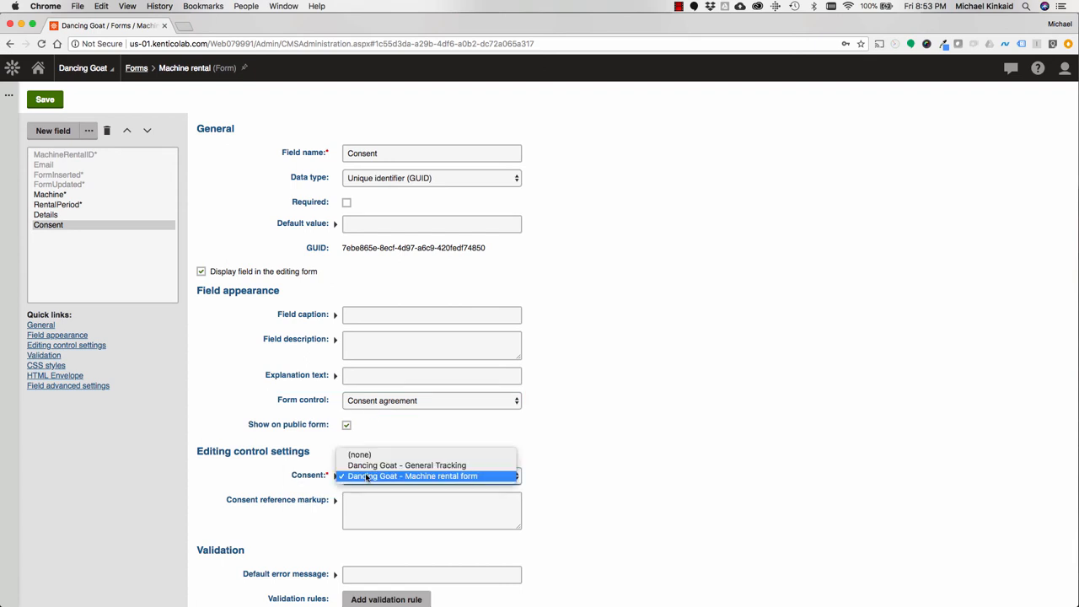
{"action": "mouse_move", "coordinate": [408, 465]}
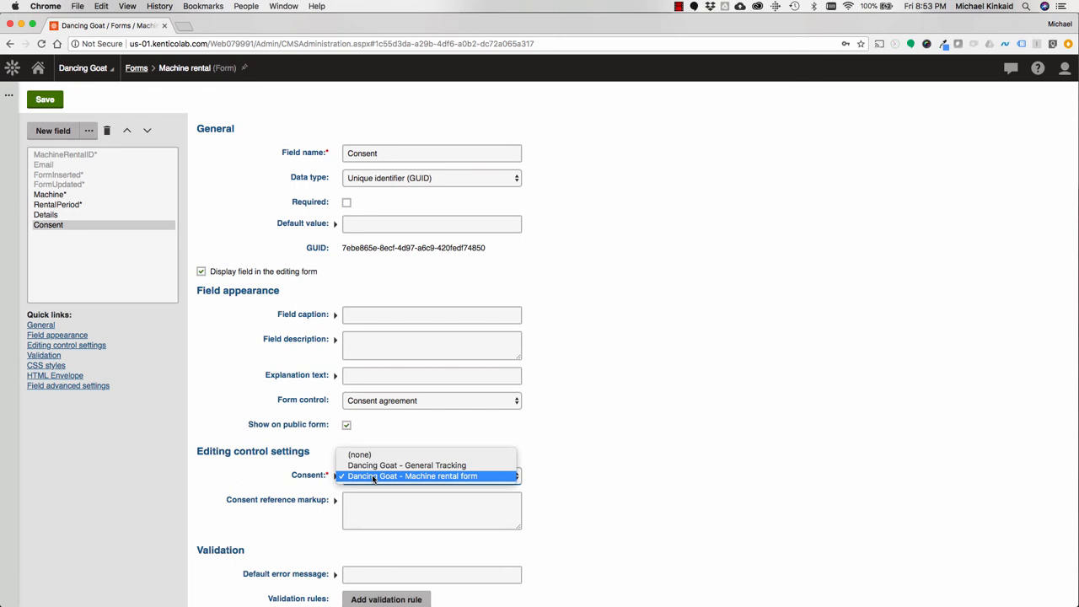
{"action": "left_click", "coordinate": [425, 476]}
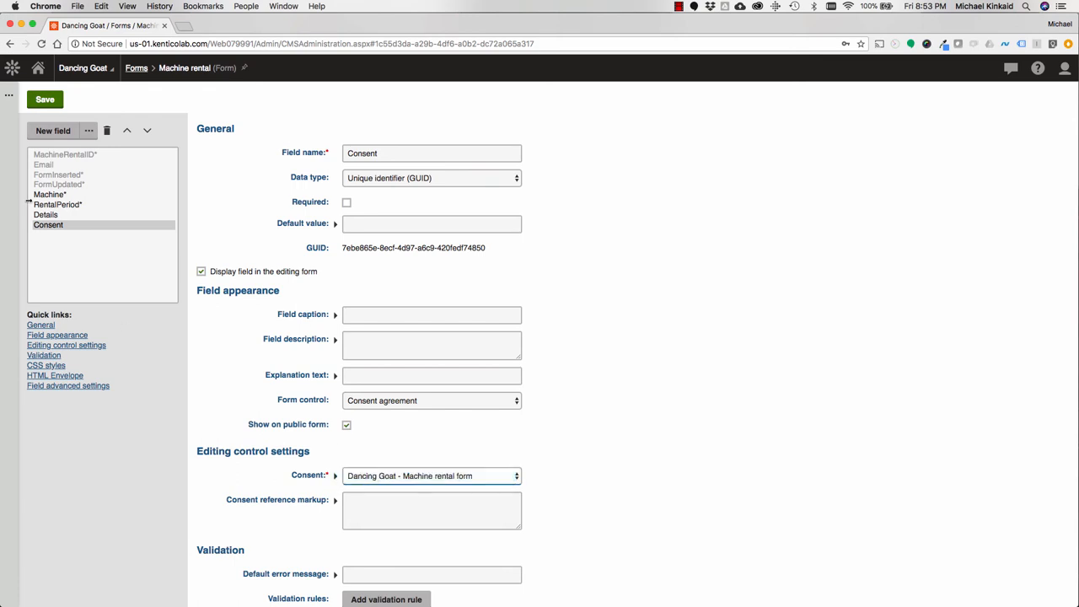
{"action": "left_click", "coordinate": [18, 66]}
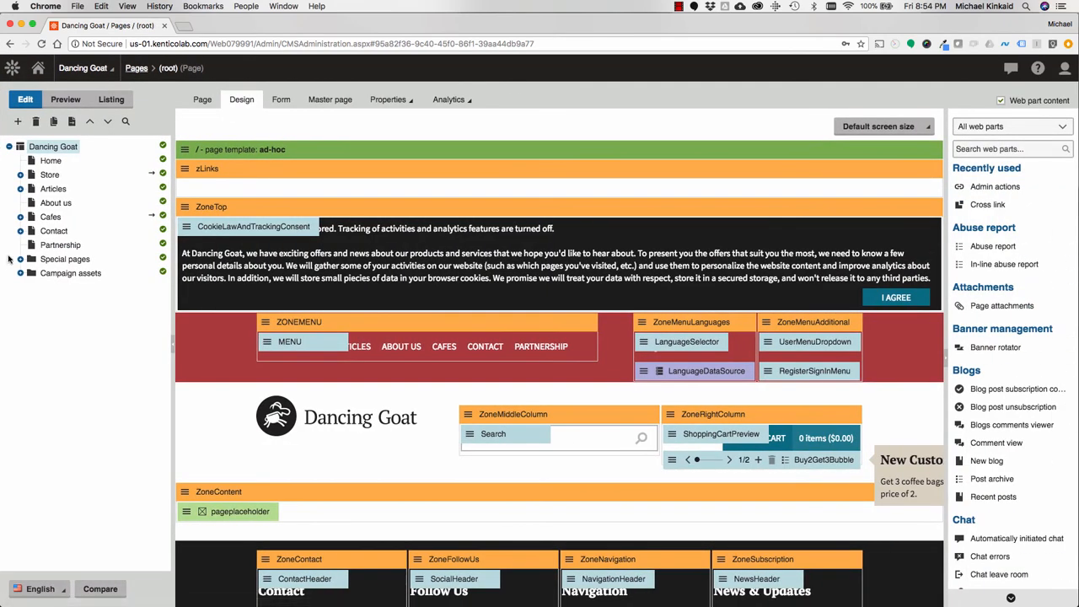
- Show the Machine rental special page in Design view, scrolled to the rental form's marketing consent checkbox
{"action": "left_click", "coordinate": [20, 260]}
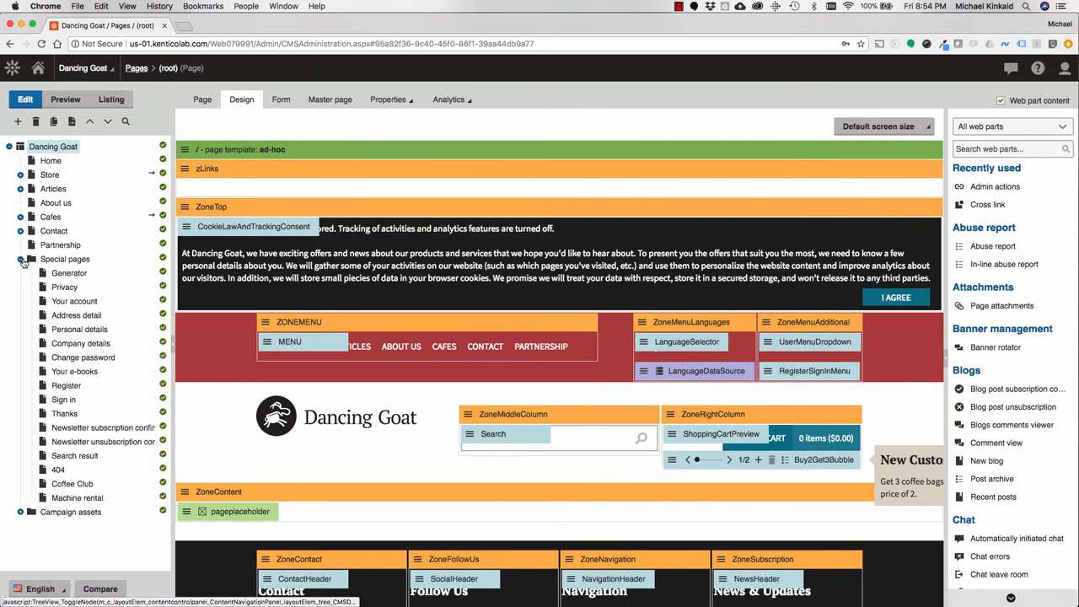
{"action": "left_click", "coordinate": [74, 498]}
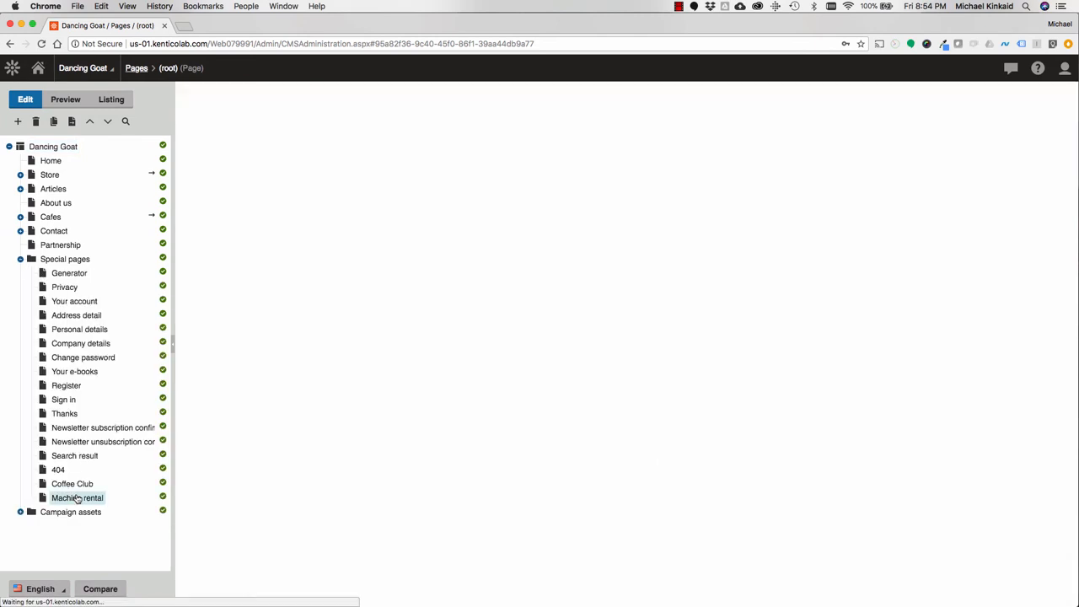
{"action": "left_click", "coordinate": [78, 498]}
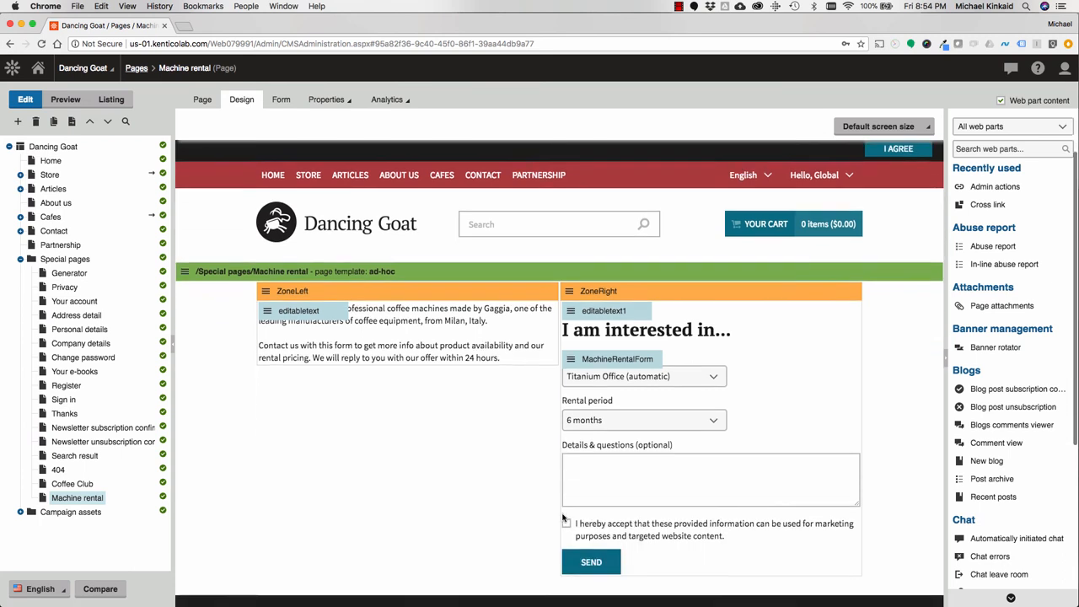
{"action": "scroll", "scroll_direction": "down", "scroll_amount": 3}
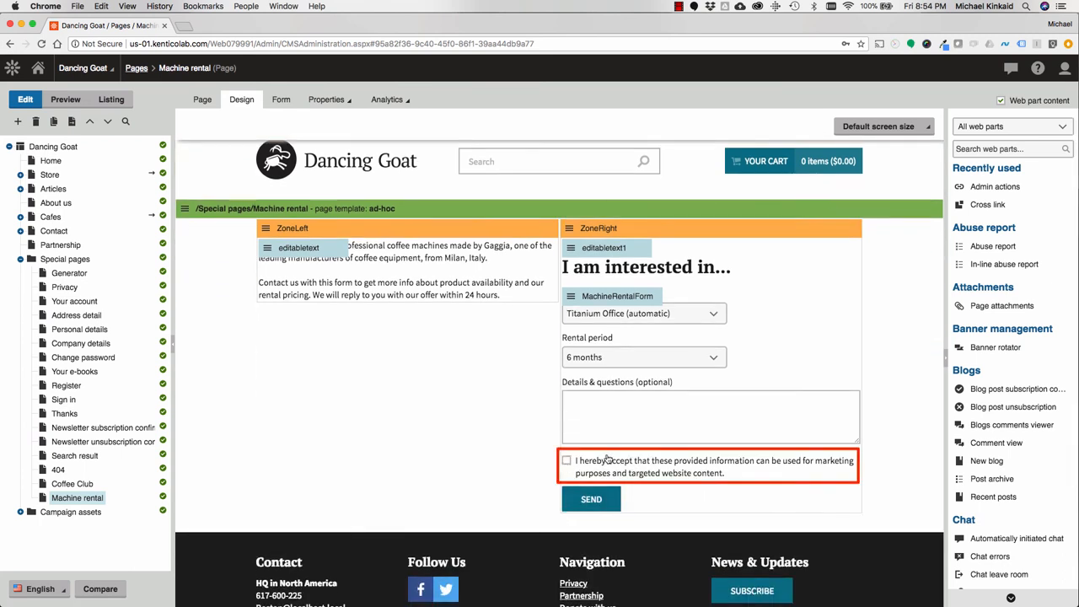
{"action": "mouse_move", "coordinate": [612, 474]}
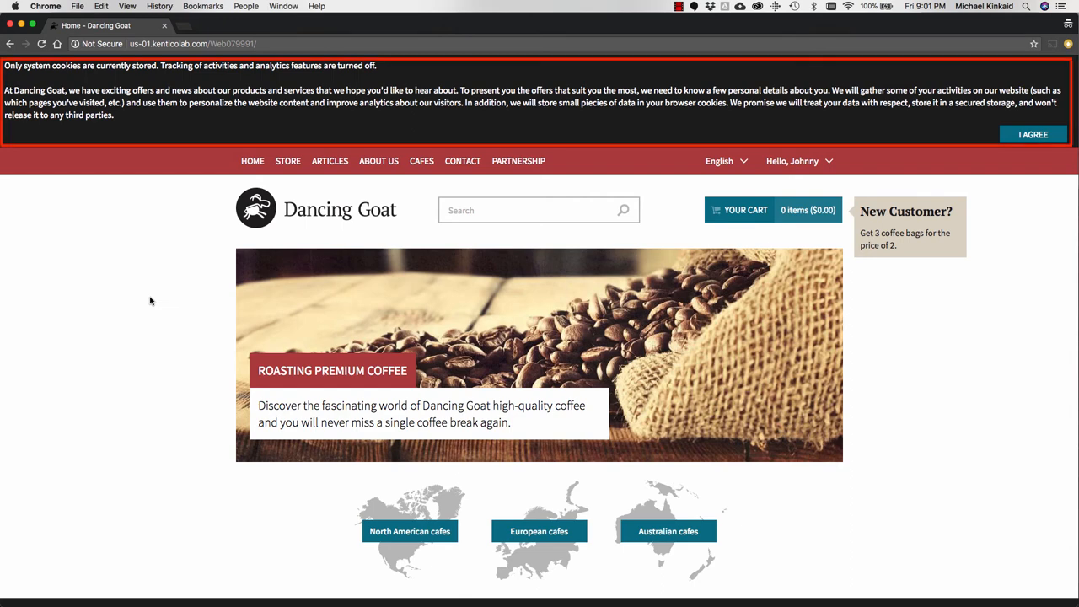
{"action": "mouse_move", "coordinate": [317, 210]}
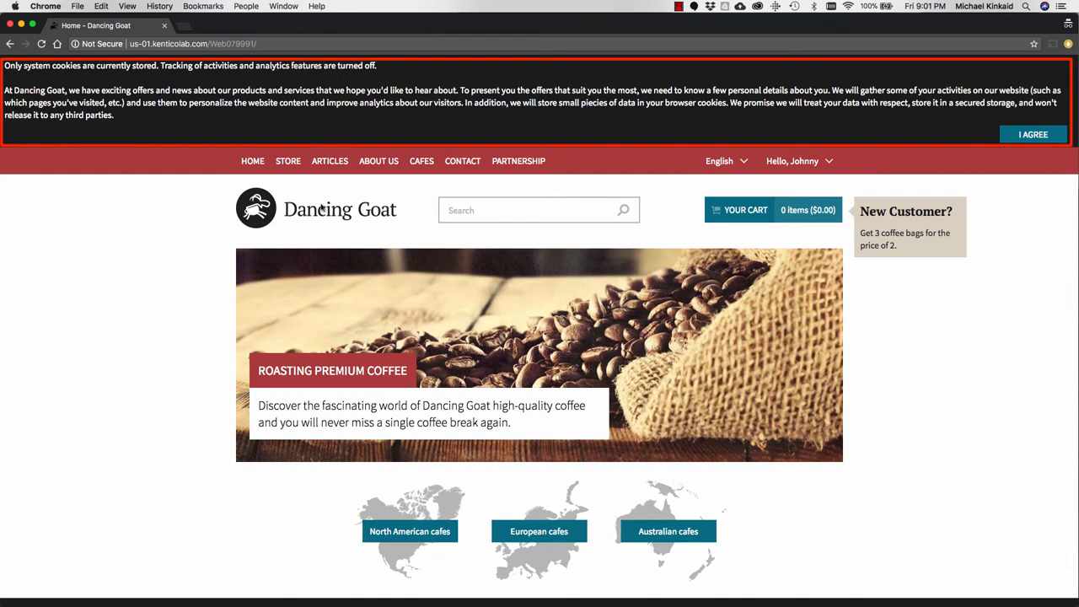
- Accept the cookie tracking bar and navigate to Contact > machine rental
{"action": "left_click", "coordinate": [1032, 135]}
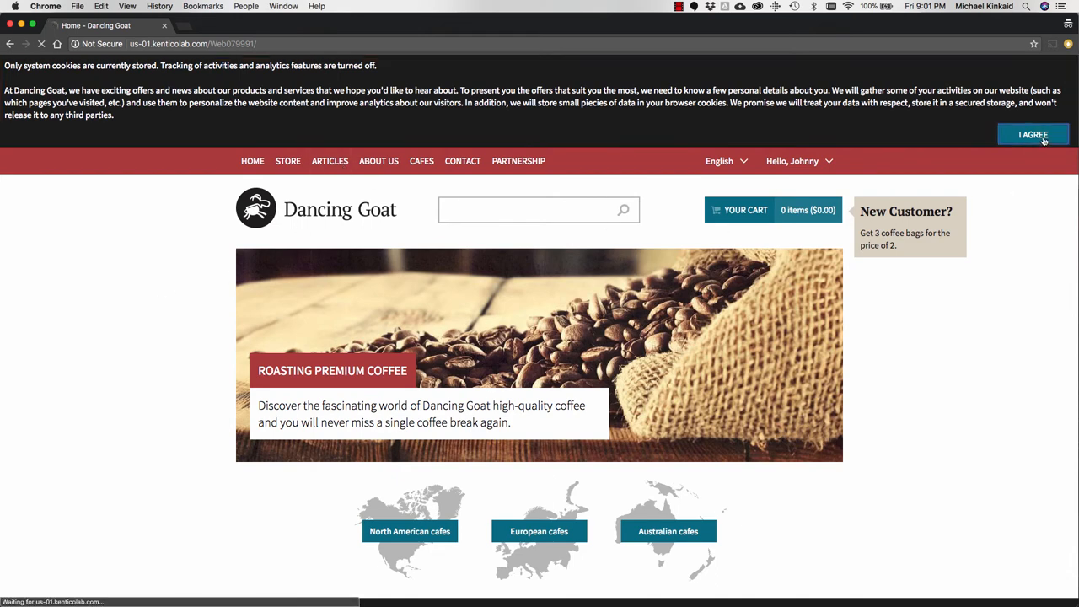
{"action": "left_click", "coordinate": [1033, 135]}
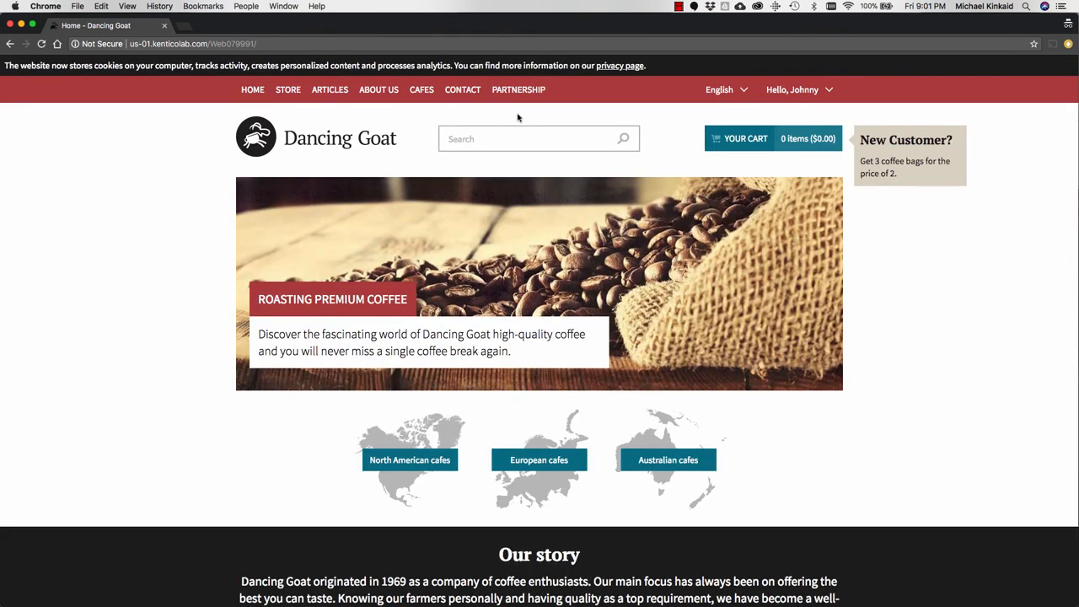
{"action": "left_click", "coordinate": [462, 89]}
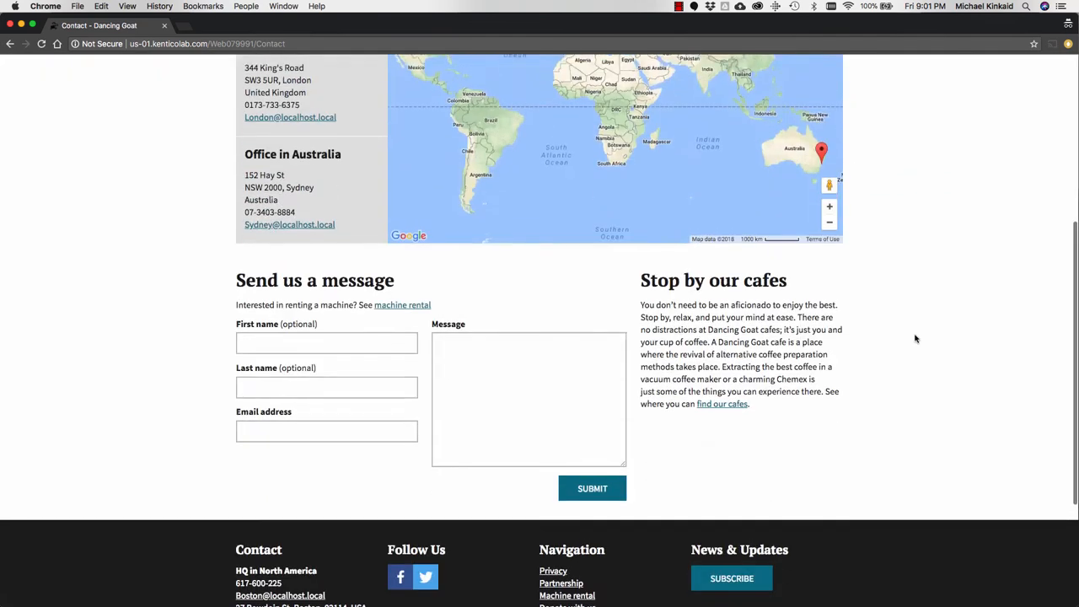
{"action": "left_click", "coordinate": [401, 303]}
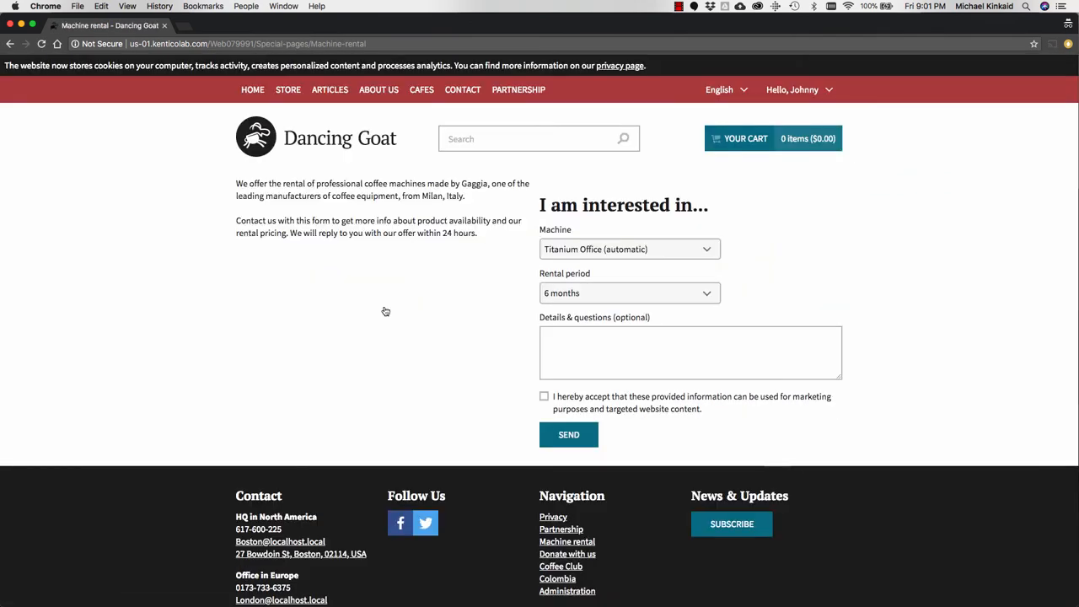
- Submit a 2-year machine rental request with marketing consent ticked, then go to the Privacy page
{"action": "left_click", "coordinate": [629, 250]}
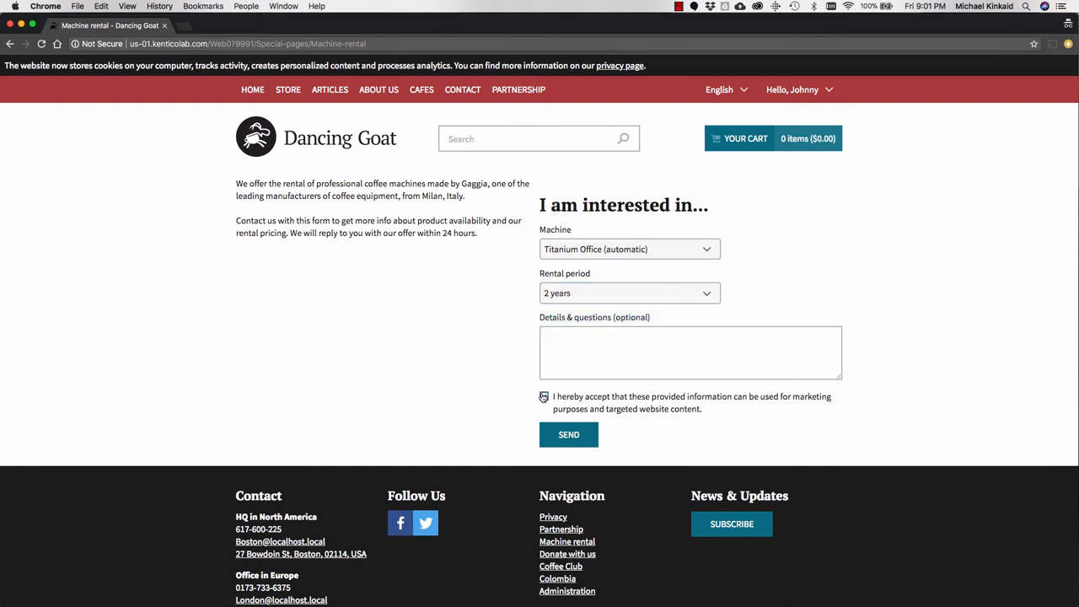
{"action": "left_click", "coordinate": [568, 435]}
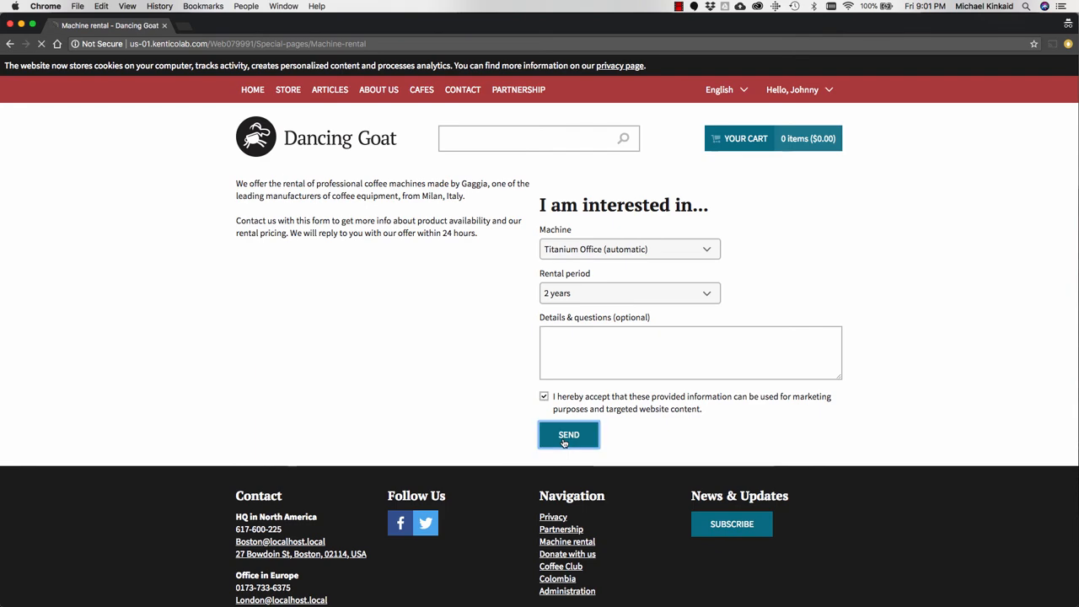
{"action": "left_click", "coordinate": [568, 435]}
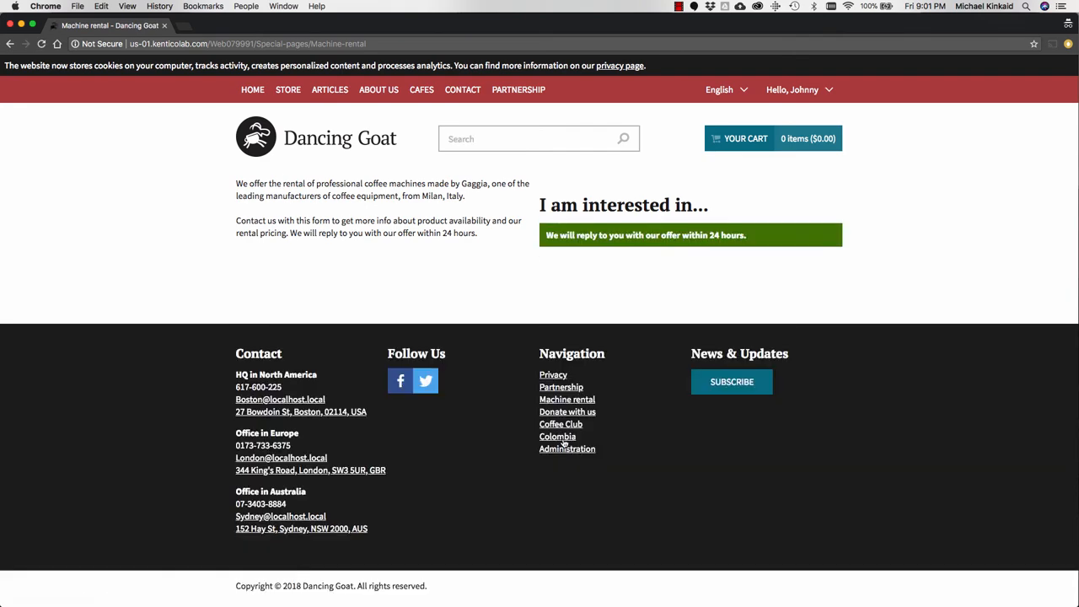
{"action": "left_click", "coordinate": [553, 375]}
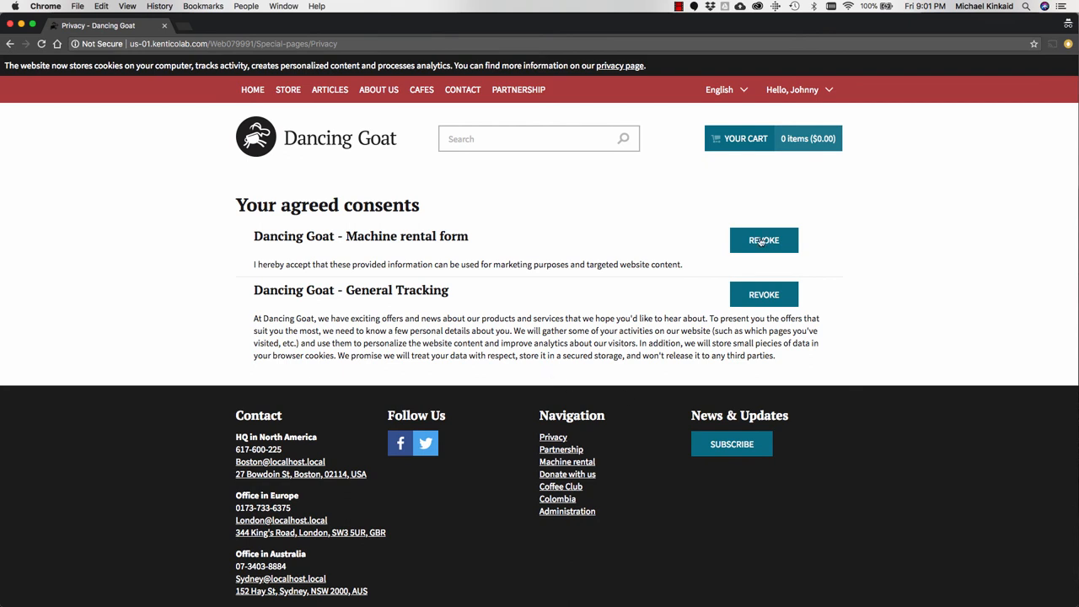
- View the Your agreed consents page listing the Machine rental form and General Tracking
{"action": "left_click", "coordinate": [763, 239]}
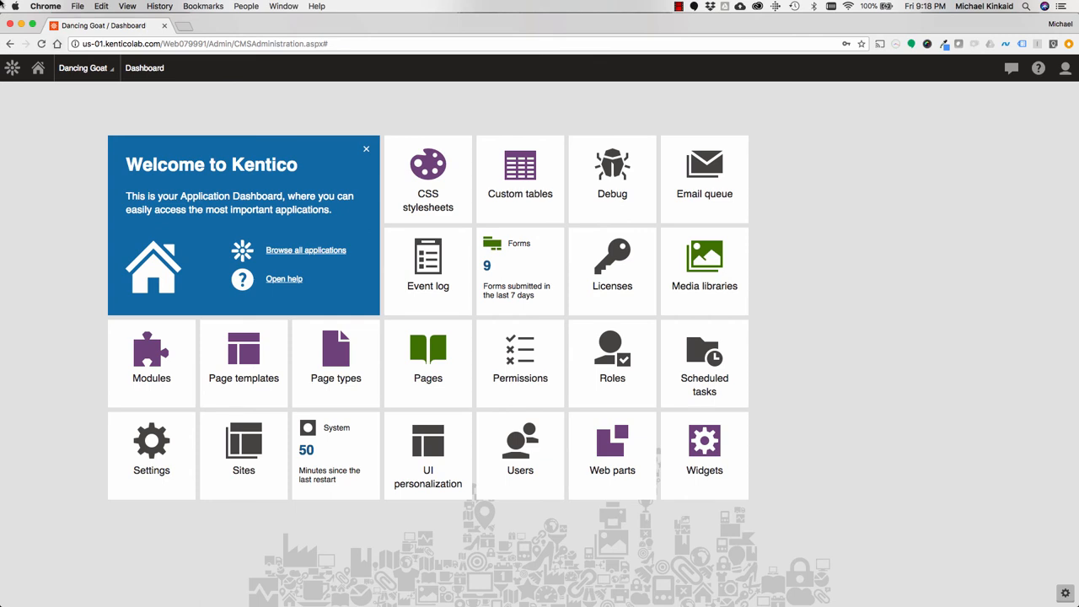
- Show the applications list with the On-line marketing category expanded
{"action": "left_click", "coordinate": [14, 67]}
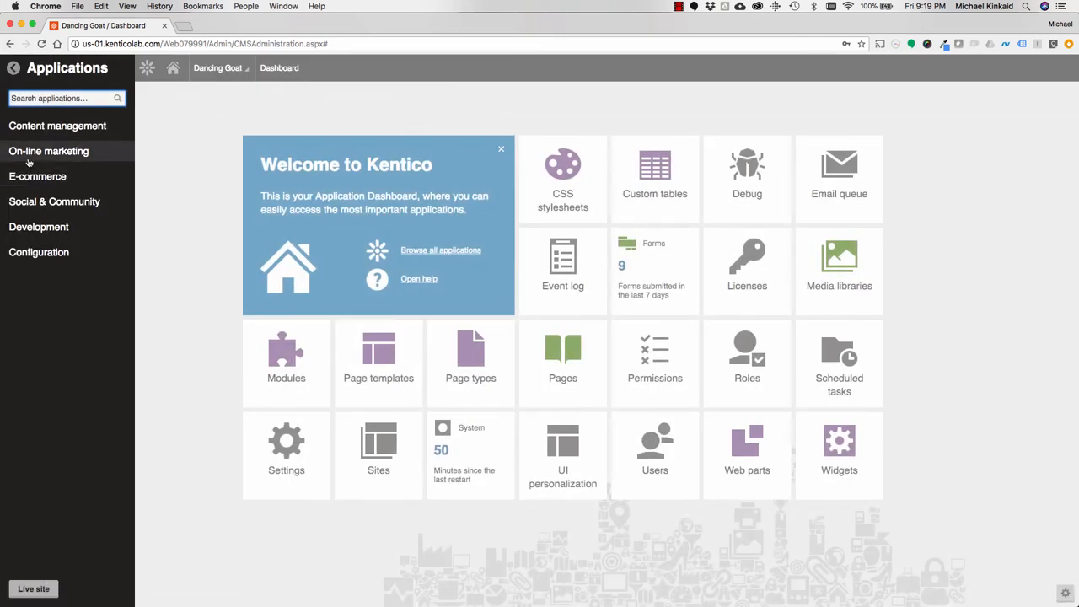
{"action": "left_click", "coordinate": [47, 152]}
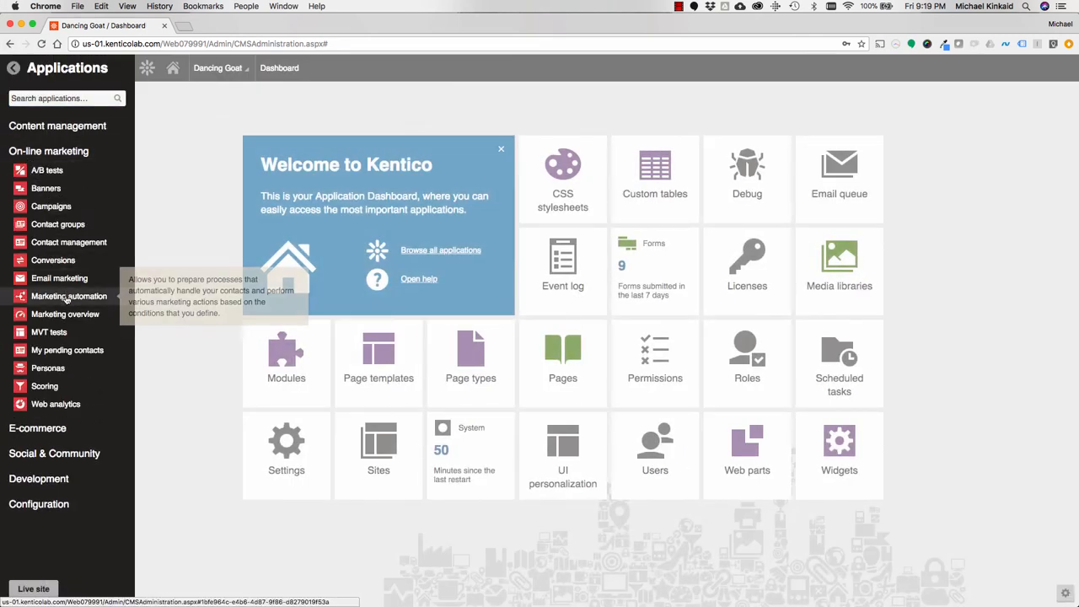
{"action": "mouse_move", "coordinate": [85, 253]}
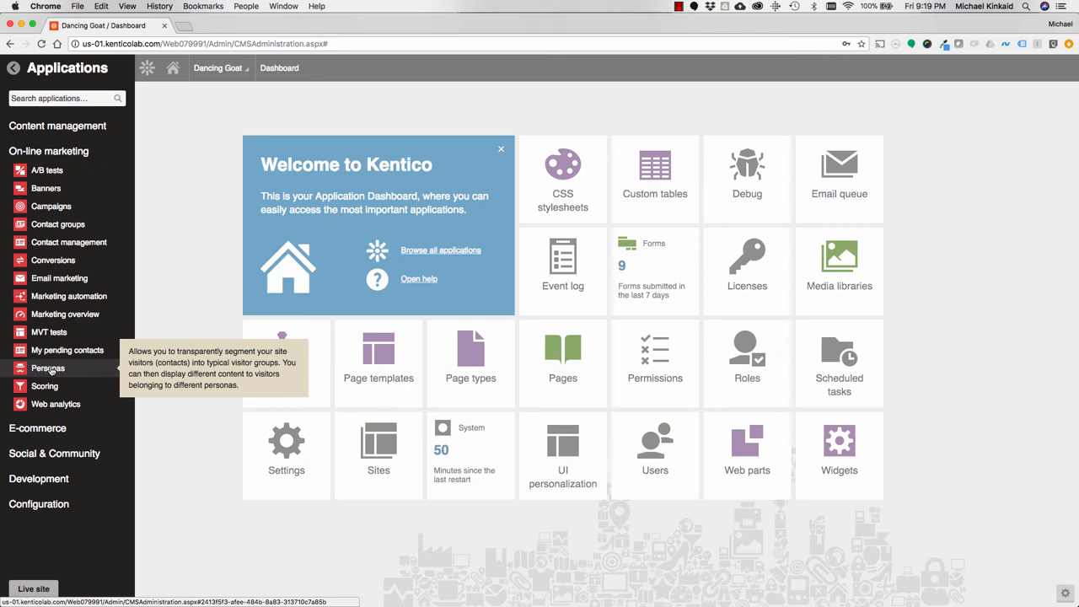
- Find and launch the Pages application and select Home in the content tree
{"action": "type", "text": "P"}
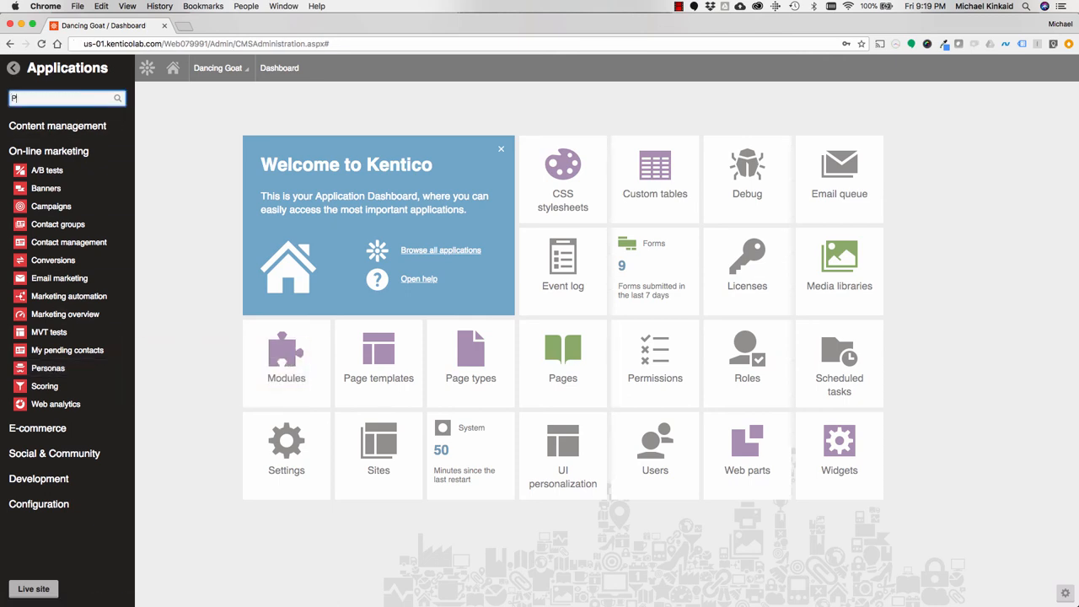
{"action": "left_click", "coordinate": [42, 145]}
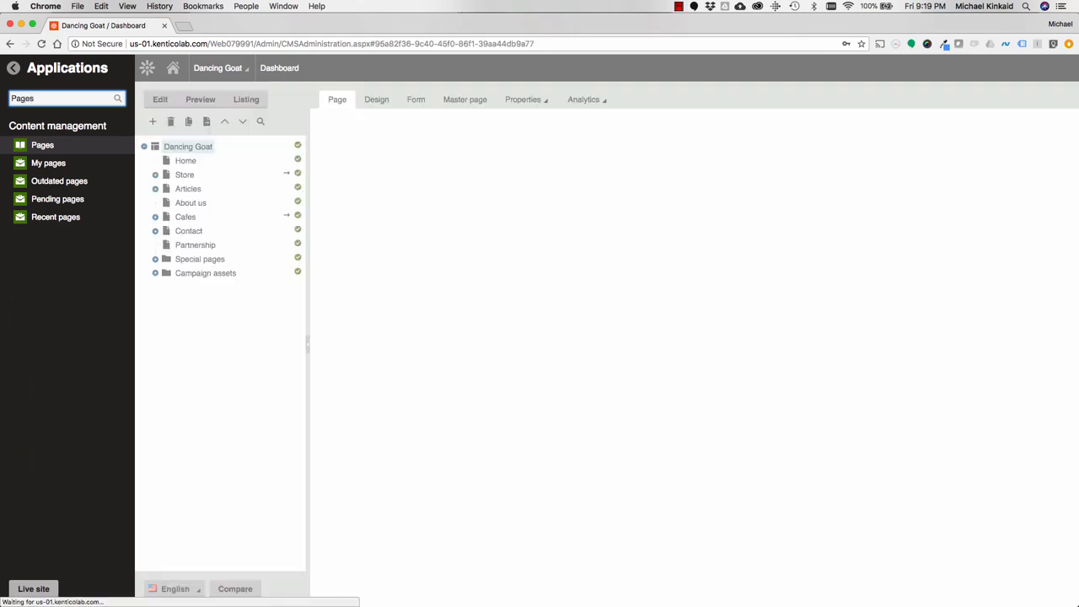
{"action": "left_click", "coordinate": [185, 160]}
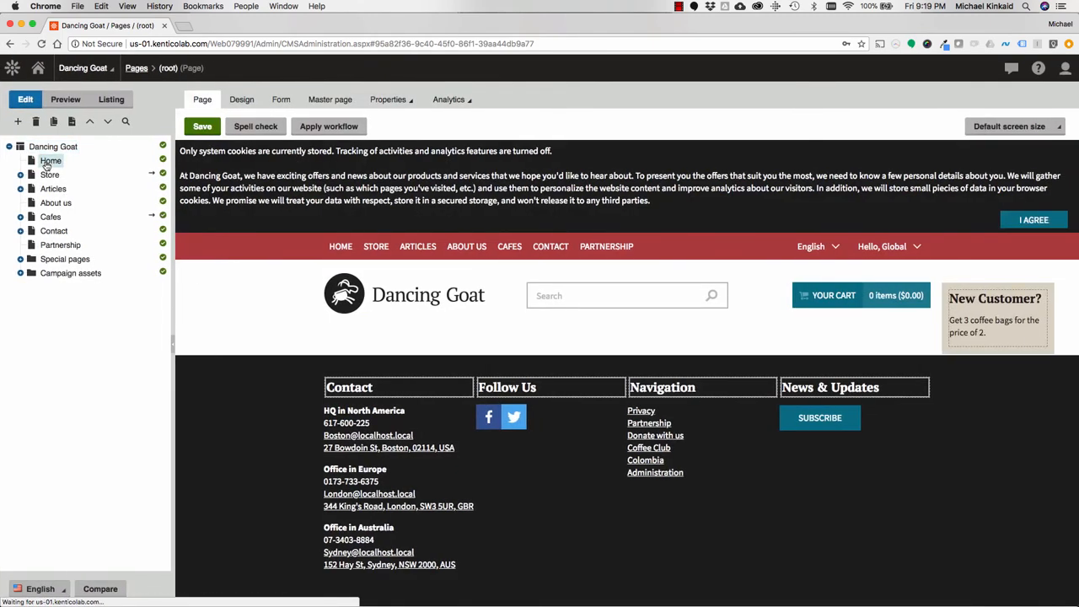
{"action": "left_click", "coordinate": [51, 160]}
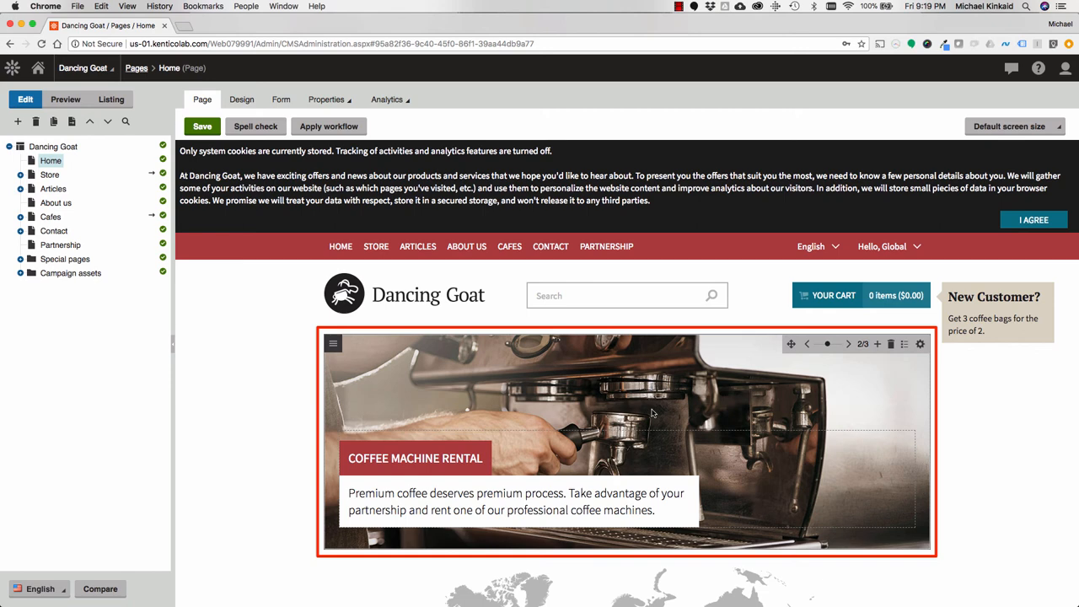
{"action": "mouse_move", "coordinate": [920, 342]}
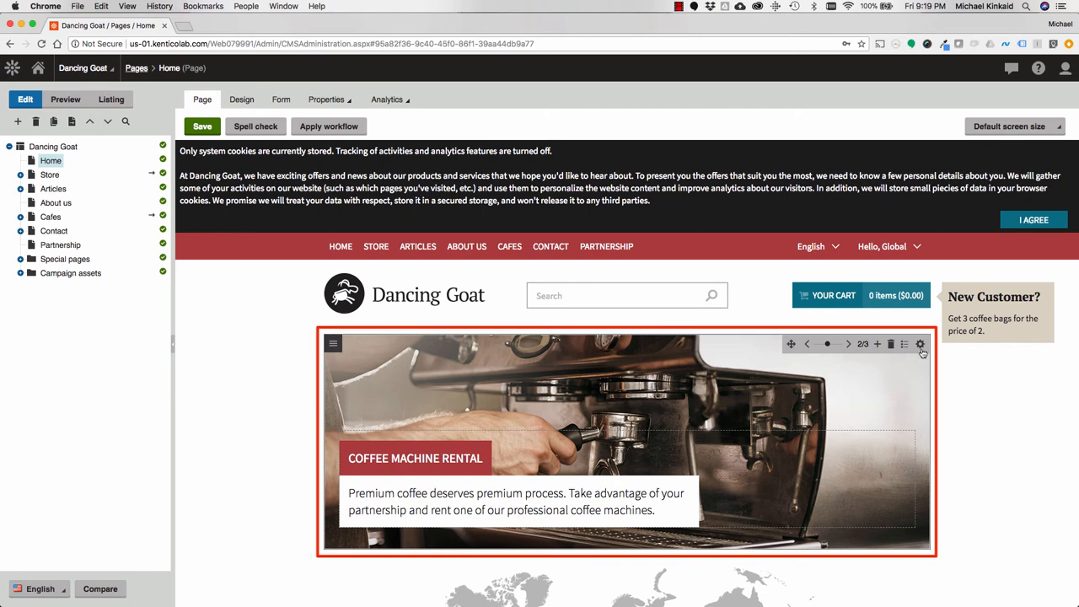
- Configure the rental banner widget, go to Variant properties and edit its Display condition
{"action": "left_click", "coordinate": [921, 344]}
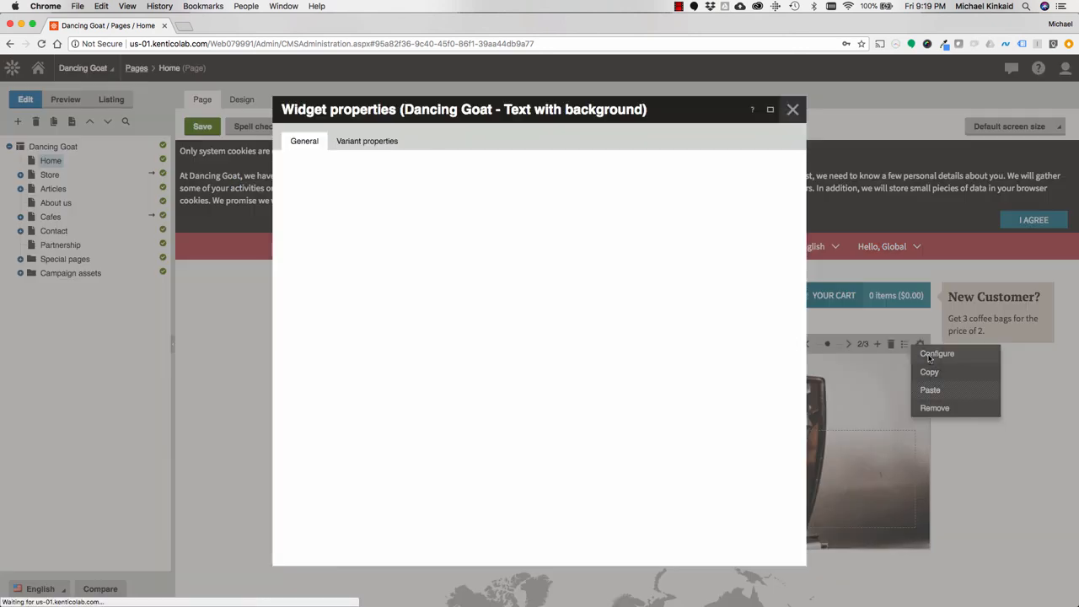
{"action": "left_click", "coordinate": [938, 355]}
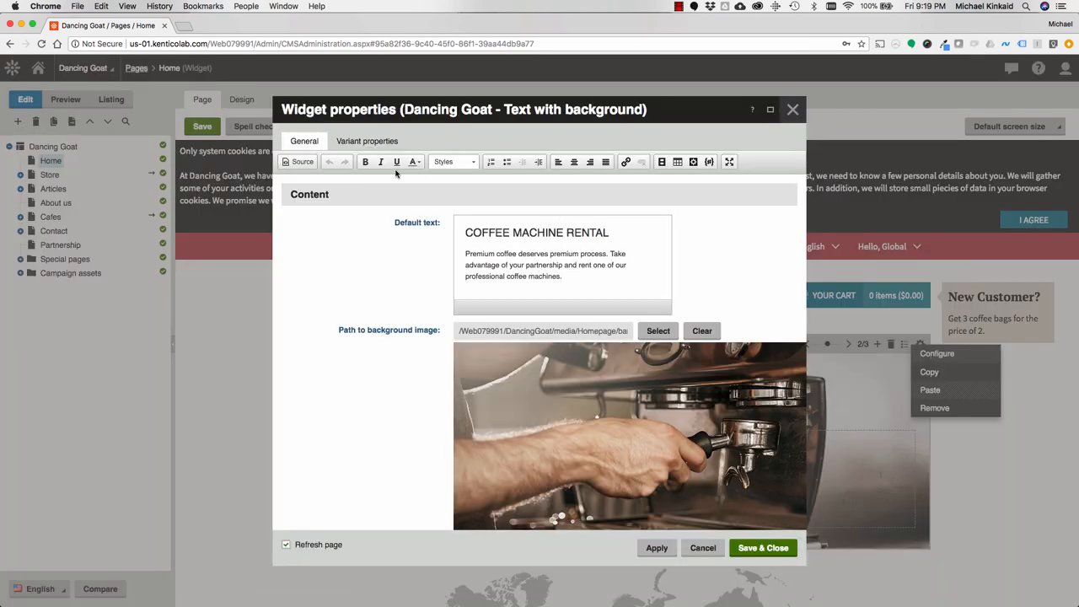
{"action": "left_click", "coordinate": [368, 141]}
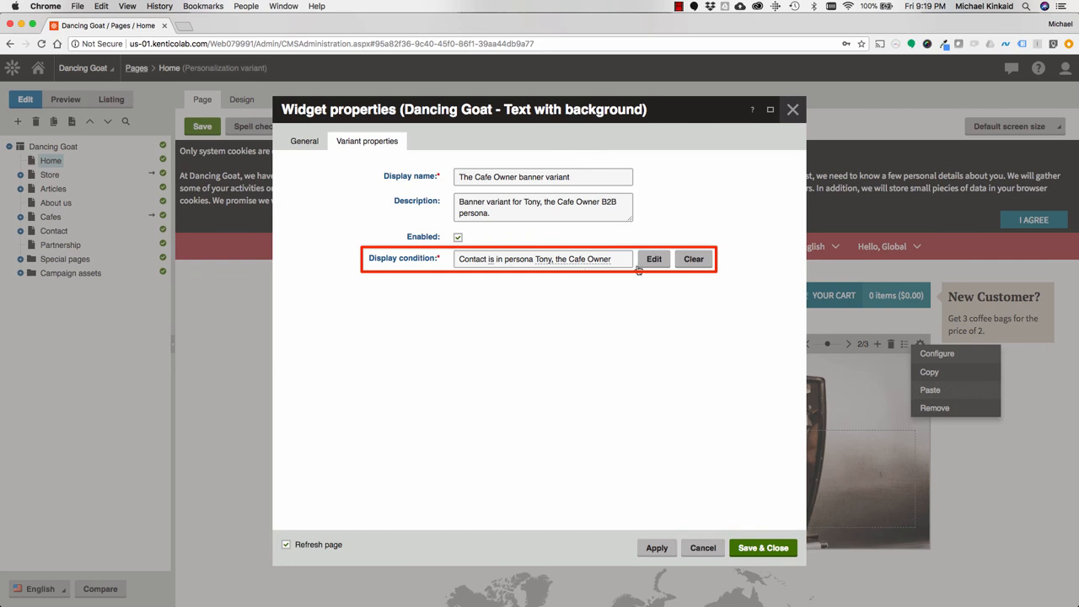
{"action": "left_click", "coordinate": [654, 259]}
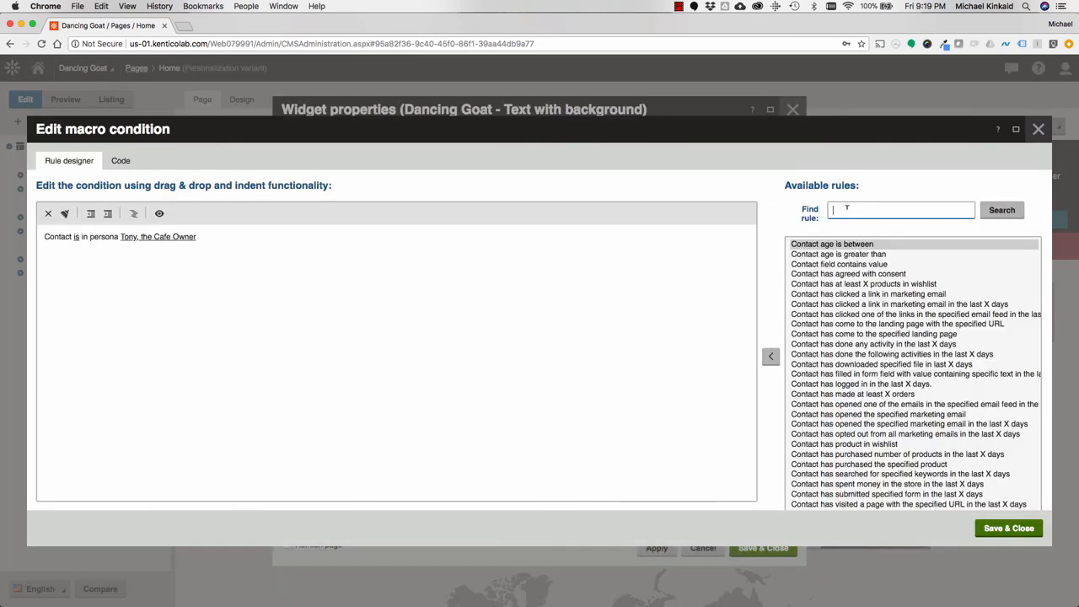
- Add a consent rule requiring Dancing Goat - General Tracking and set the parameter
{"action": "type", "text": "consent"}
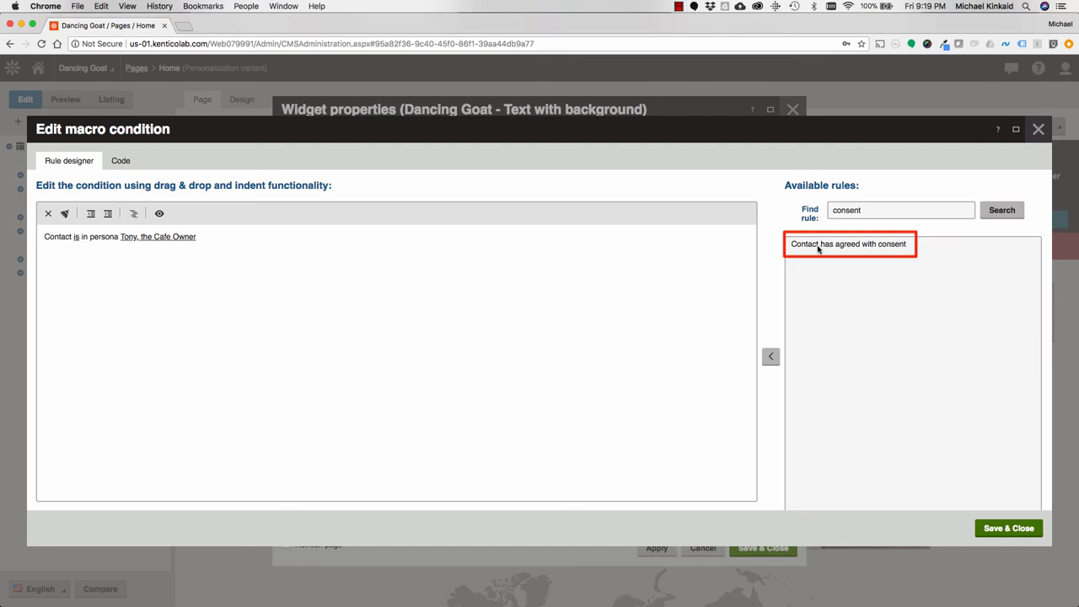
{"action": "mouse_move", "coordinate": [819, 249]}
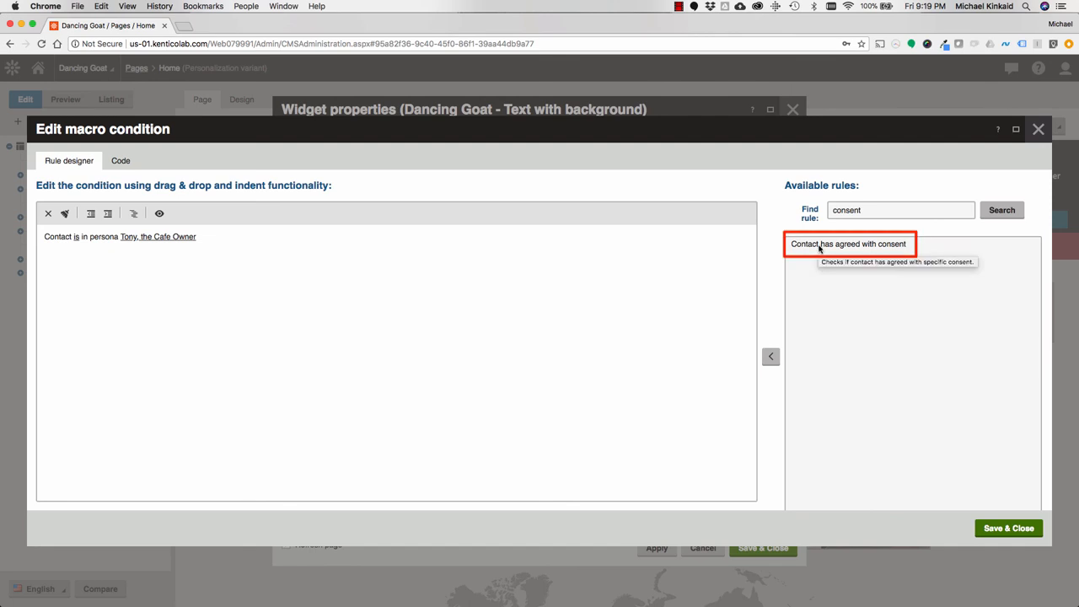
{"action": "mouse_move", "coordinate": [772, 356]}
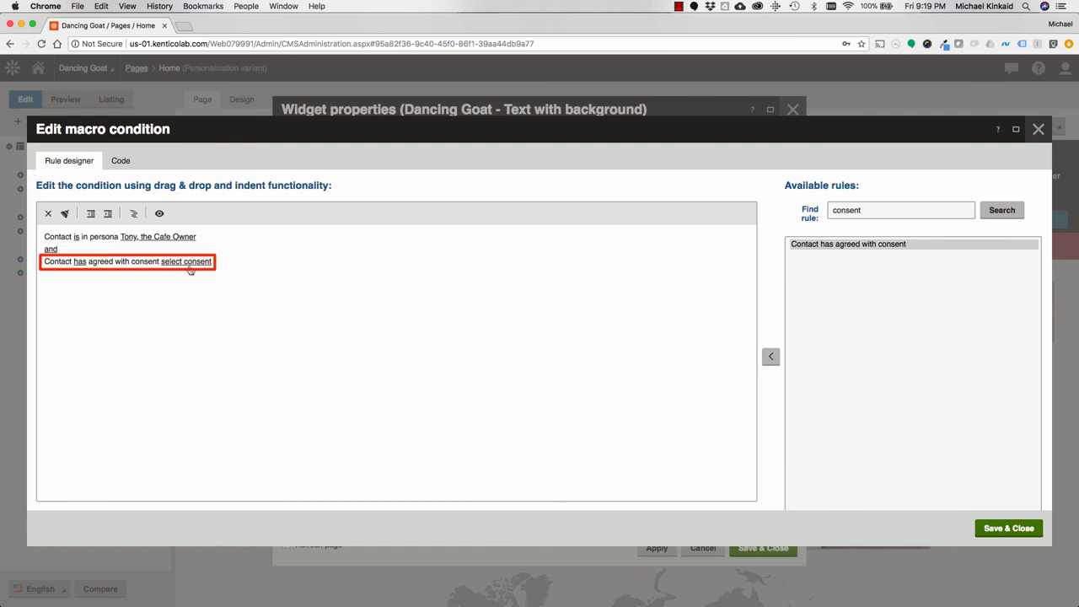
{"action": "left_click", "coordinate": [186, 262]}
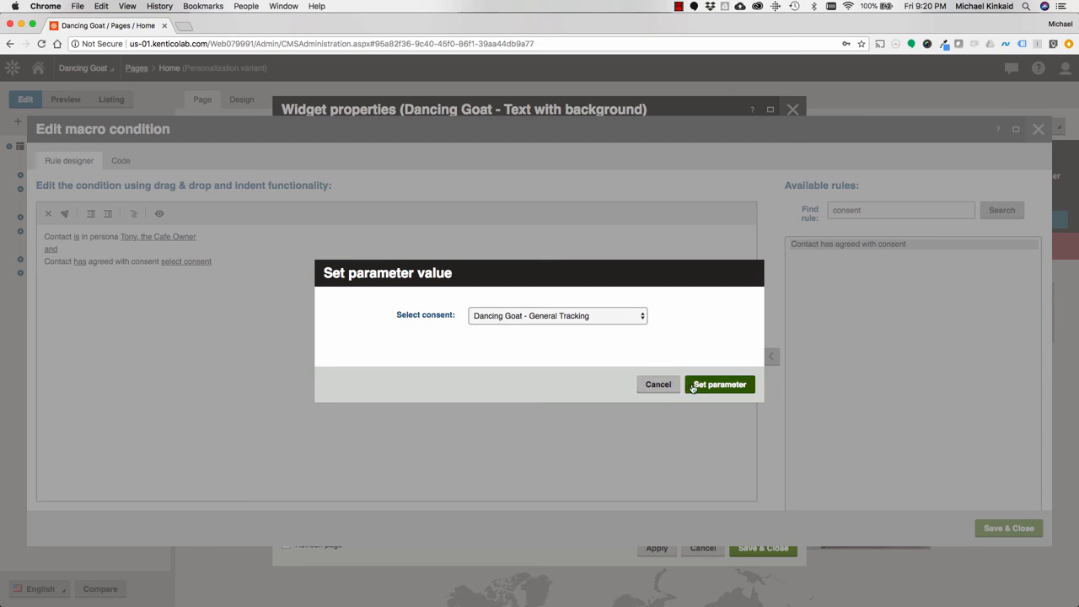
{"action": "left_click", "coordinate": [719, 384]}
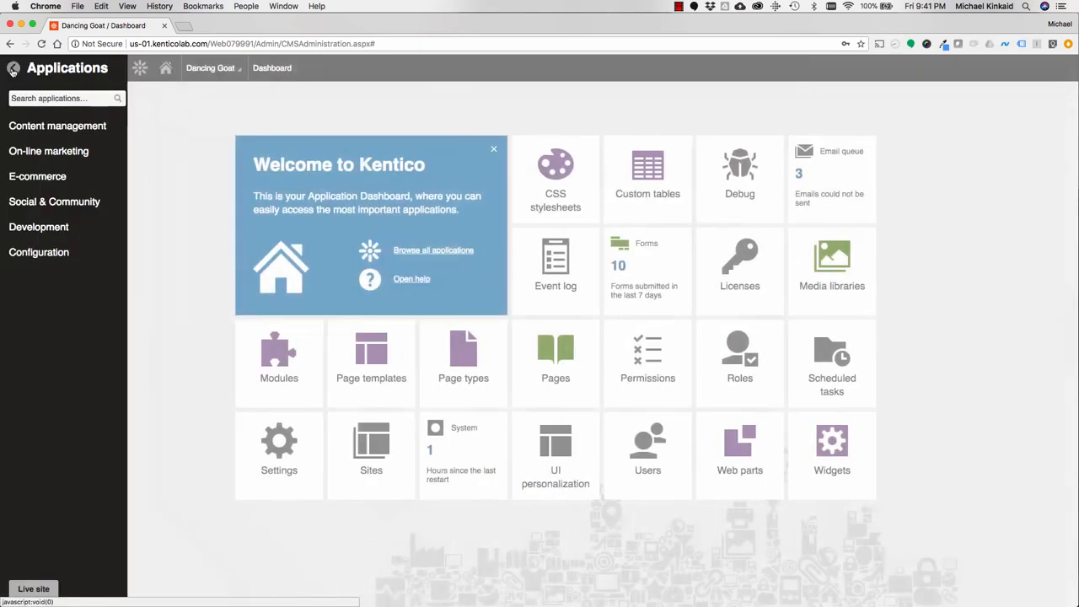
{"action": "type", "text": "data"}
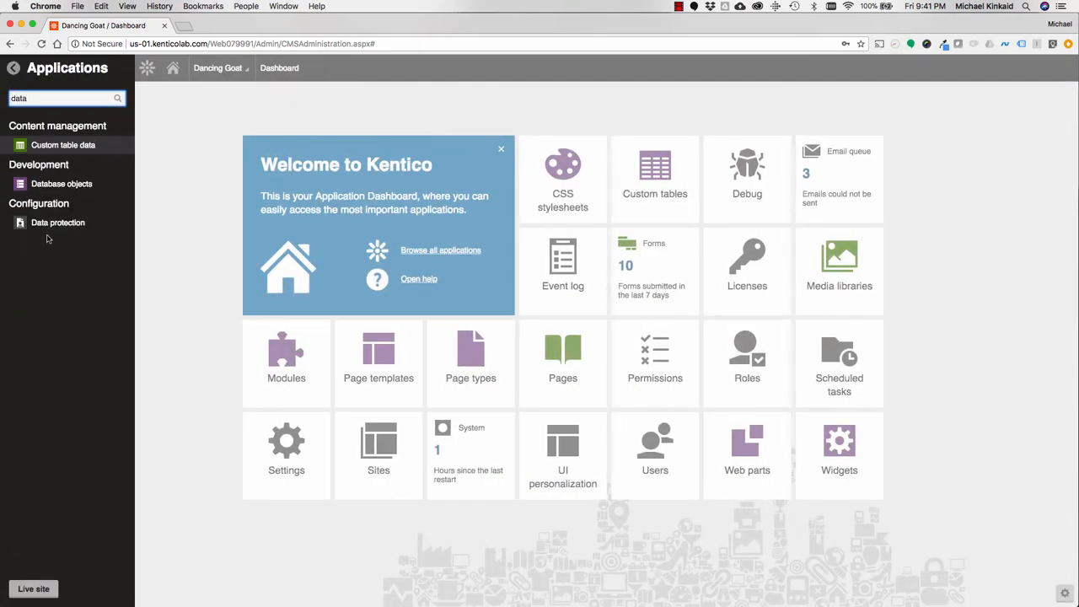
{"action": "left_click", "coordinate": [57, 223]}
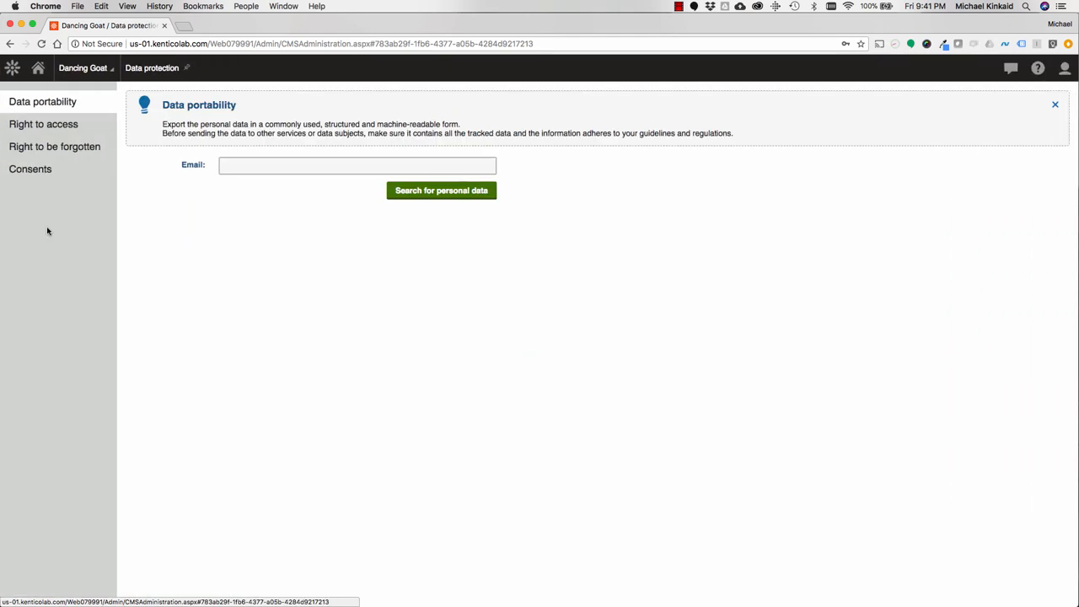
{"action": "left_click", "coordinate": [42, 101]}
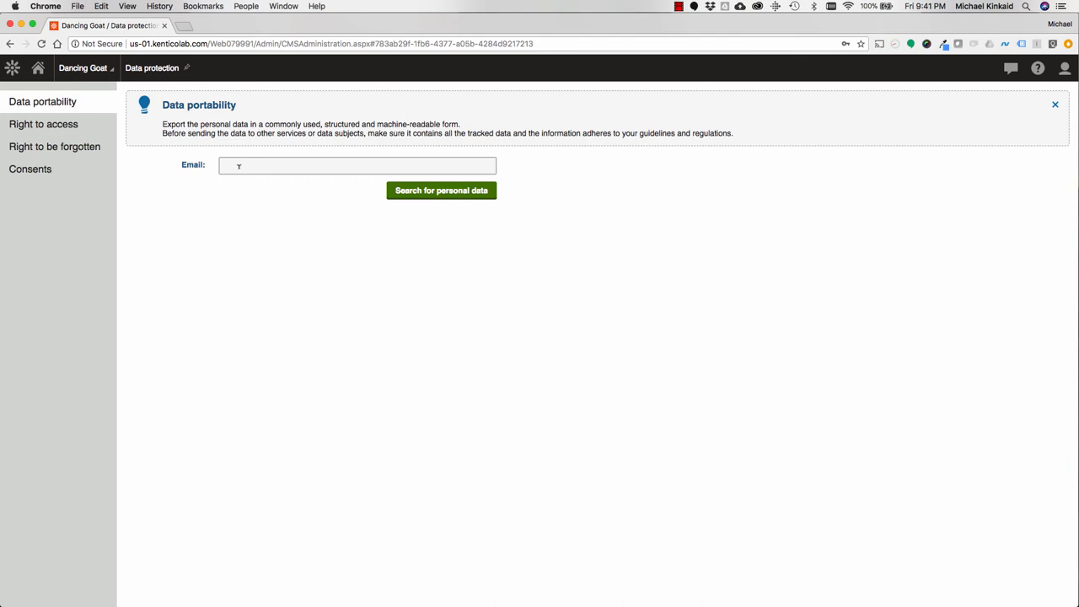
{"action": "type", "text": "jalpha@demo.demo"}
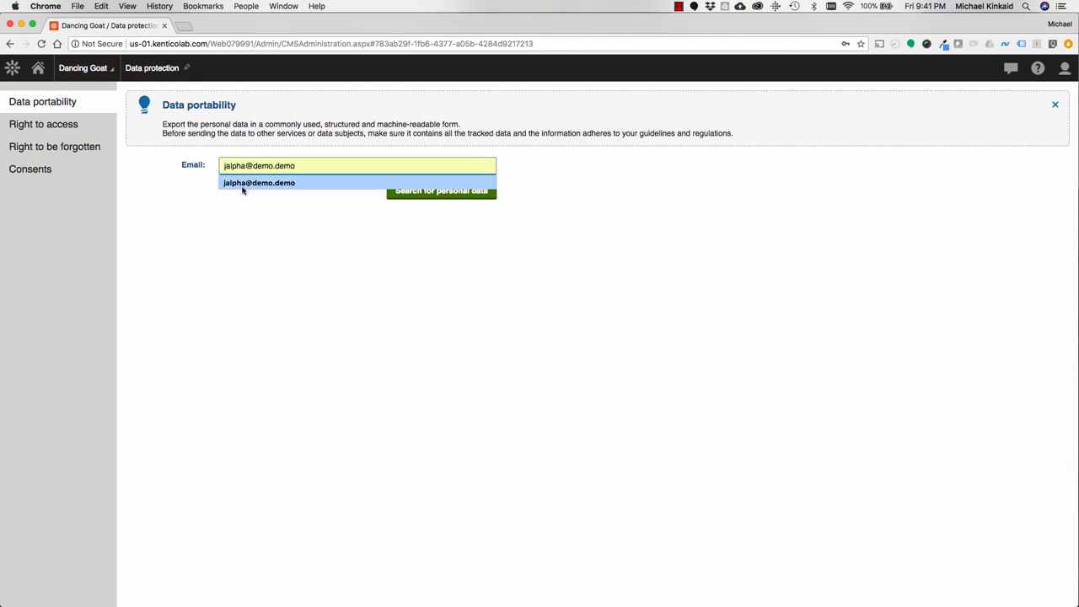
{"action": "left_click", "coordinate": [442, 189]}
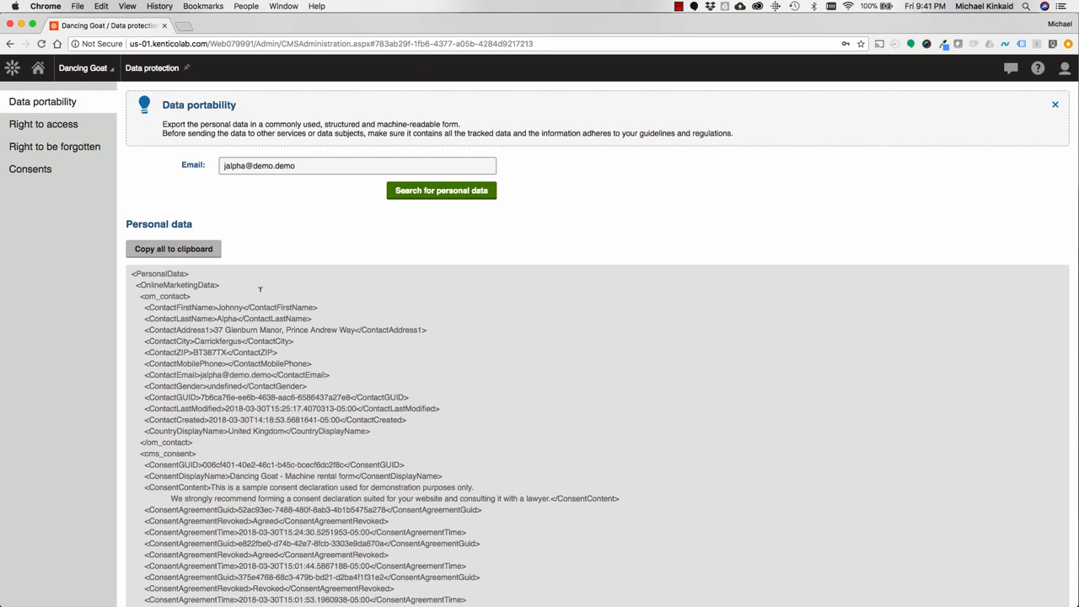
- Review the exported XML personal data, then move to the Right to access section
{"action": "scroll", "scroll_direction": "down", "scroll_amount": 3}
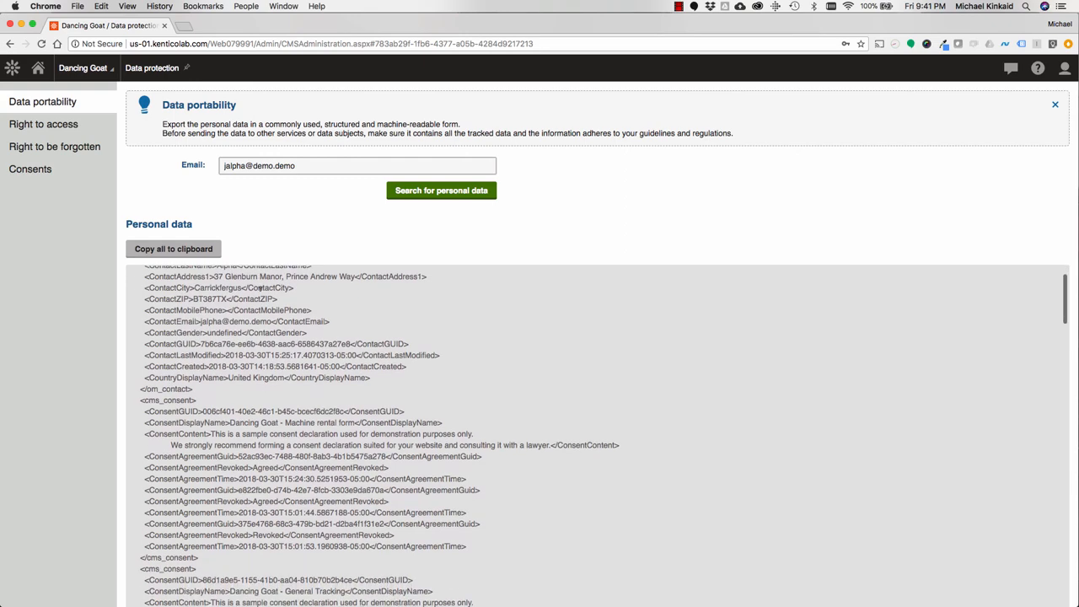
{"action": "scroll", "scroll_direction": "down", "scroll_amount": 3}
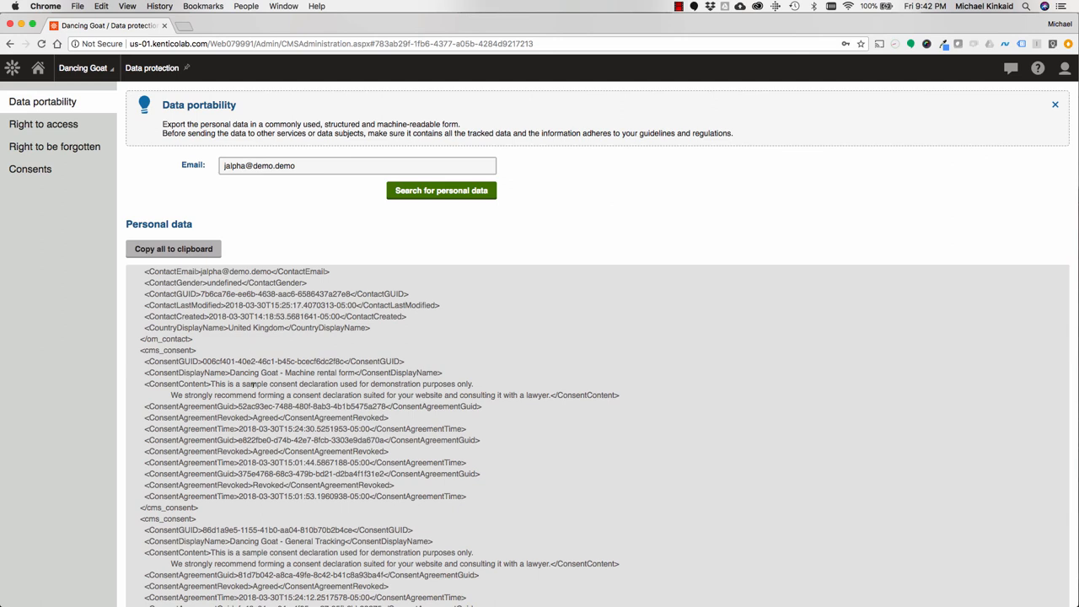
{"action": "scroll", "scroll_direction": "down", "scroll_amount": 3}
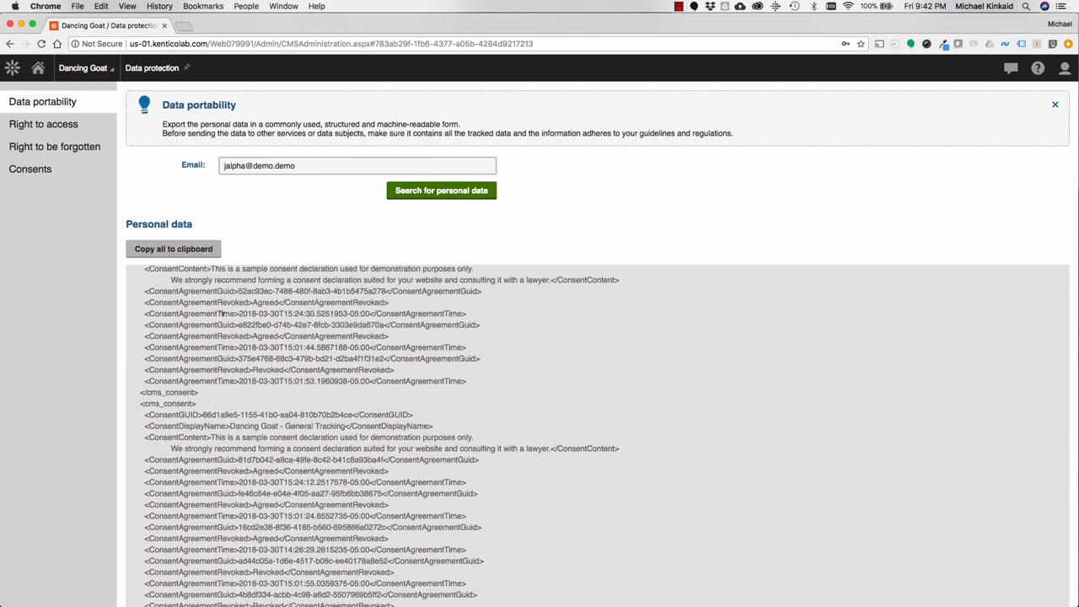
{"action": "left_click", "coordinate": [43, 125]}
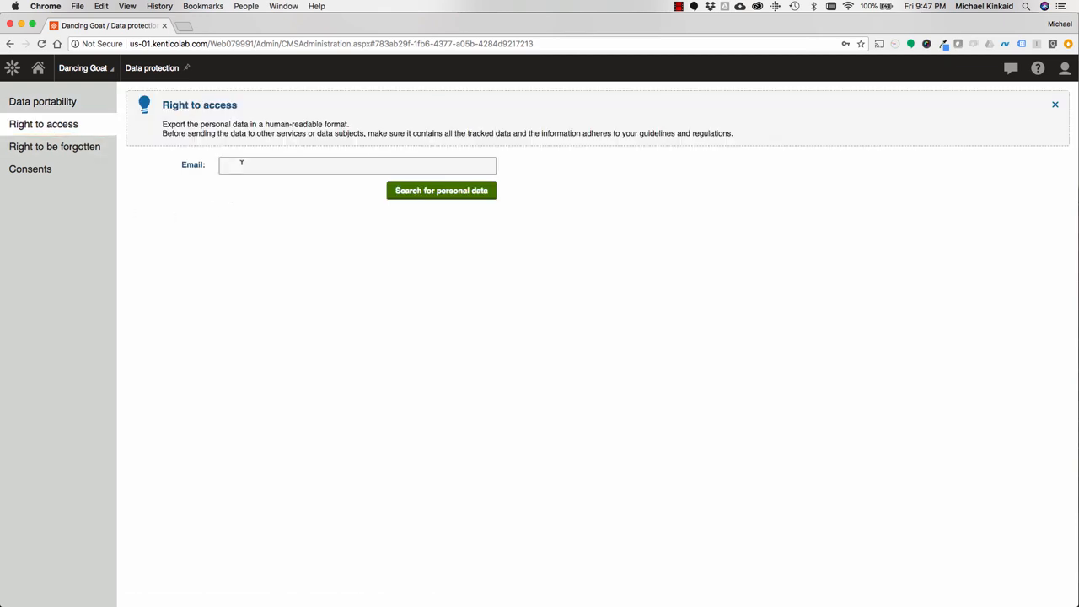
{"action": "type", "text": "jalpha@demo.demo"}
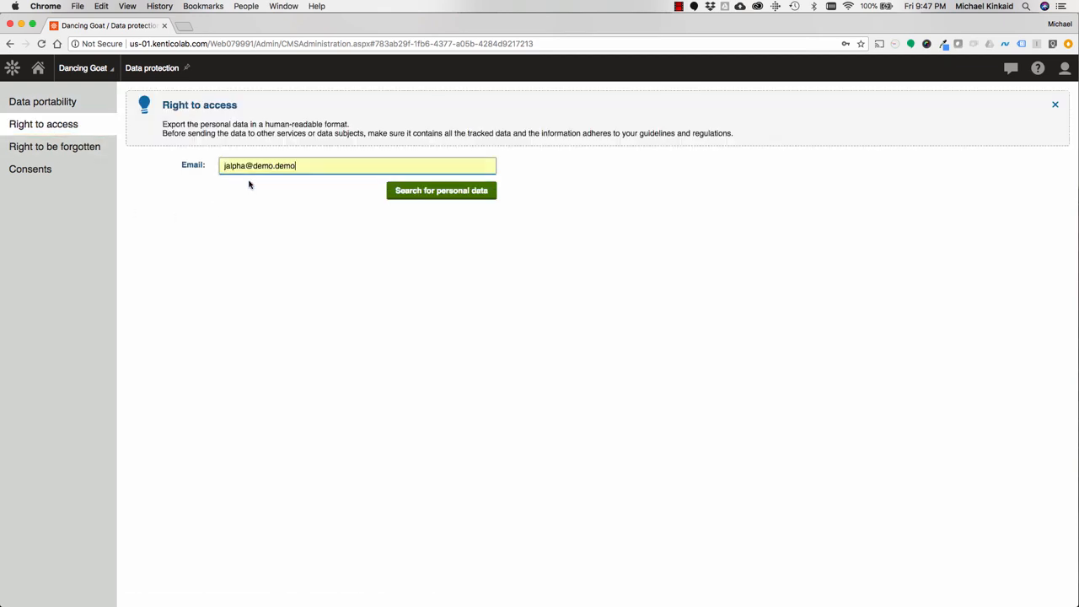
{"action": "left_click", "coordinate": [441, 189]}
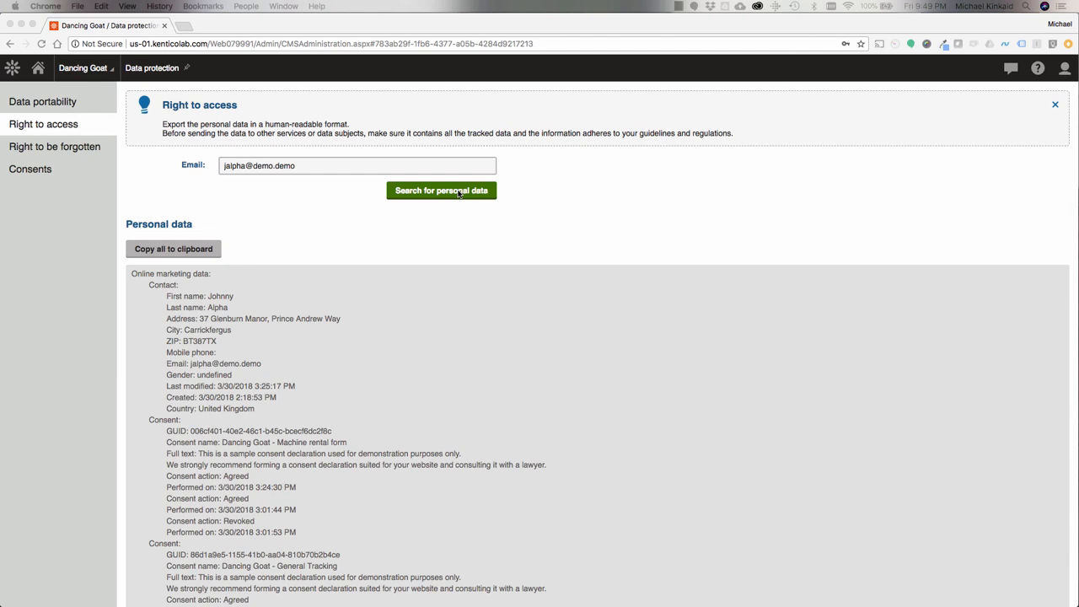
{"action": "left_click", "coordinate": [54, 145]}
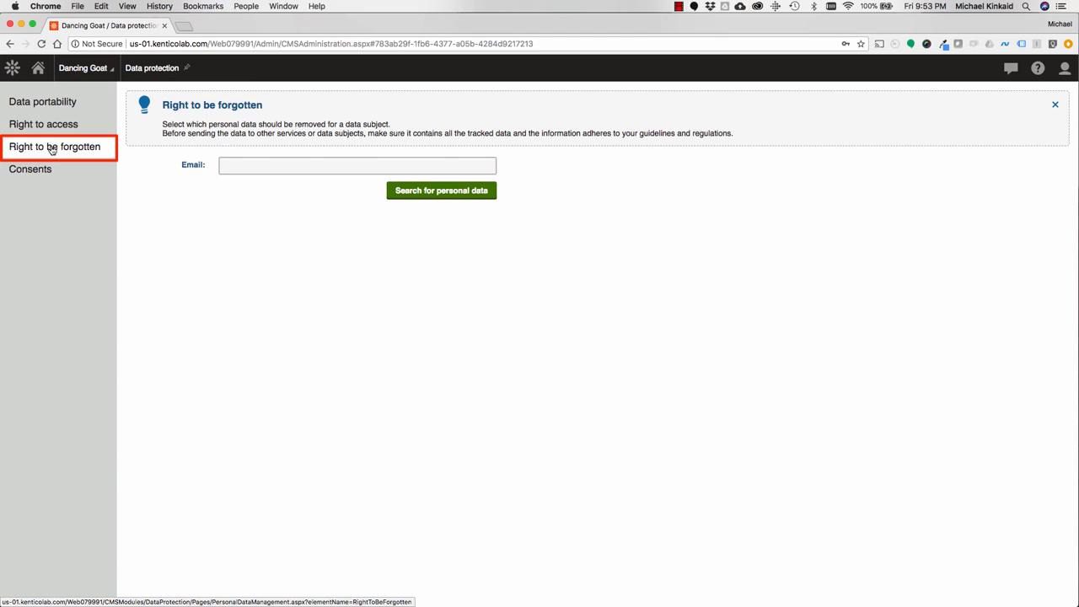
{"action": "left_click", "coordinate": [357, 165]}
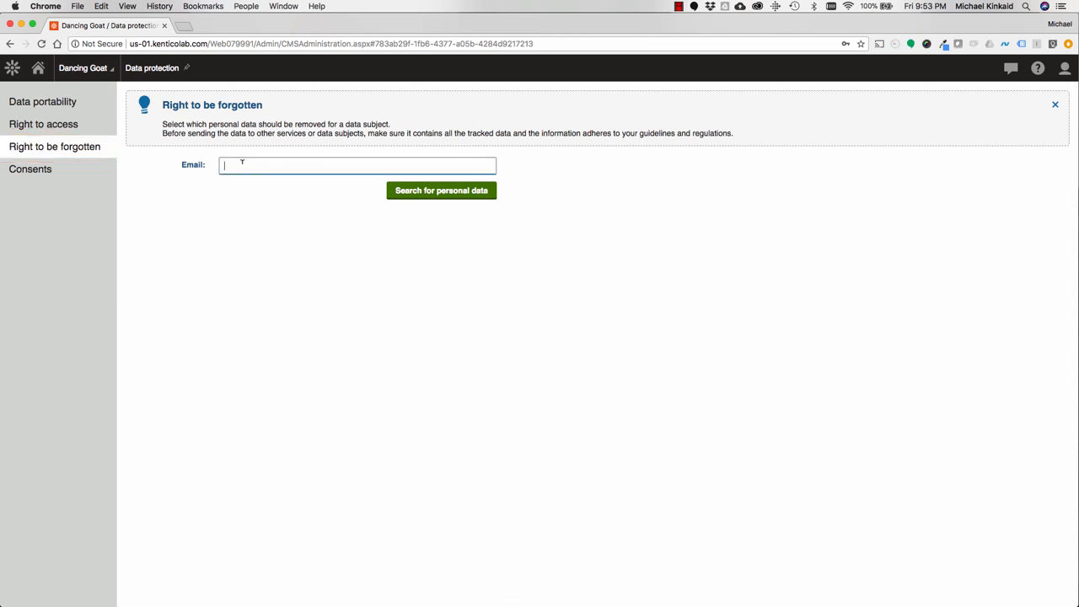
{"action": "type", "text": "jalpha@demo.demo"}
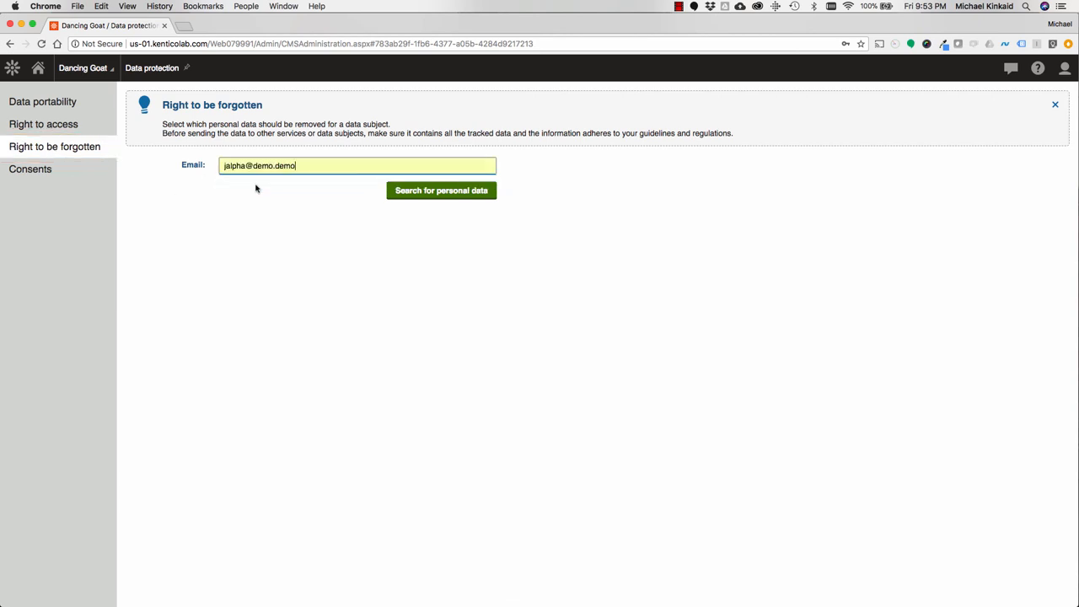
{"action": "mouse_move", "coordinate": [391, 223]}
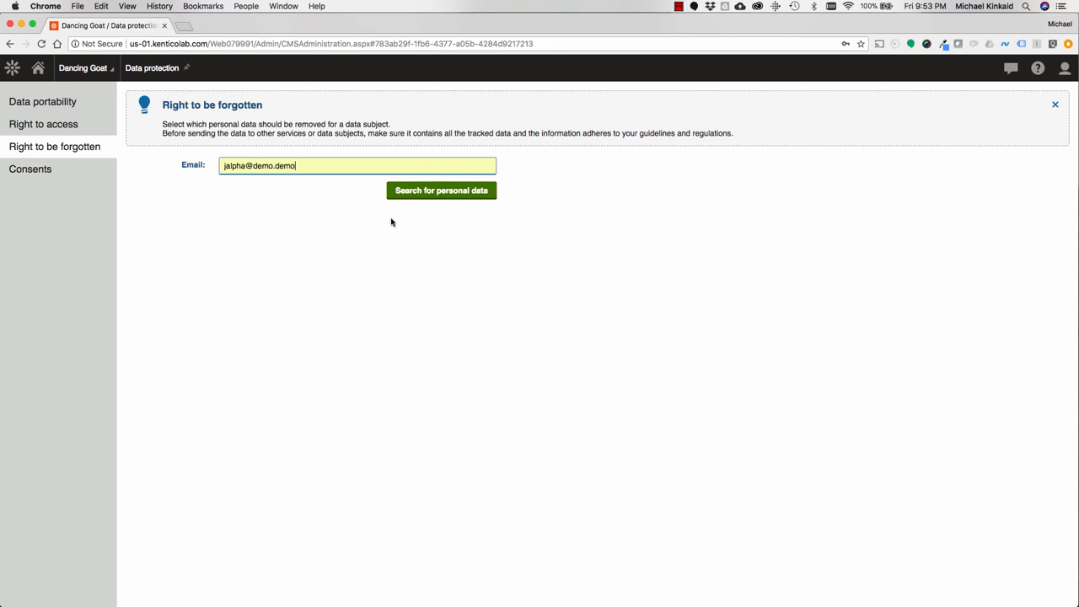
{"action": "left_click", "coordinate": [441, 189]}
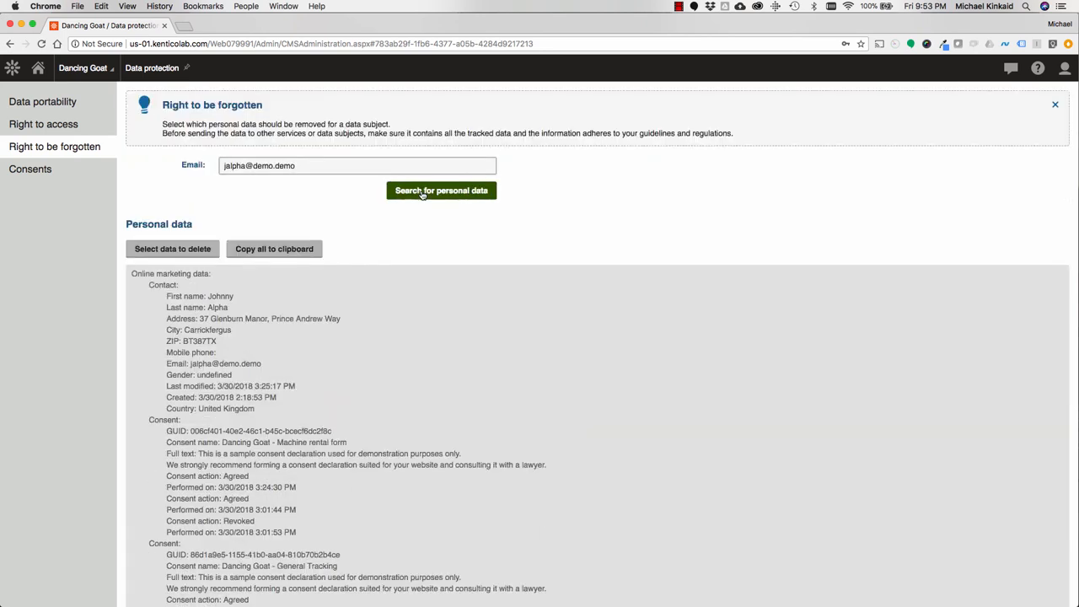
{"action": "mouse_move", "coordinate": [424, 220]}
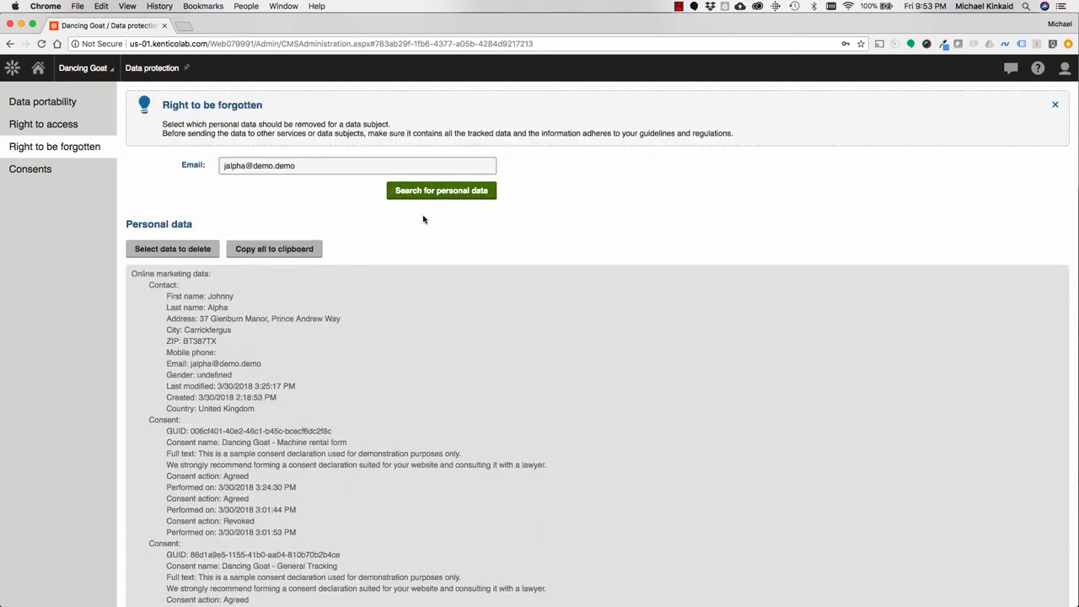
- Review the found data and bring up the Select data to delete options
{"action": "scroll", "scroll_direction": "down", "scroll_amount": 3}
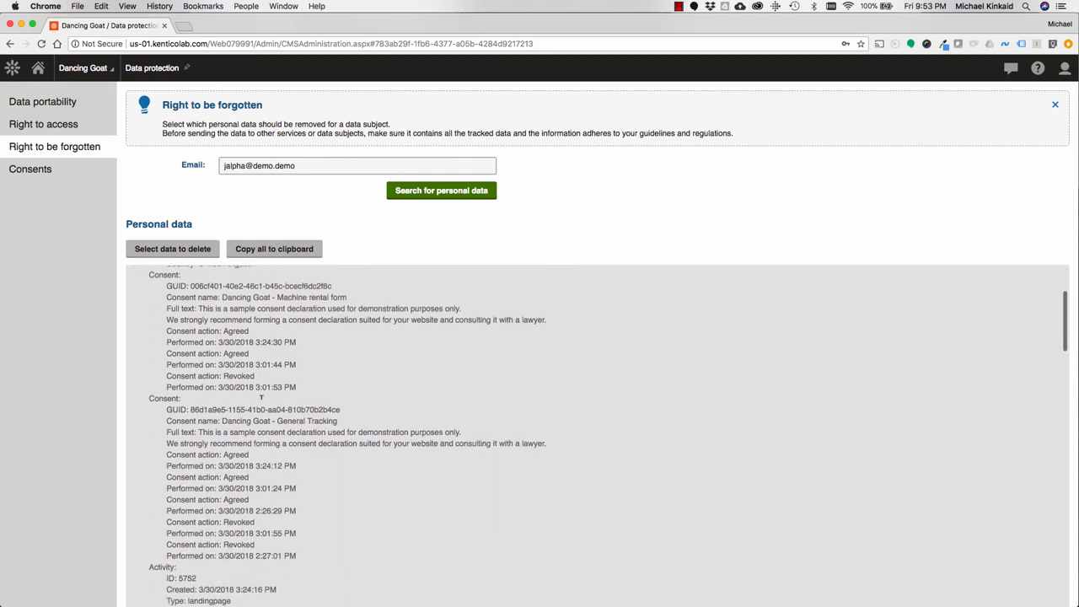
{"action": "left_click", "coordinate": [172, 250]}
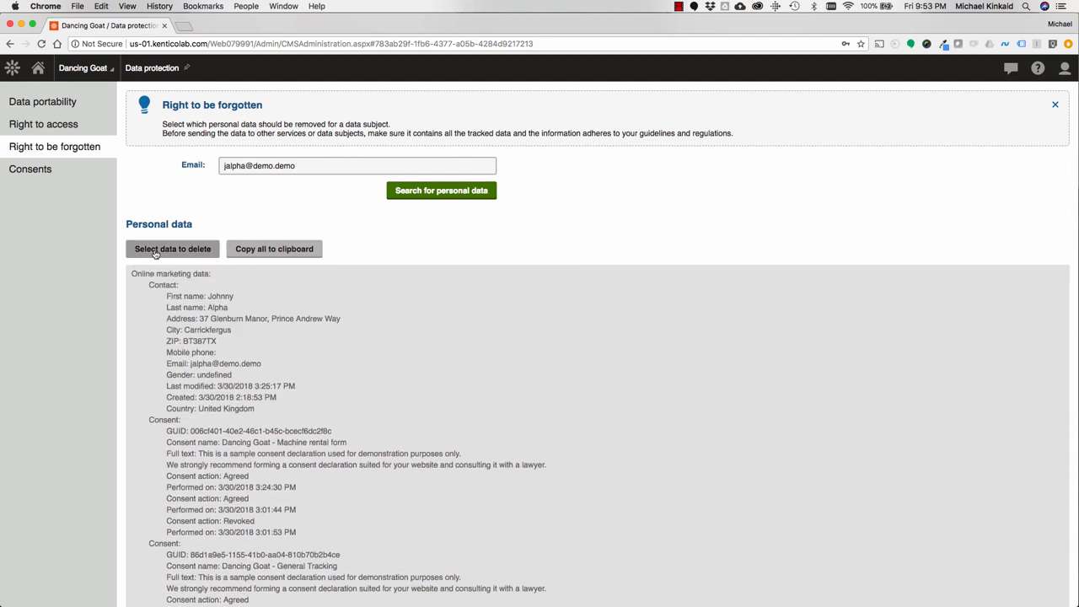
{"action": "left_click", "coordinate": [172, 250]}
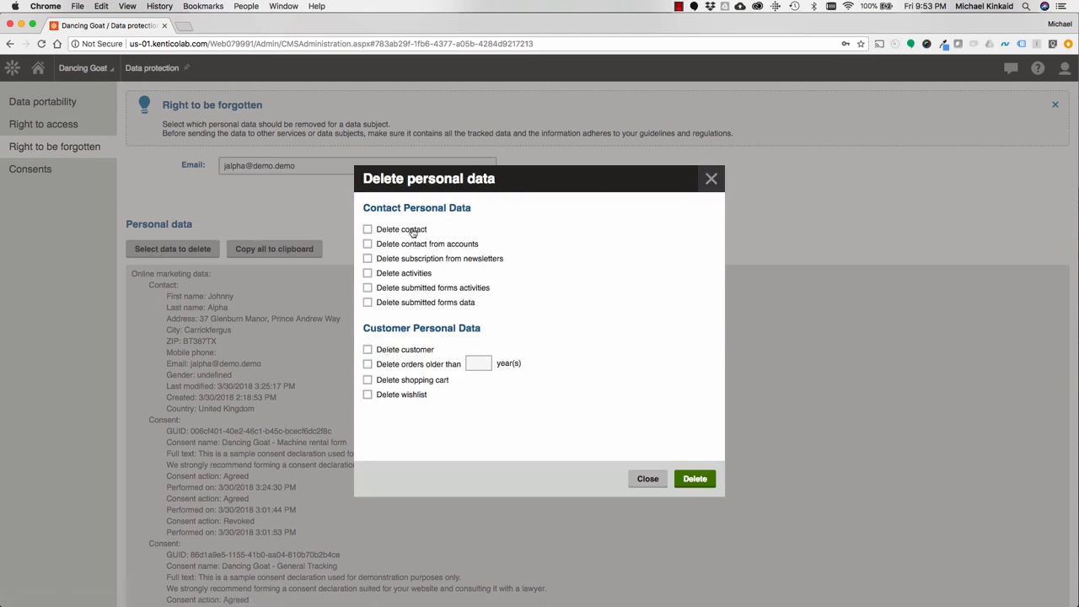
- Tick Delete contact and Delete contact from accounts in the Delete personal data dialog
{"action": "left_click", "coordinate": [368, 230]}
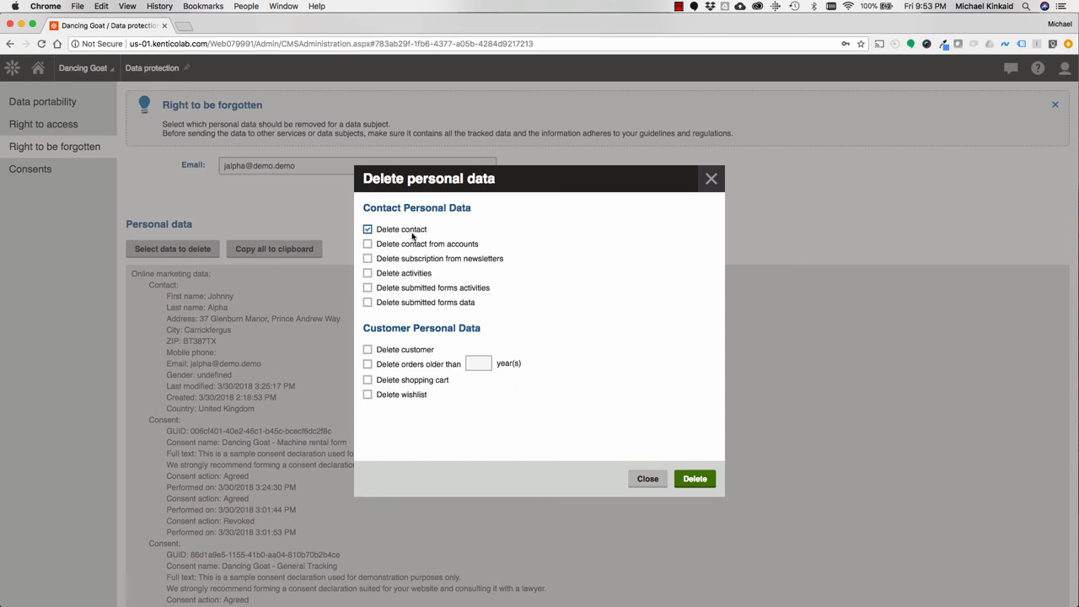
{"action": "left_click", "coordinate": [367, 258]}
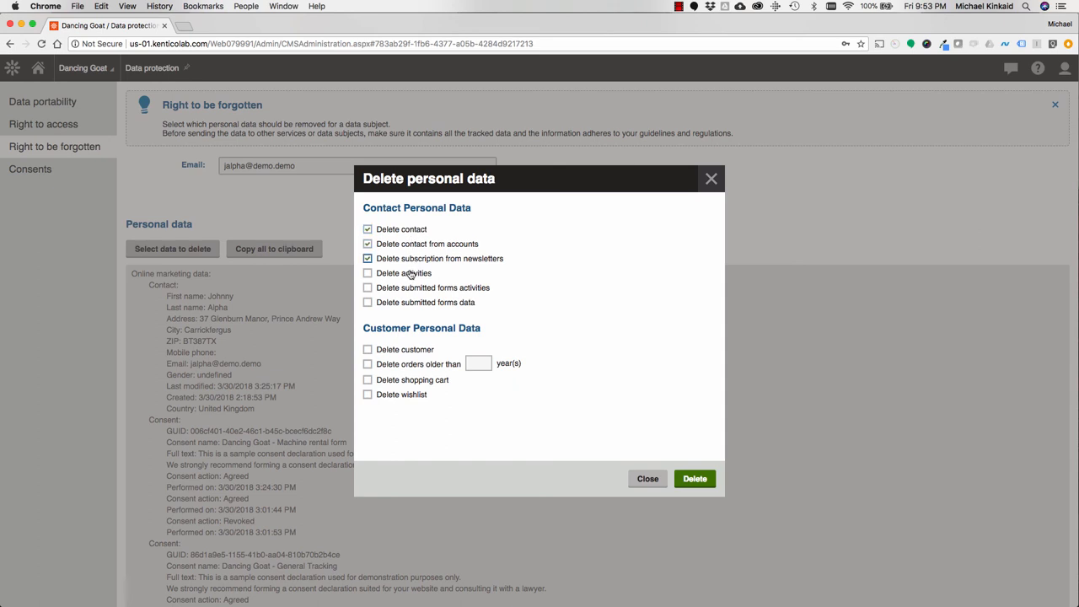
{"action": "mouse_move", "coordinate": [411, 273]}
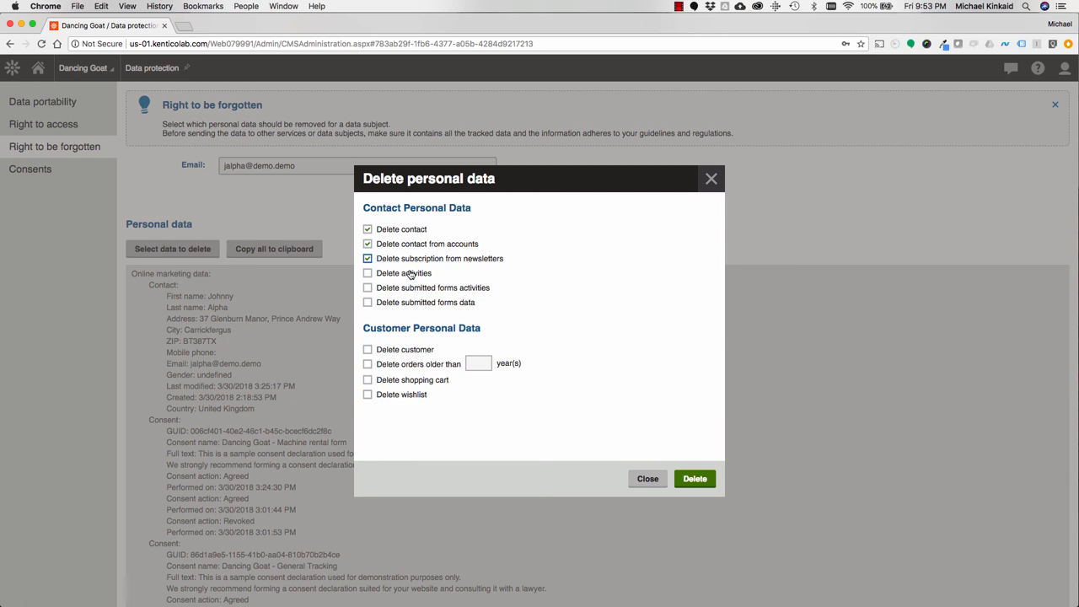